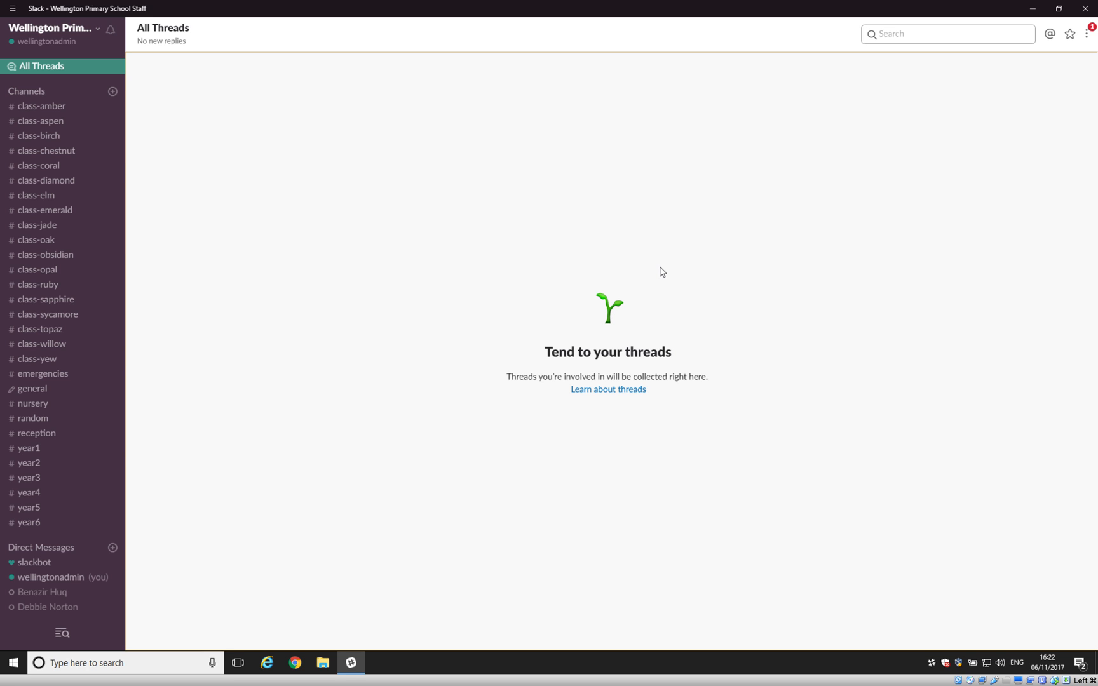
{"action": "mouse_move", "coordinate": [252, 127]}
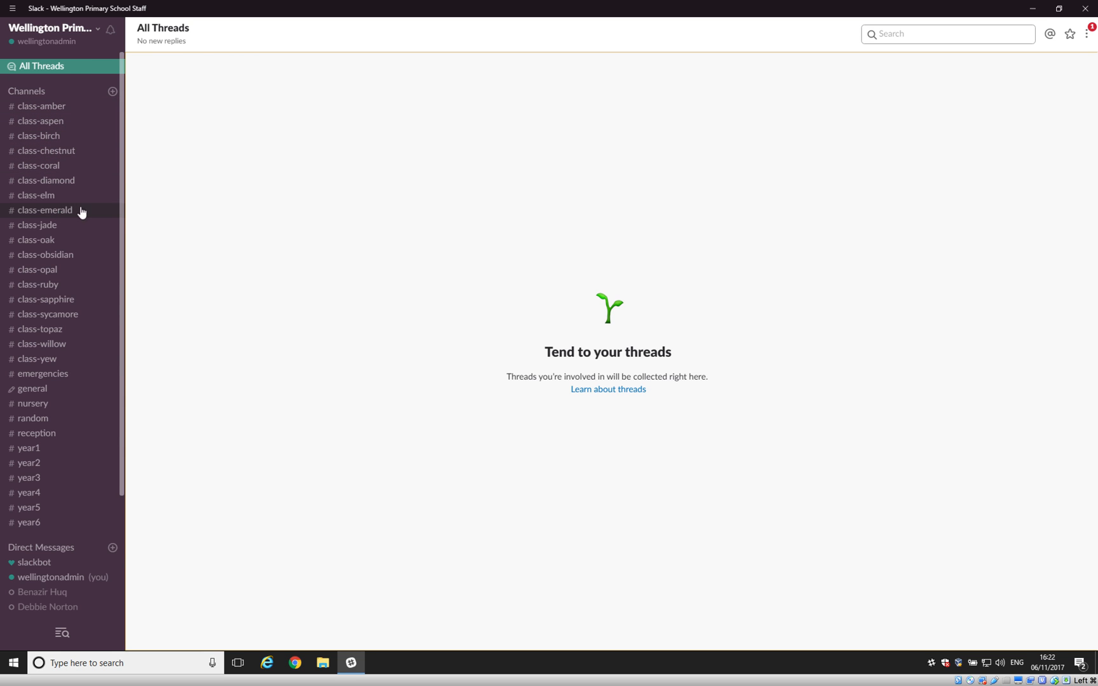
{"action": "mouse_move", "coordinate": [117, 306]}
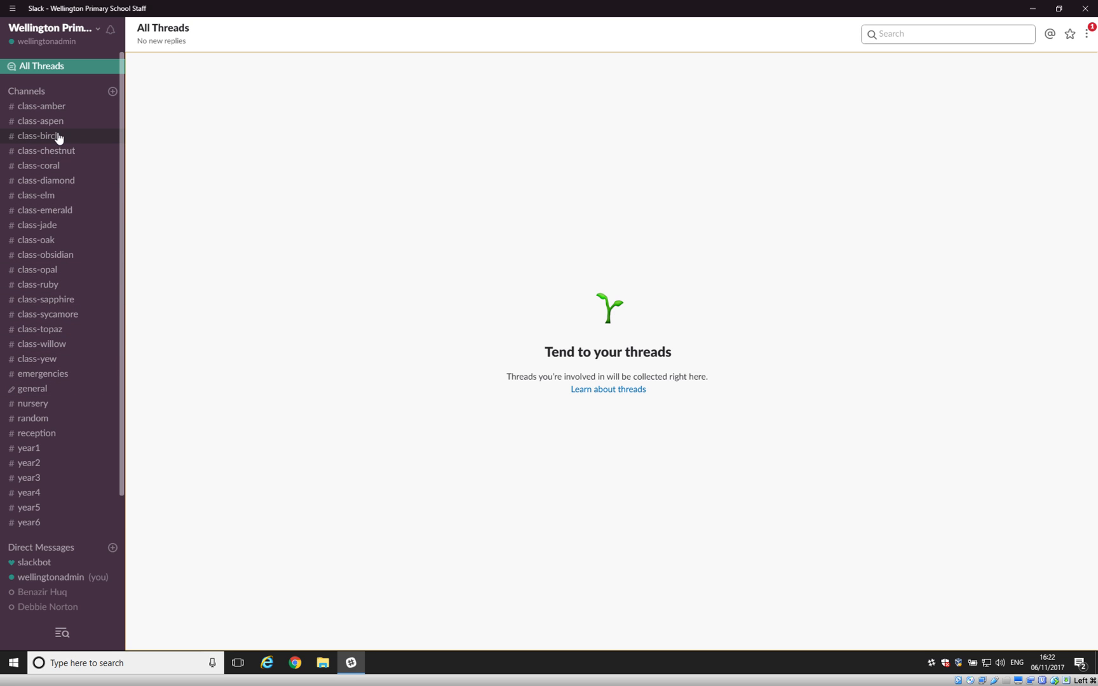
{"action": "mouse_move", "coordinate": [55, 225]}
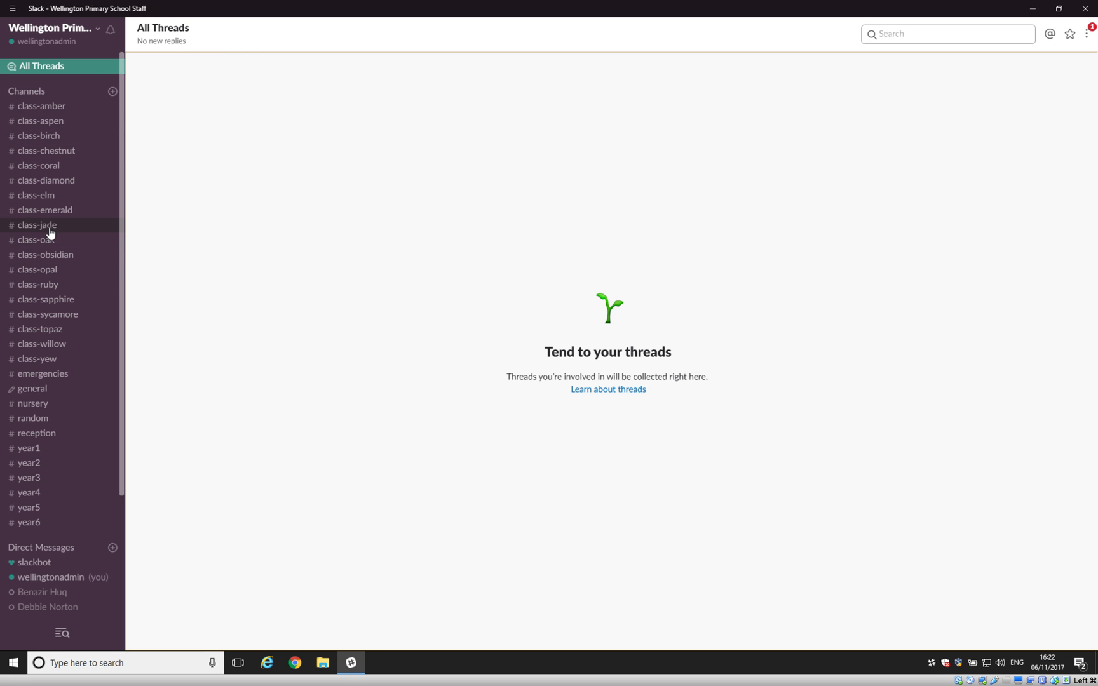
{"action": "mouse_move", "coordinate": [53, 269]}
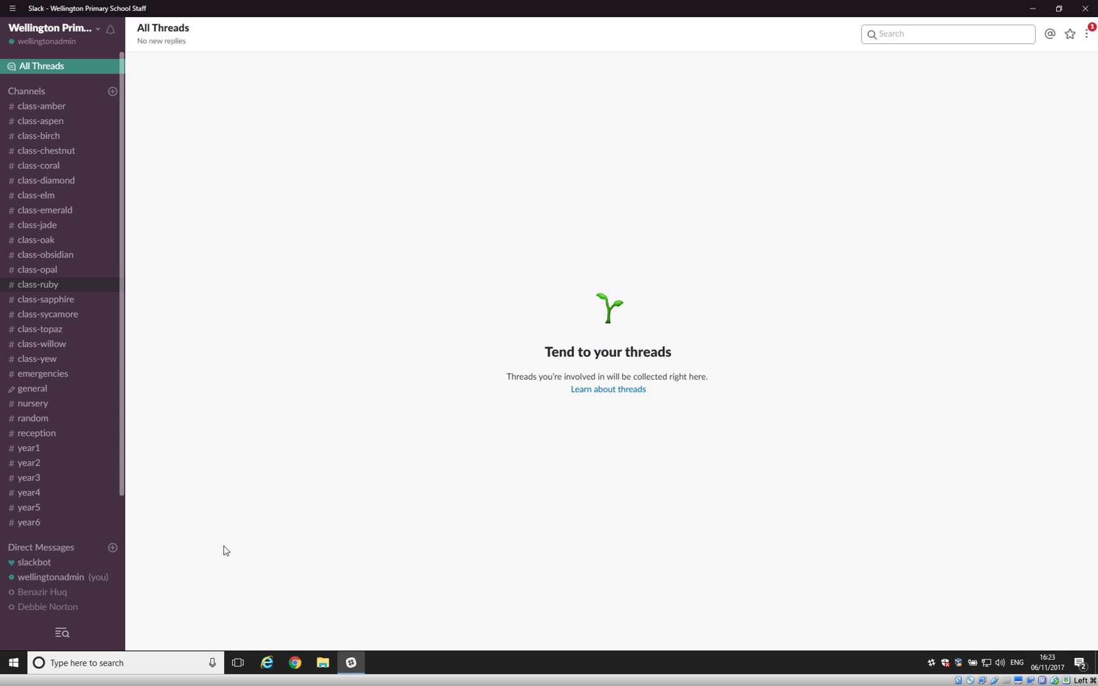
Switch to the #class-ruby channel from the sidebar to see its message history.
{"action": "left_click", "coordinate": [38, 285]}
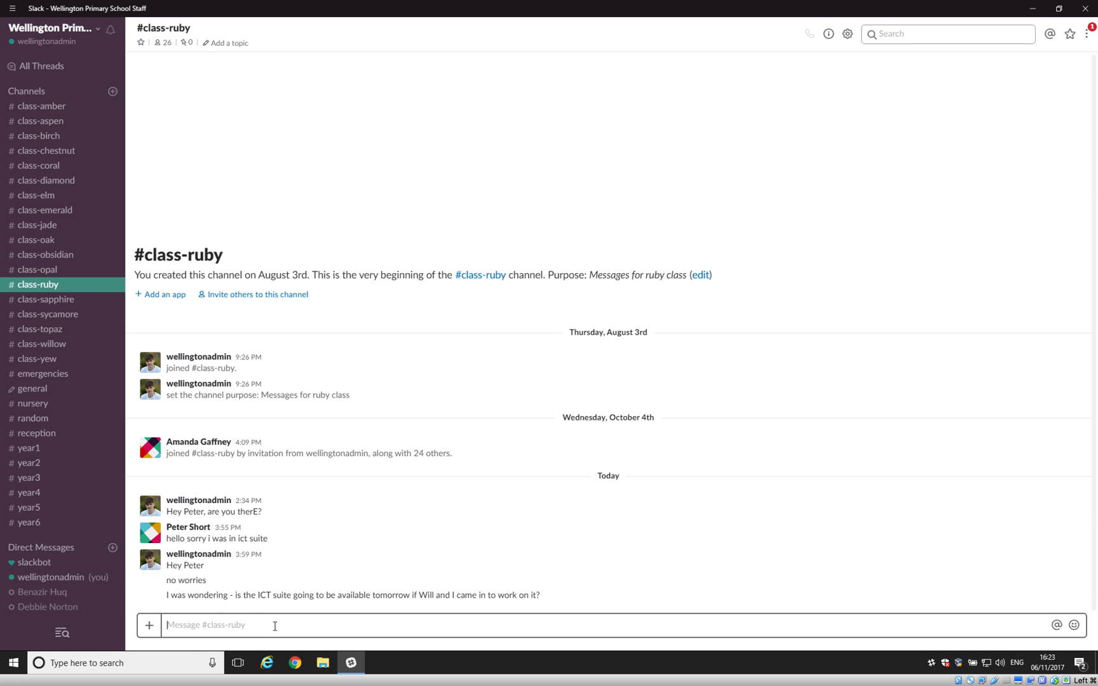
{"action": "mouse_move", "coordinate": [365, 370]}
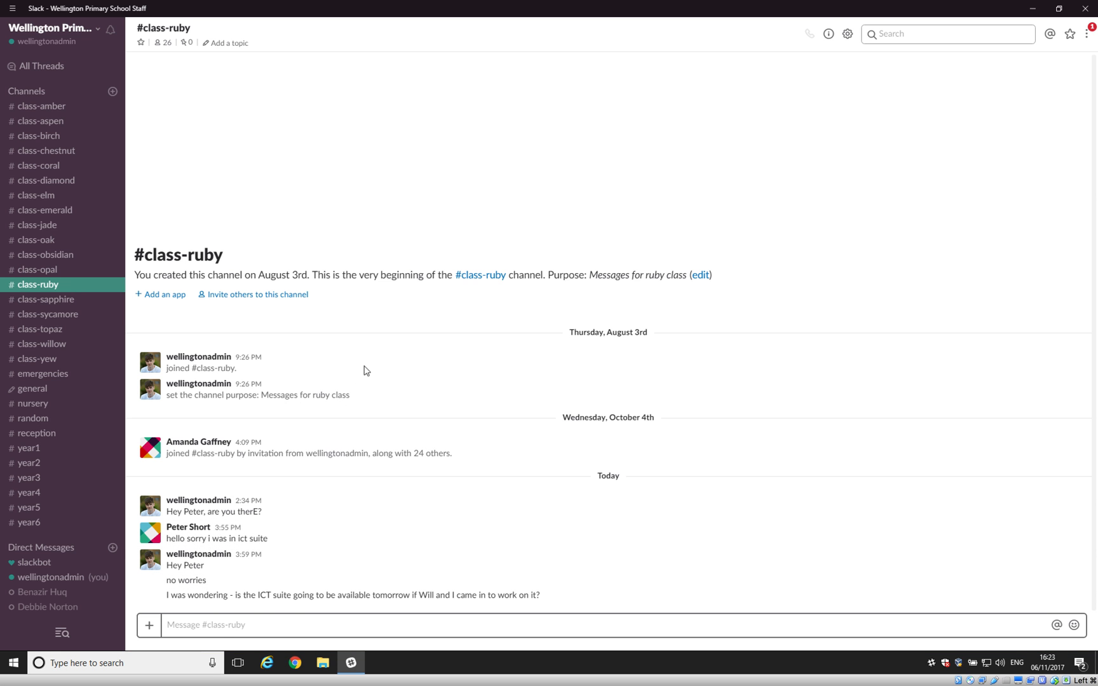
{"action": "mouse_move", "coordinate": [87, 266]}
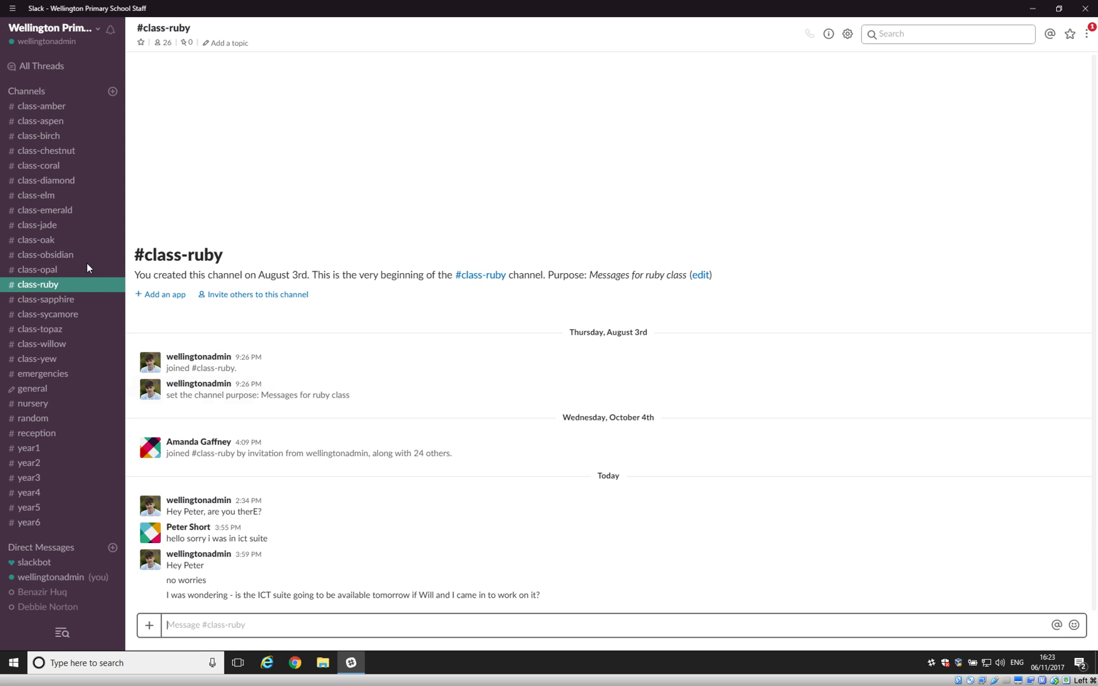
{"action": "mouse_move", "coordinate": [66, 172]}
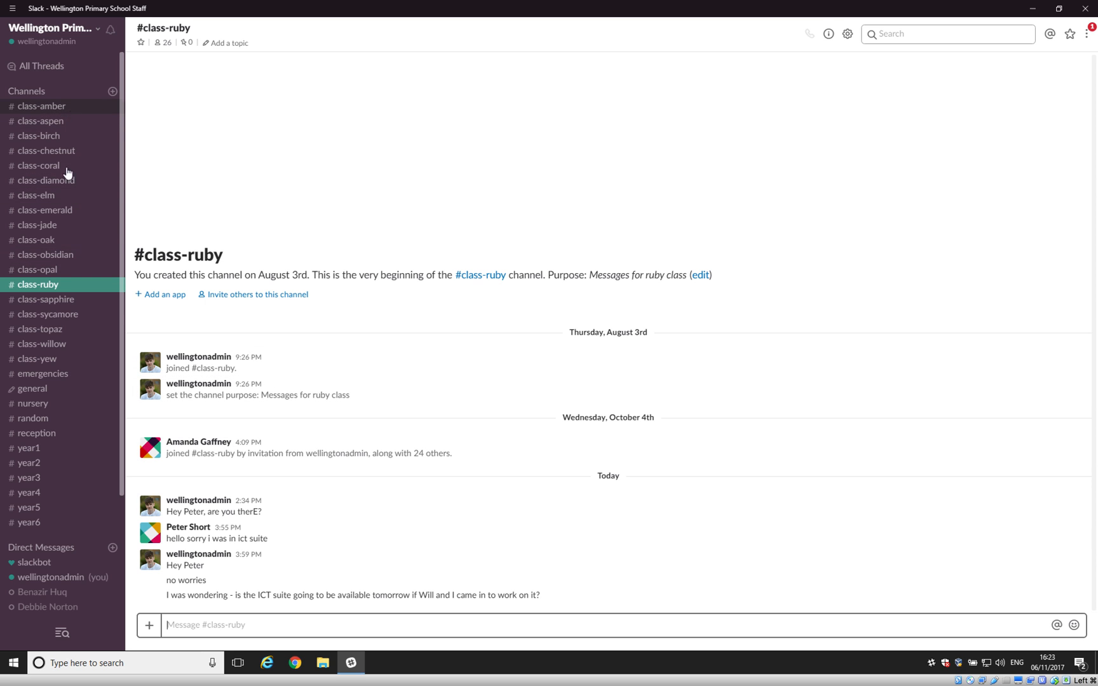
{"action": "mouse_move", "coordinate": [61, 292]}
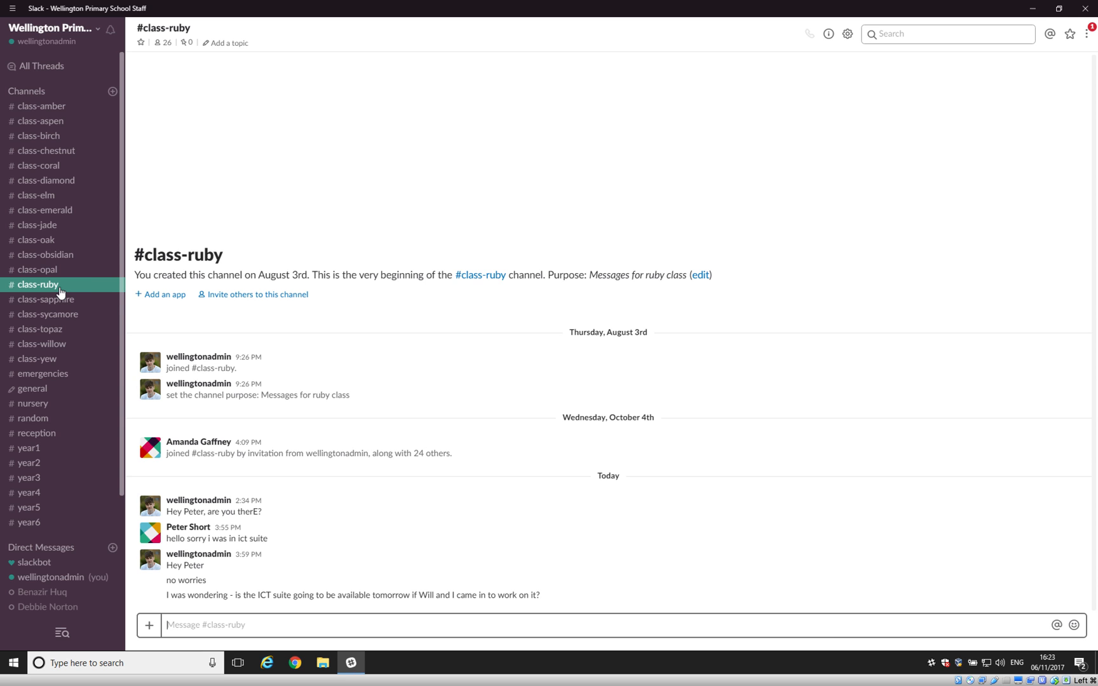
{"action": "mouse_move", "coordinate": [45, 298]}
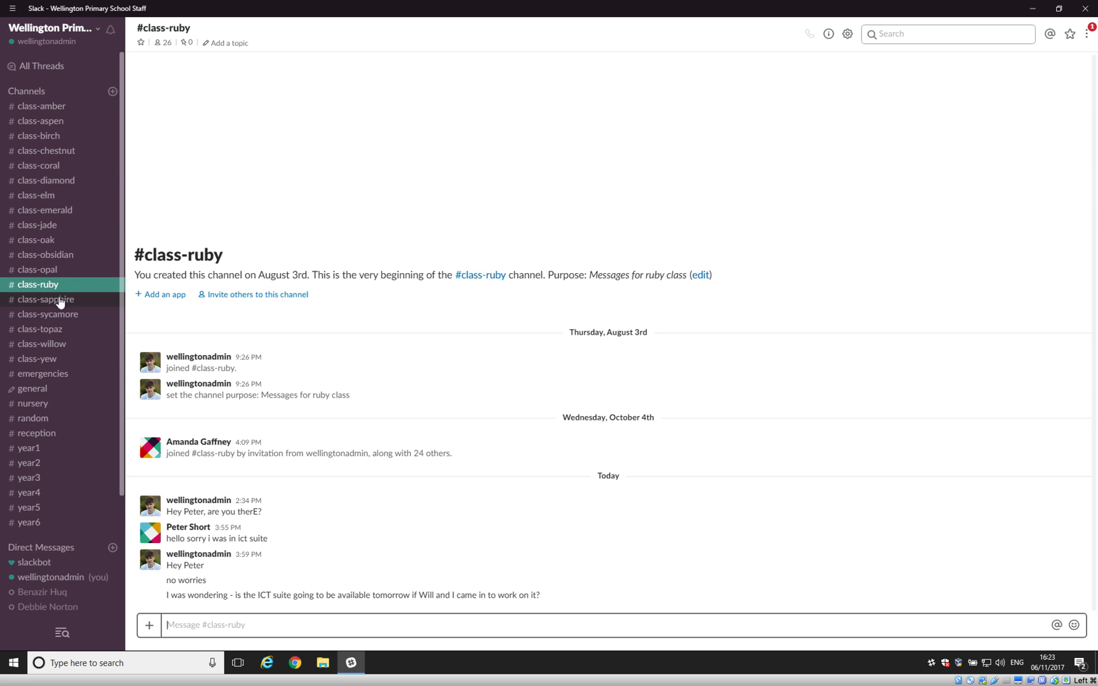
{"action": "mouse_move", "coordinate": [69, 341]}
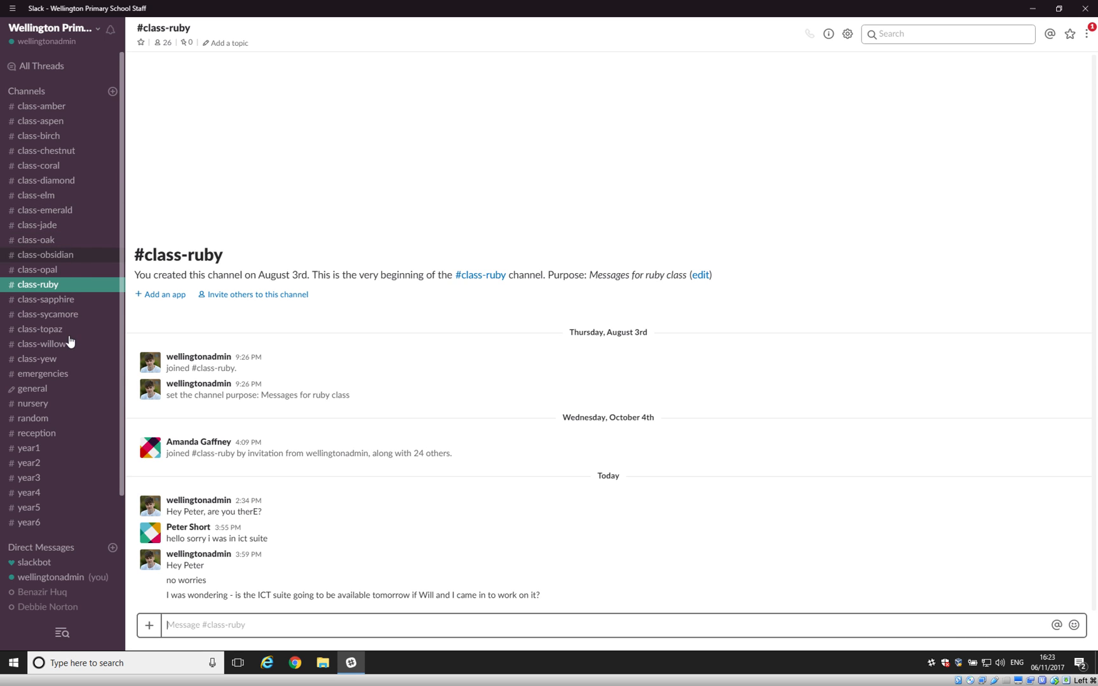
{"action": "mouse_move", "coordinate": [63, 348]}
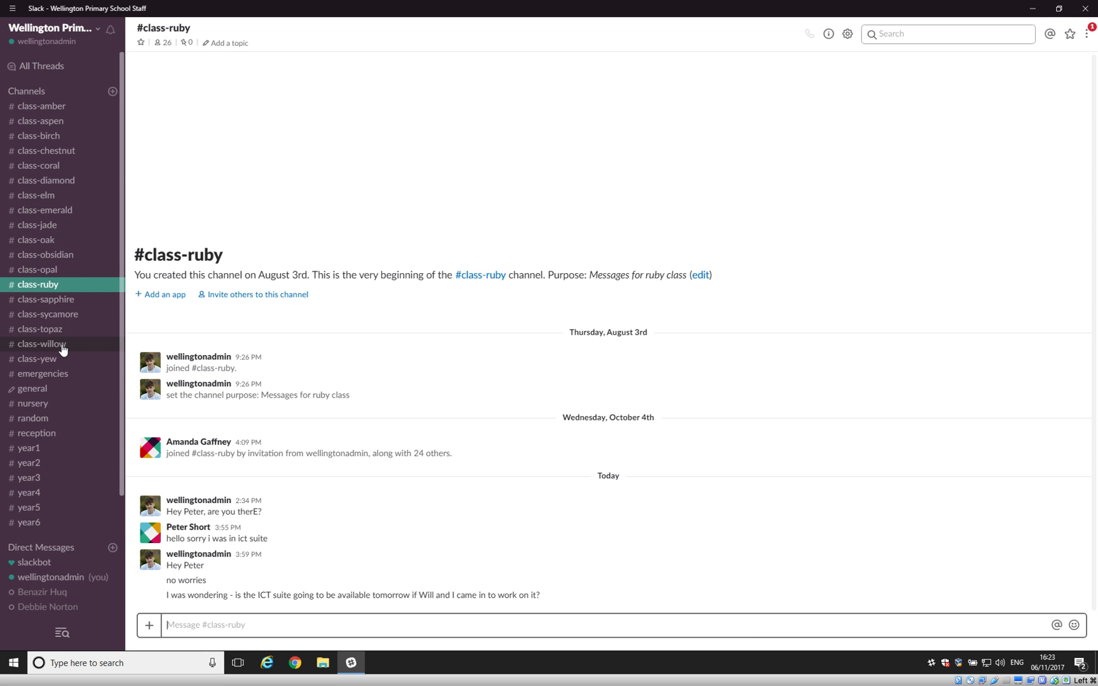
{"action": "mouse_move", "coordinate": [36, 225]}
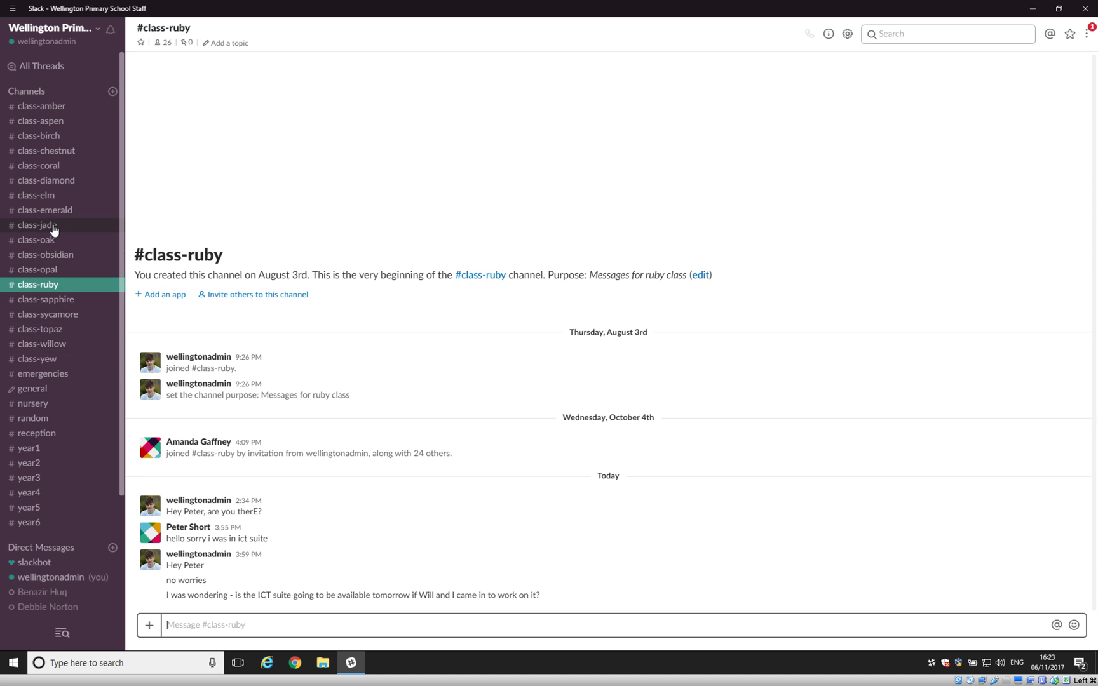
{"action": "mouse_move", "coordinate": [42, 344]}
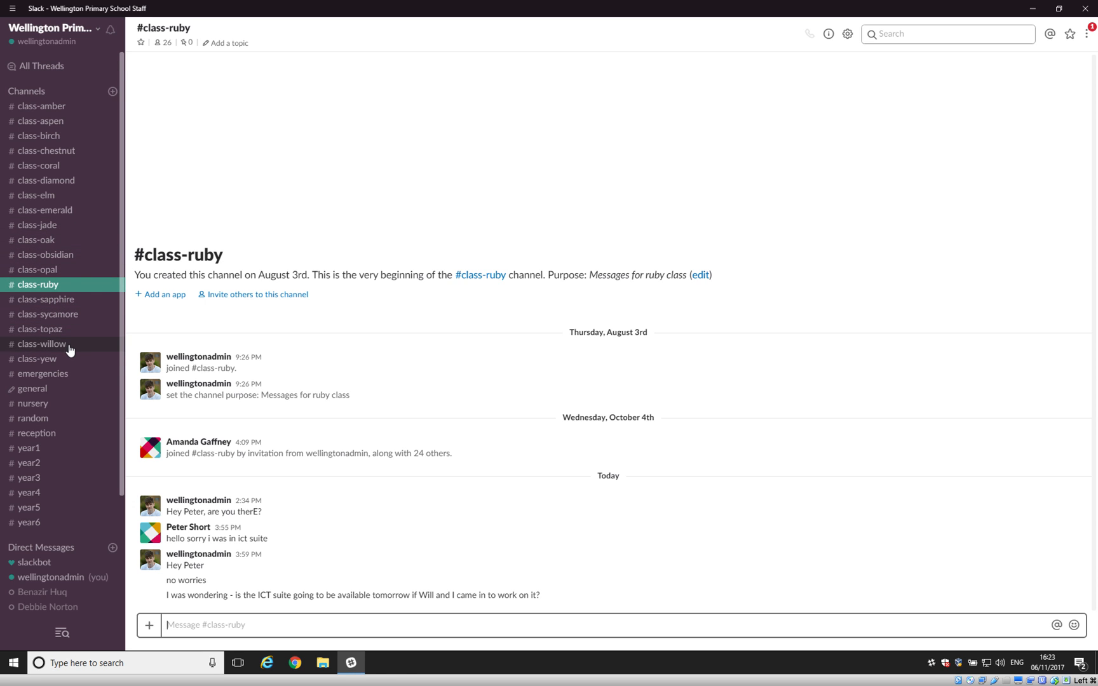
{"action": "mouse_move", "coordinate": [93, 359]}
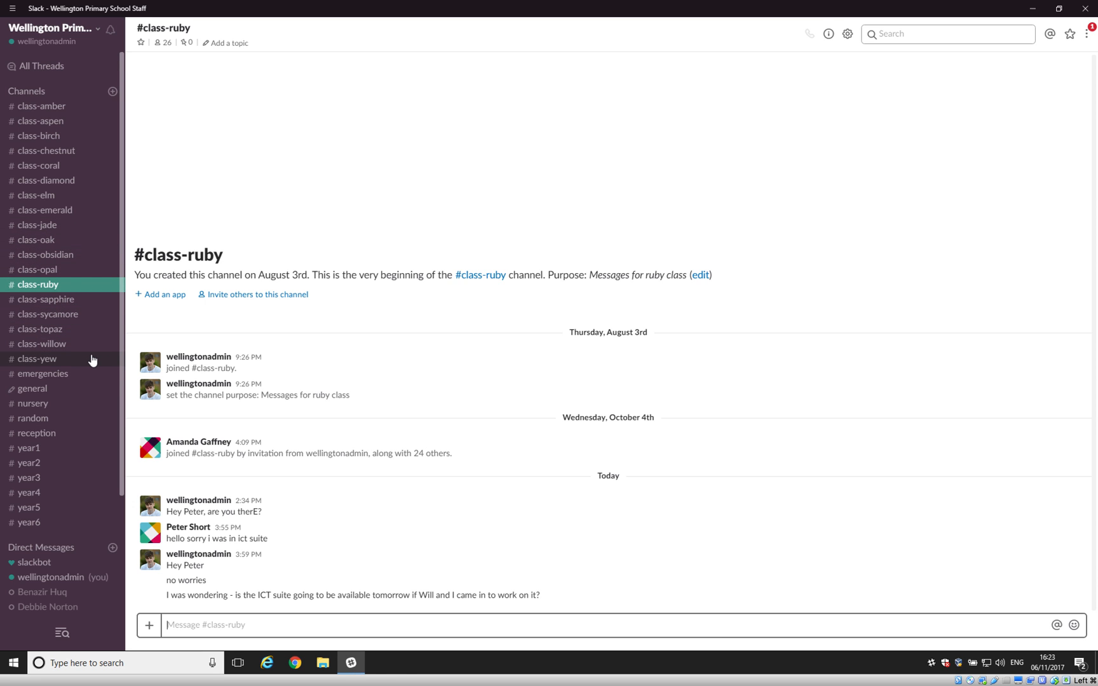
{"action": "mouse_move", "coordinate": [66, 287]}
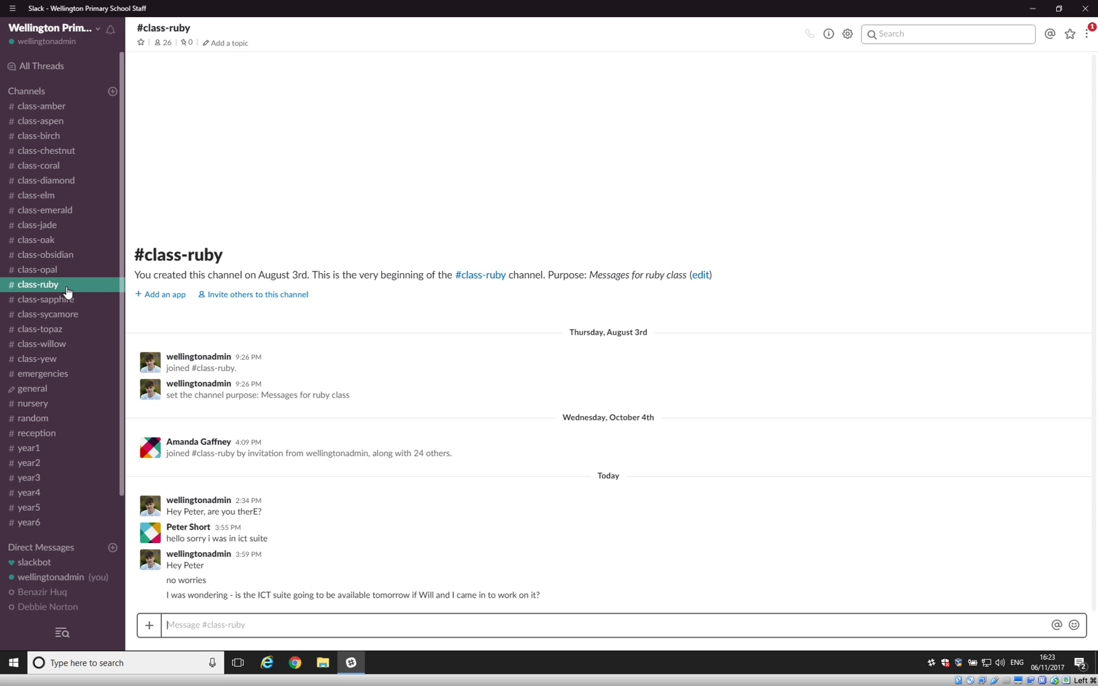
{"action": "mouse_move", "coordinate": [705, 130]}
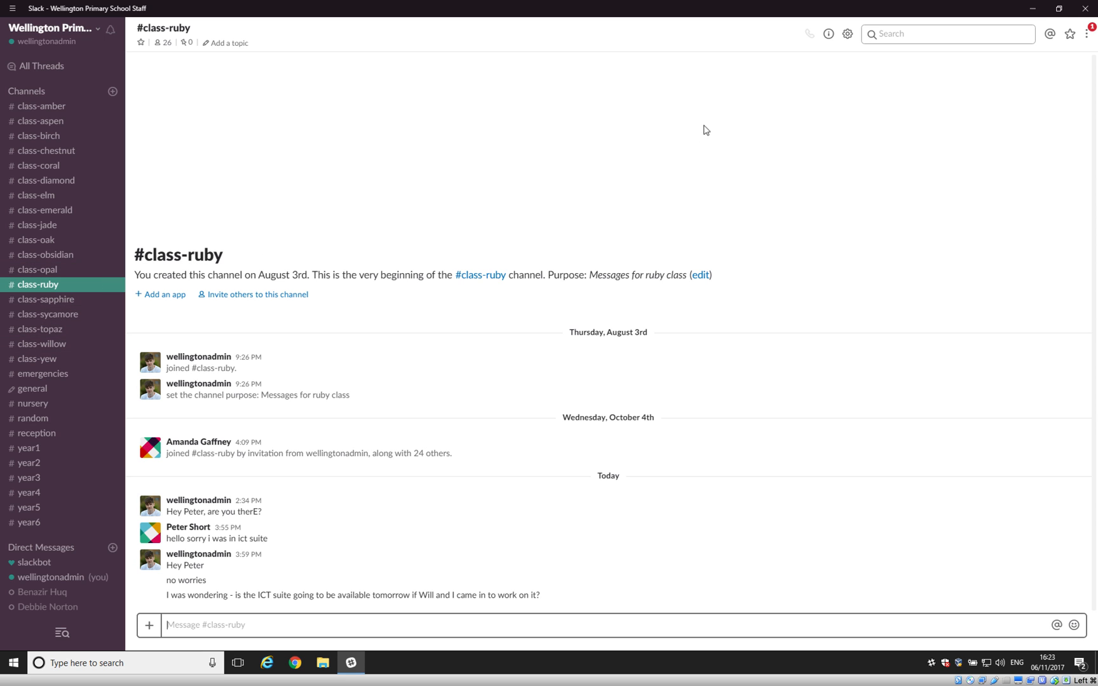
{"action": "mouse_move", "coordinate": [846, 33]}
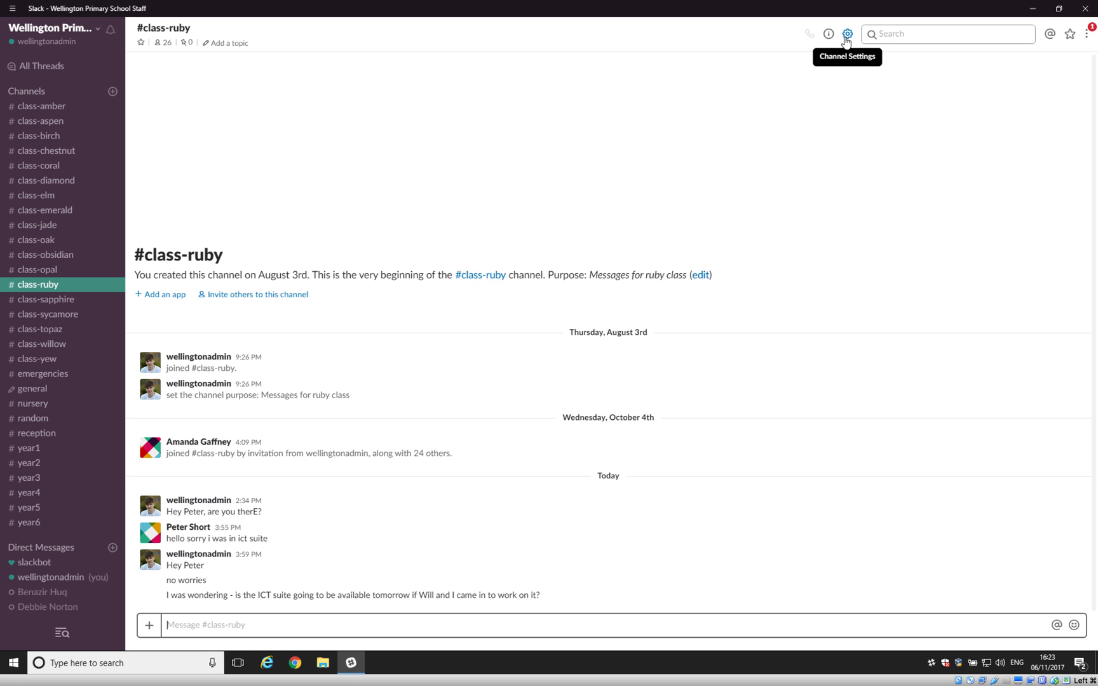
{"action": "mouse_move", "coordinate": [852, 64]}
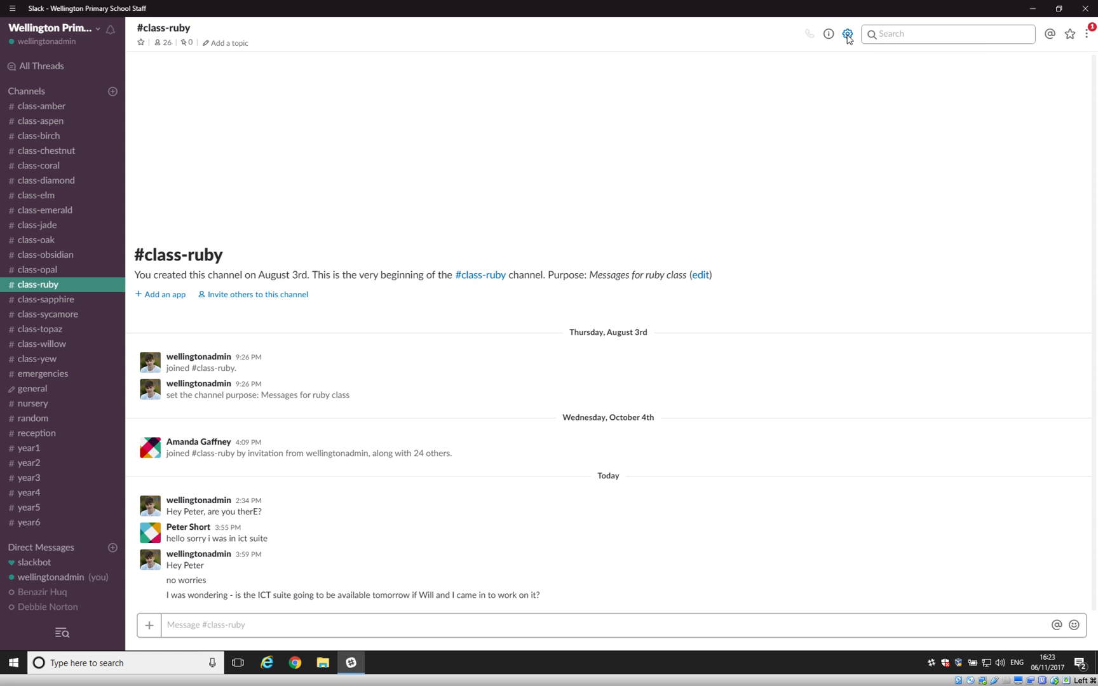
Check #class-ruby's notification settings (just mentions), then go to account-wide notification preferences.
{"action": "left_click", "coordinate": [847, 33]}
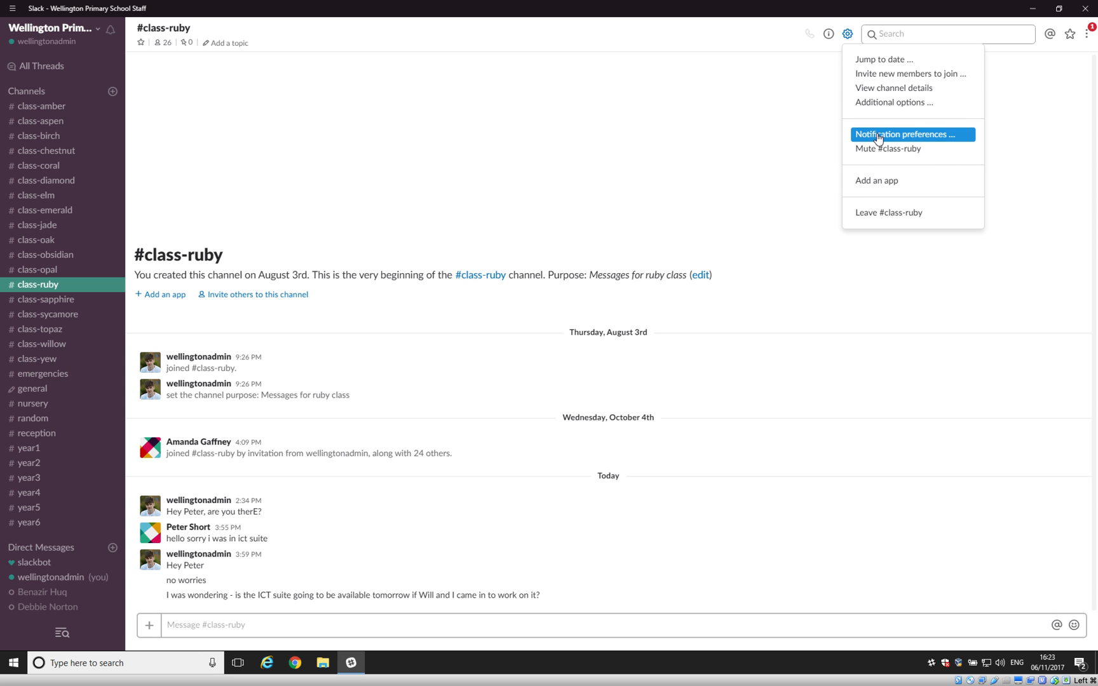
{"action": "left_click", "coordinate": [905, 133]}
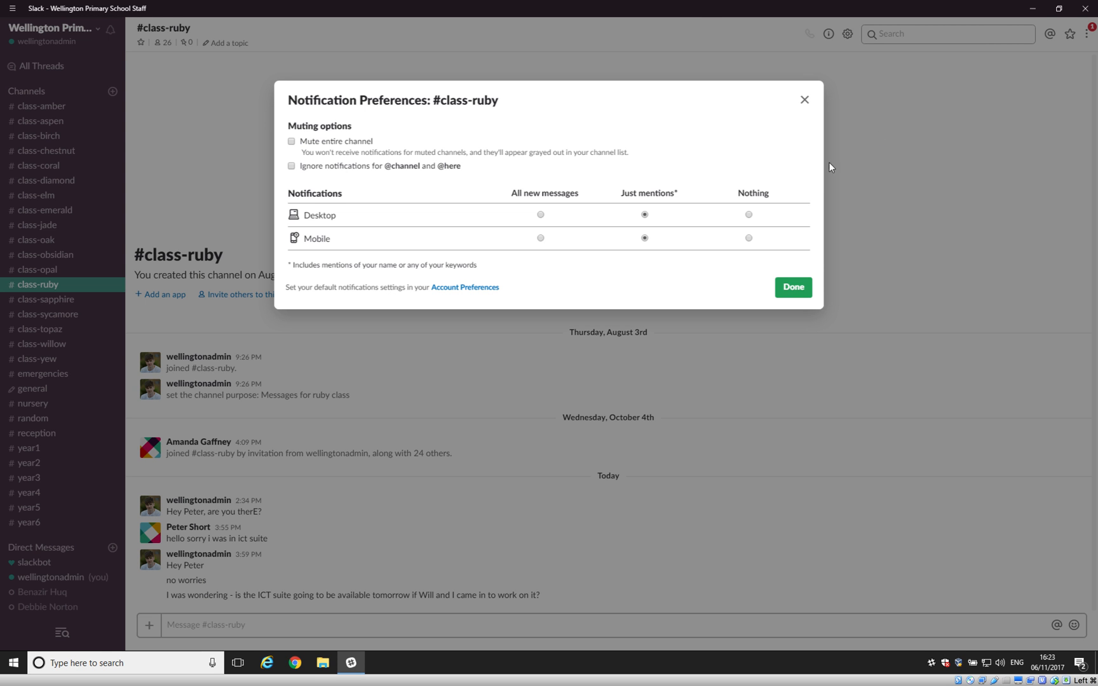
{"action": "mouse_move", "coordinate": [344, 296]}
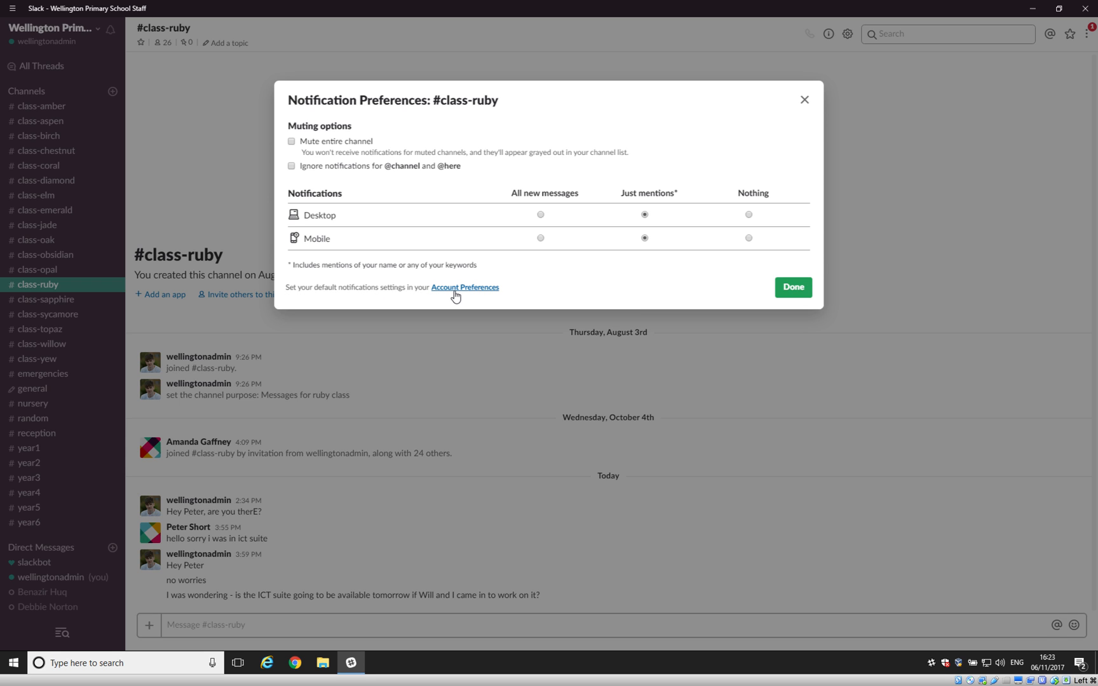
{"action": "mouse_move", "coordinate": [465, 289]}
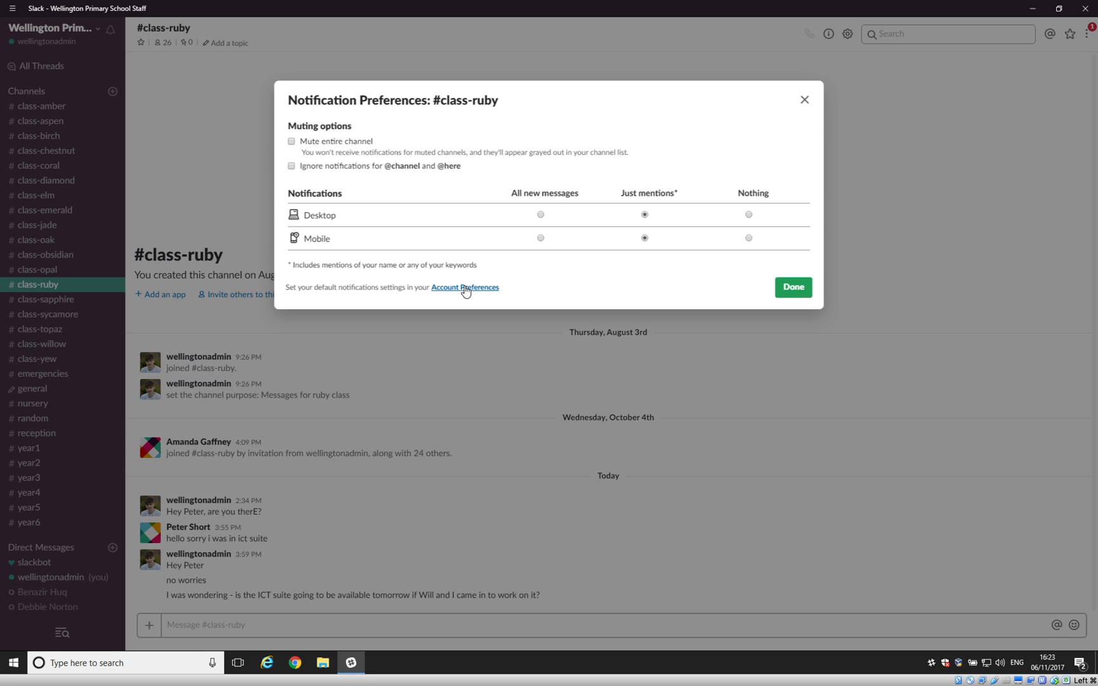
{"action": "left_click", "coordinate": [791, 287]}
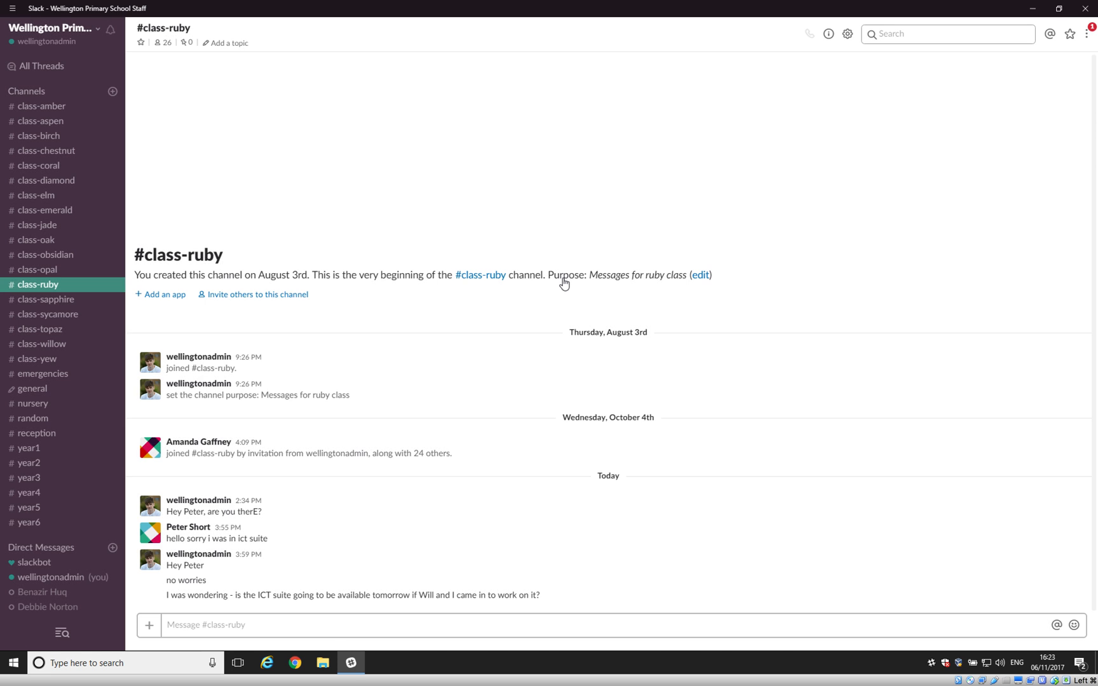
{"action": "left_click", "coordinate": [846, 33]}
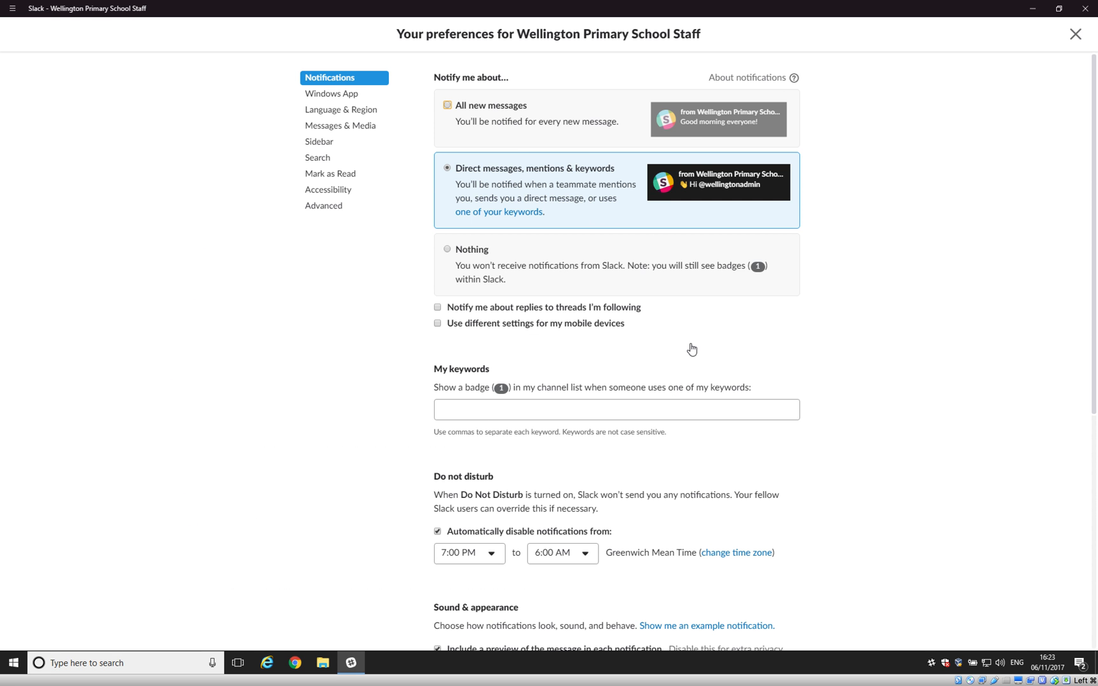
{"action": "mouse_move", "coordinate": [865, 304]}
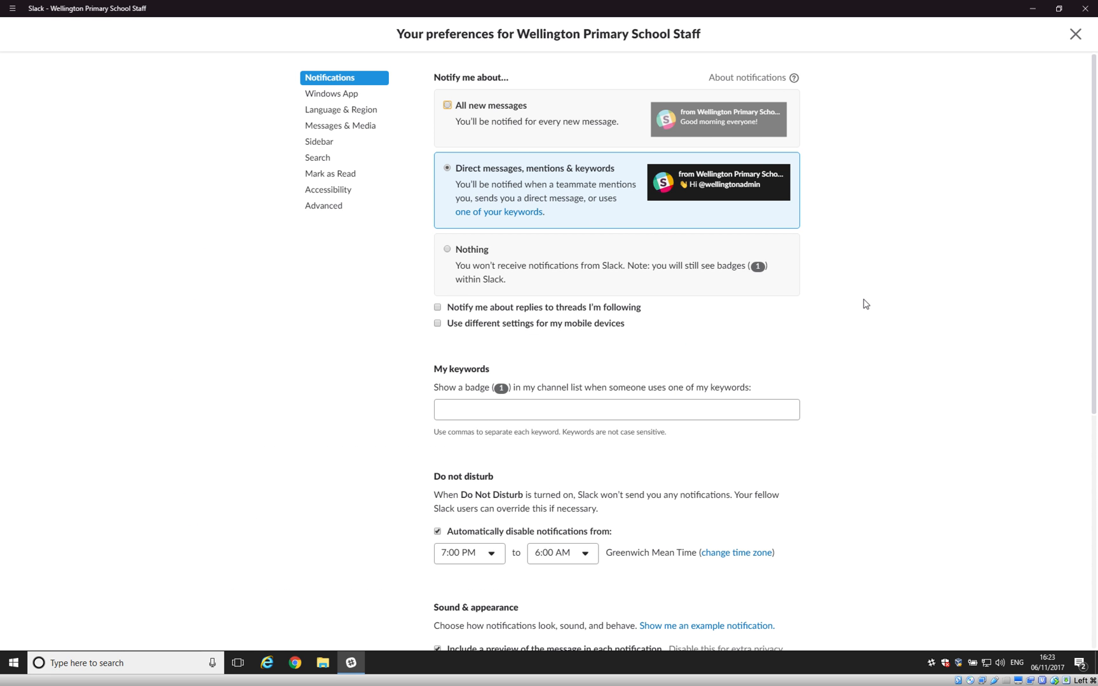
{"action": "mouse_move", "coordinate": [413, 110]}
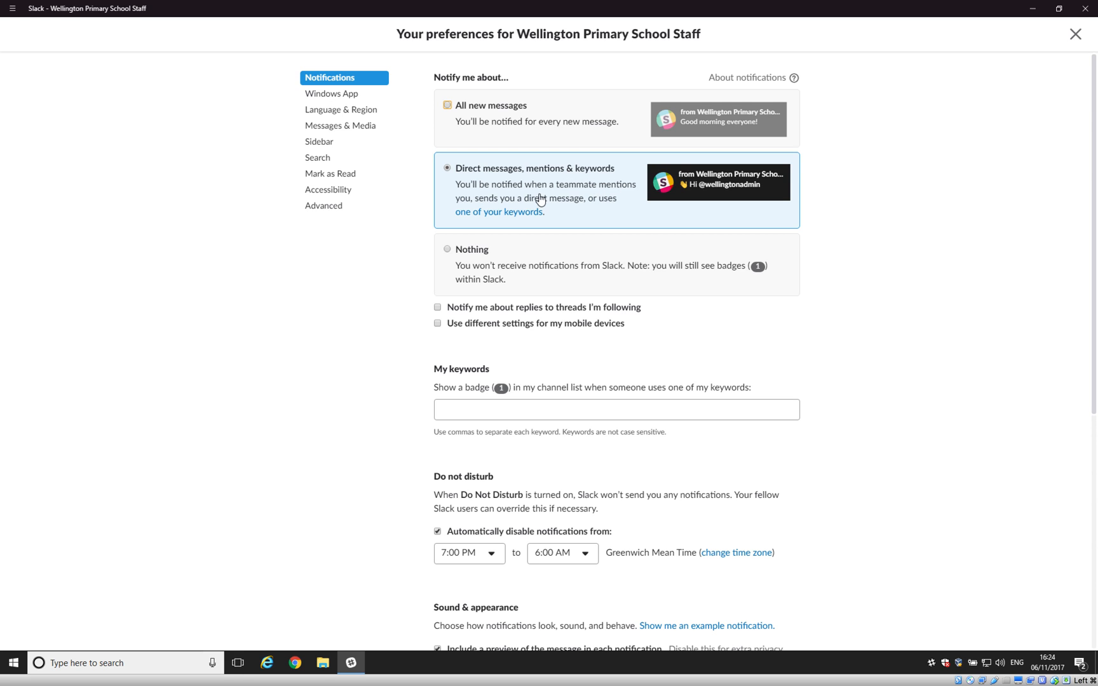
{"action": "mouse_move", "coordinate": [636, 190]}
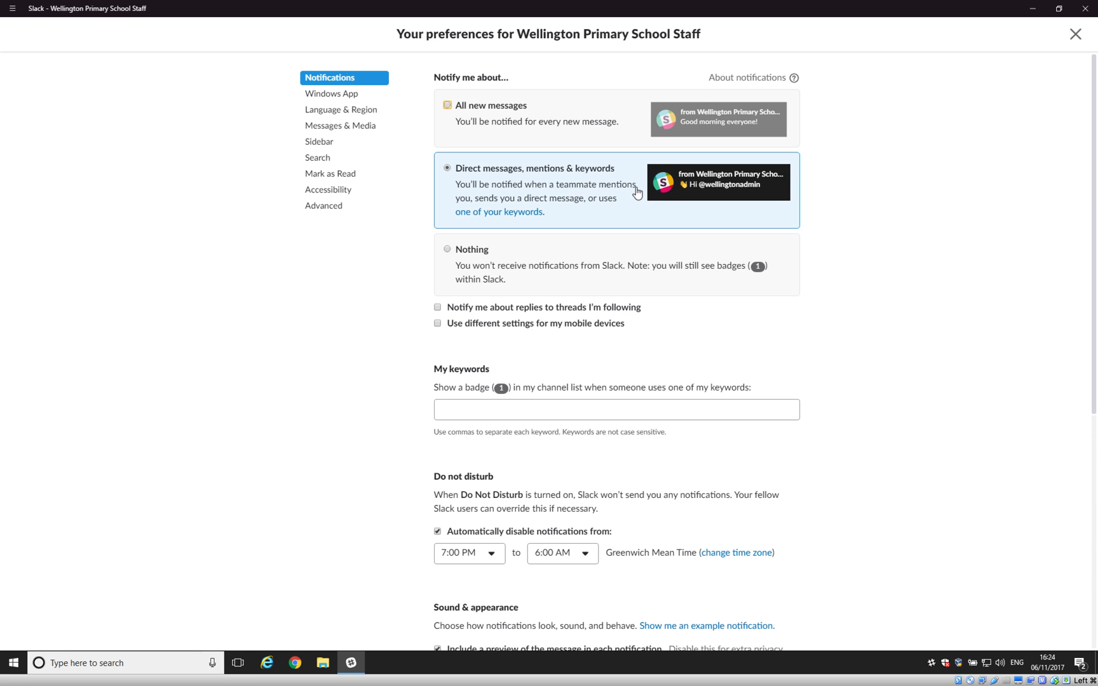
{"action": "mouse_move", "coordinate": [641, 196]}
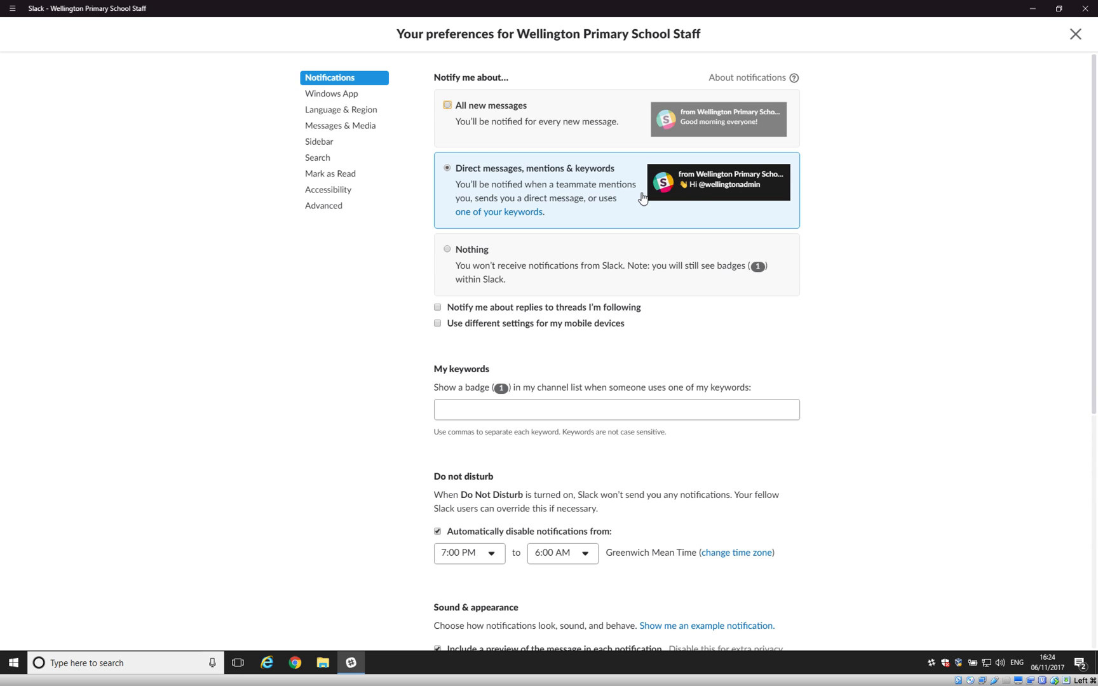
{"action": "mouse_move", "coordinate": [709, 190]}
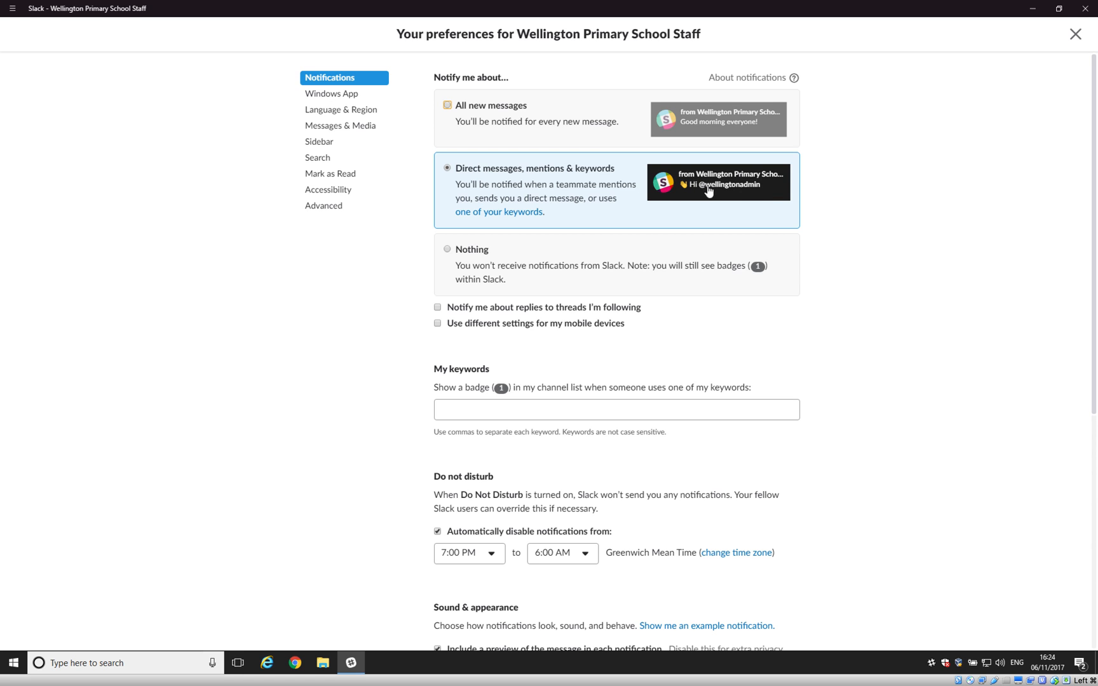
{"action": "mouse_move", "coordinate": [731, 194]}
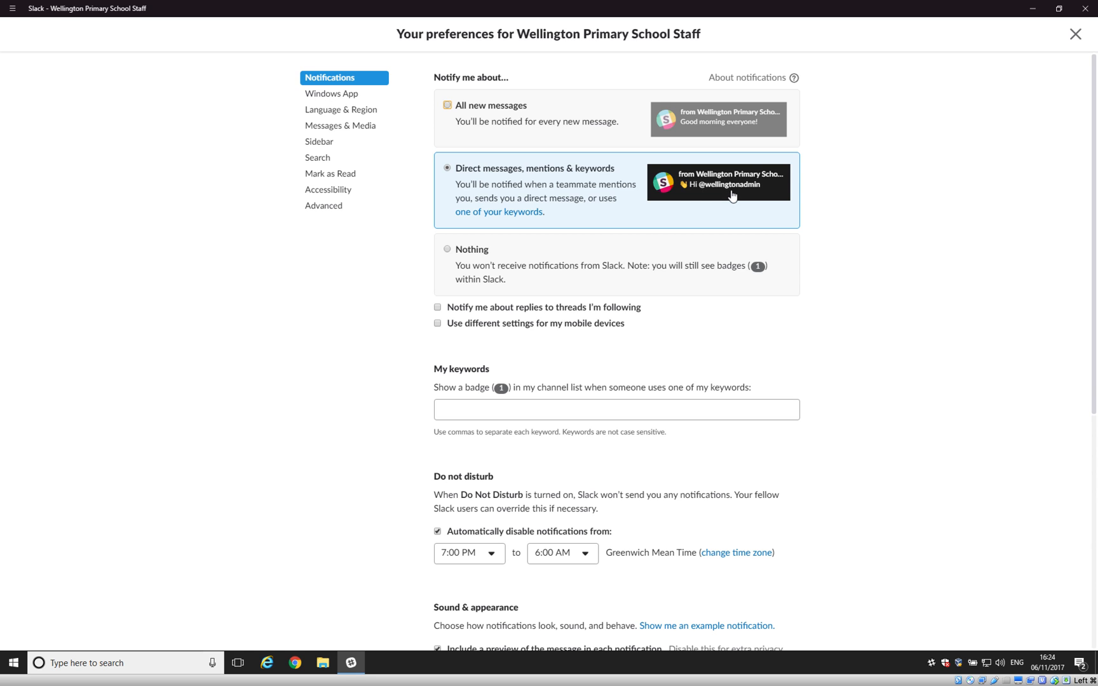
{"action": "mouse_move", "coordinate": [692, 183]}
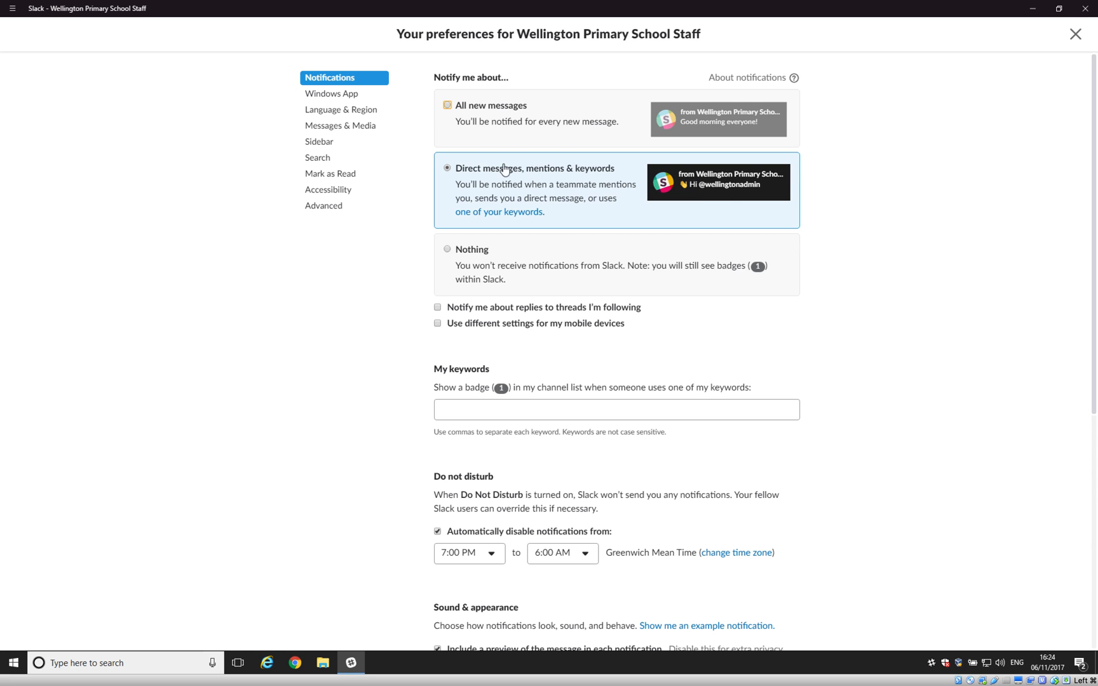
{"action": "mouse_move", "coordinate": [503, 181]}
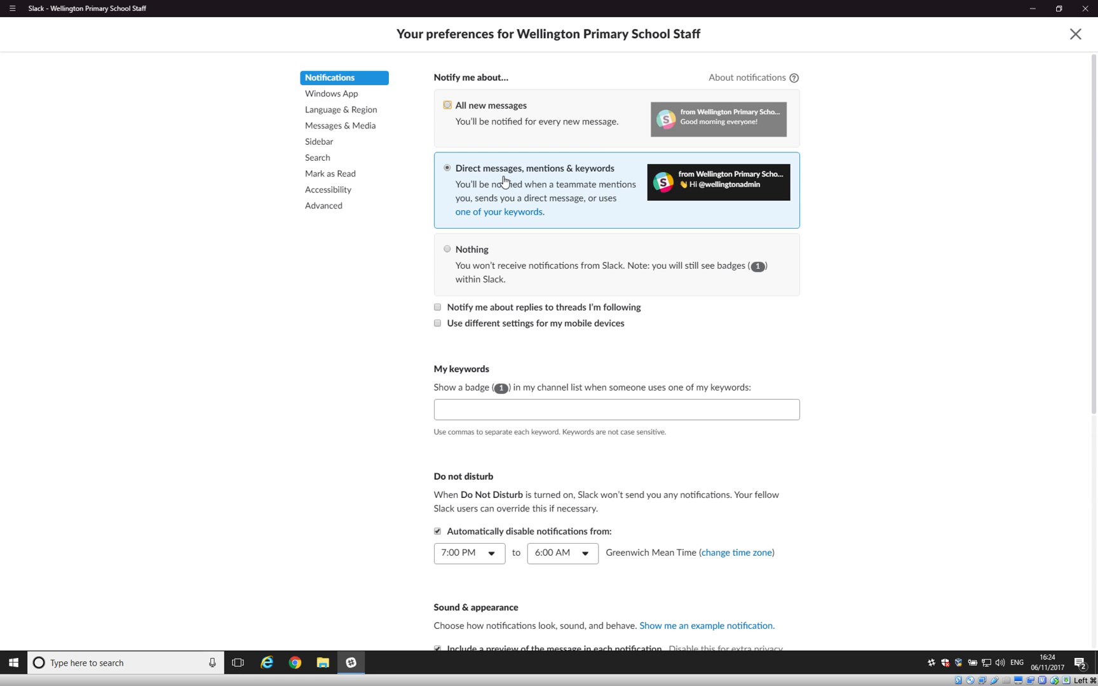
{"action": "mouse_move", "coordinate": [512, 175]}
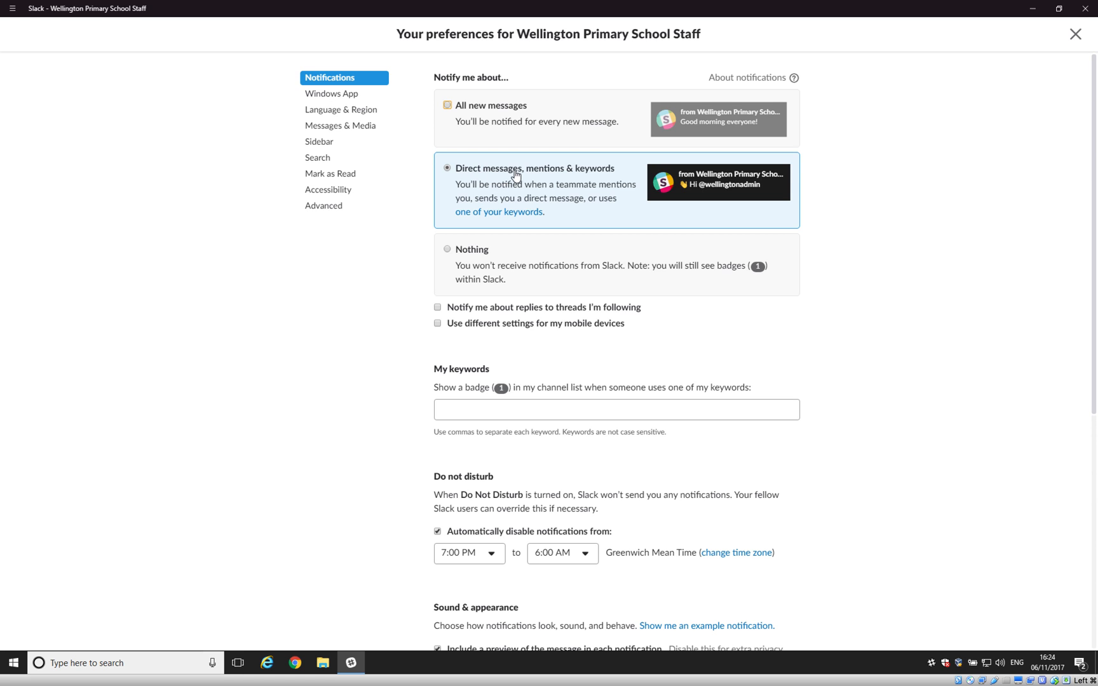
{"action": "mouse_move", "coordinate": [579, 176]}
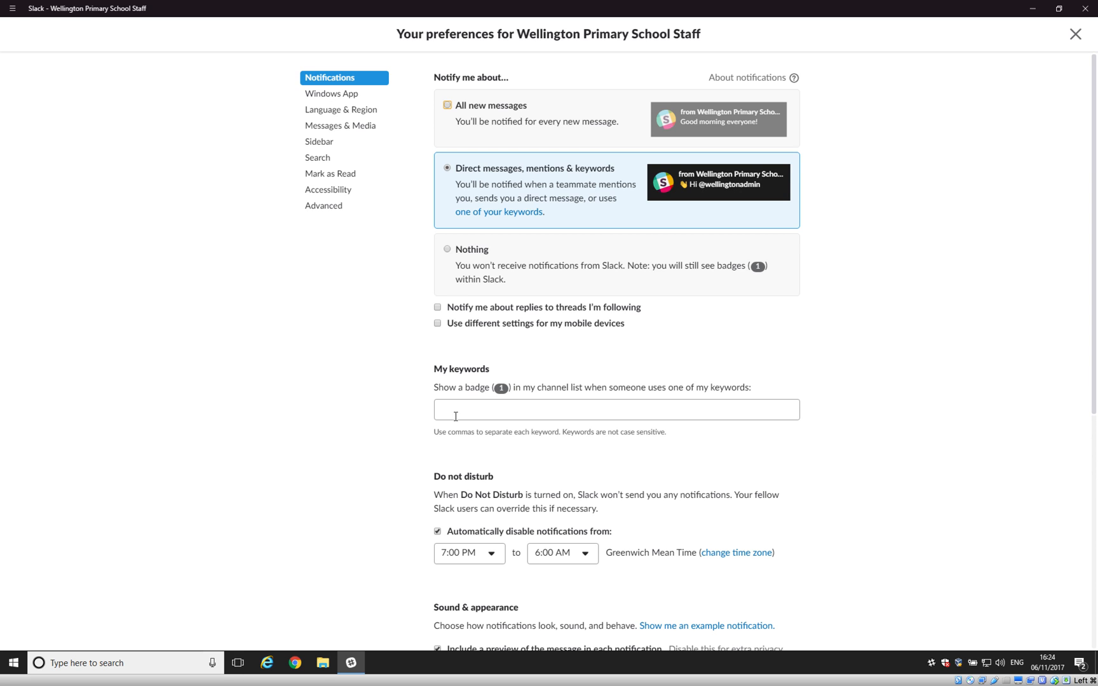
{"action": "mouse_move", "coordinate": [694, 406]}
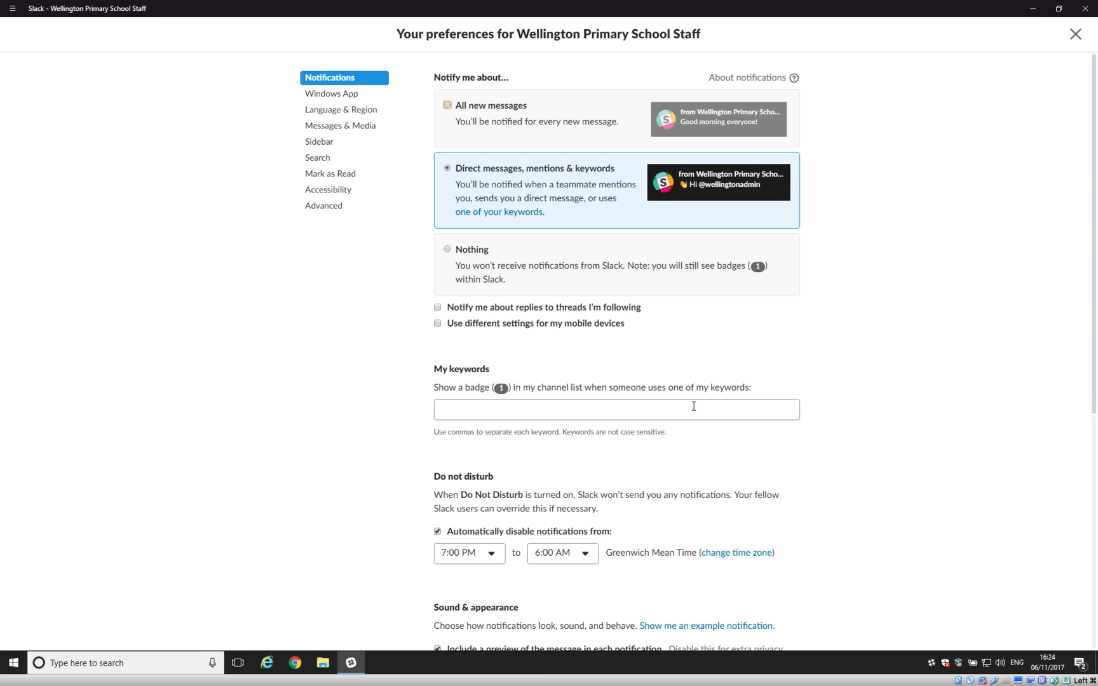
{"action": "mouse_move", "coordinate": [429, 425]}
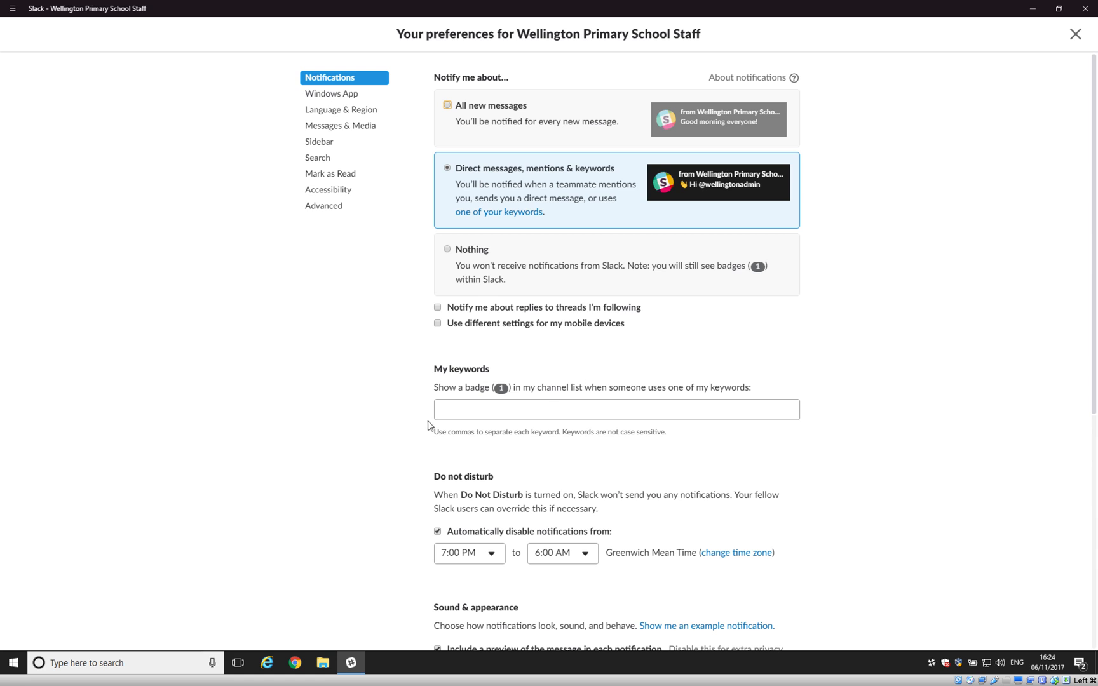
{"action": "mouse_move", "coordinate": [471, 394]}
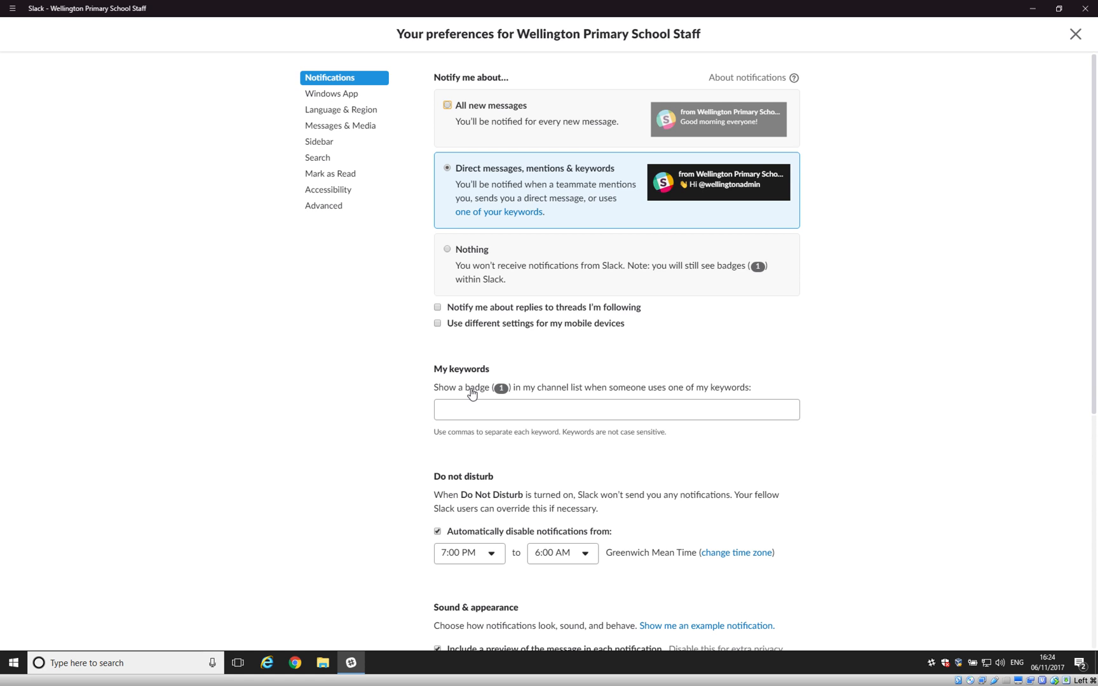
{"action": "mouse_move", "coordinate": [507, 172]}
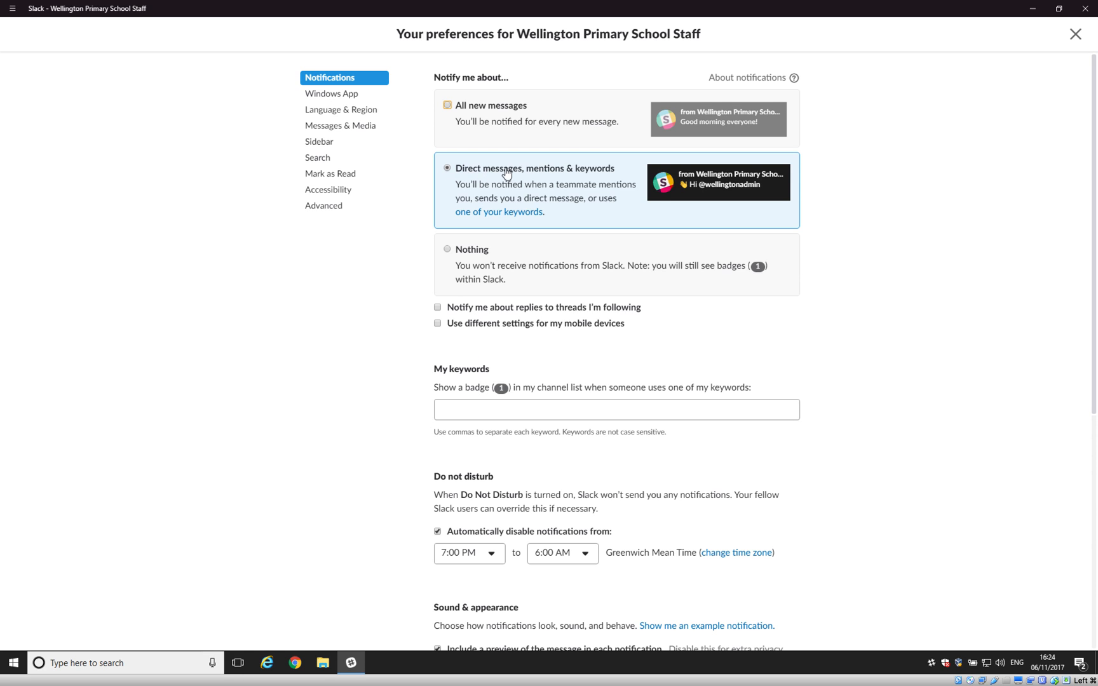
{"action": "mouse_move", "coordinate": [592, 176]}
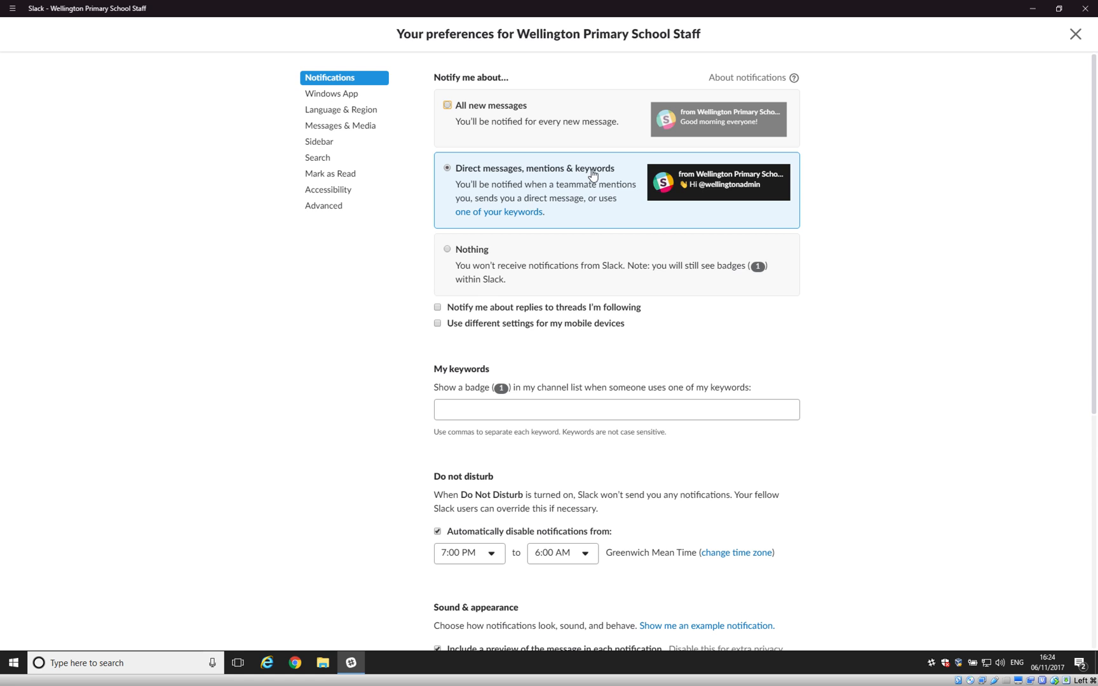
{"action": "mouse_move", "coordinate": [428, 341]}
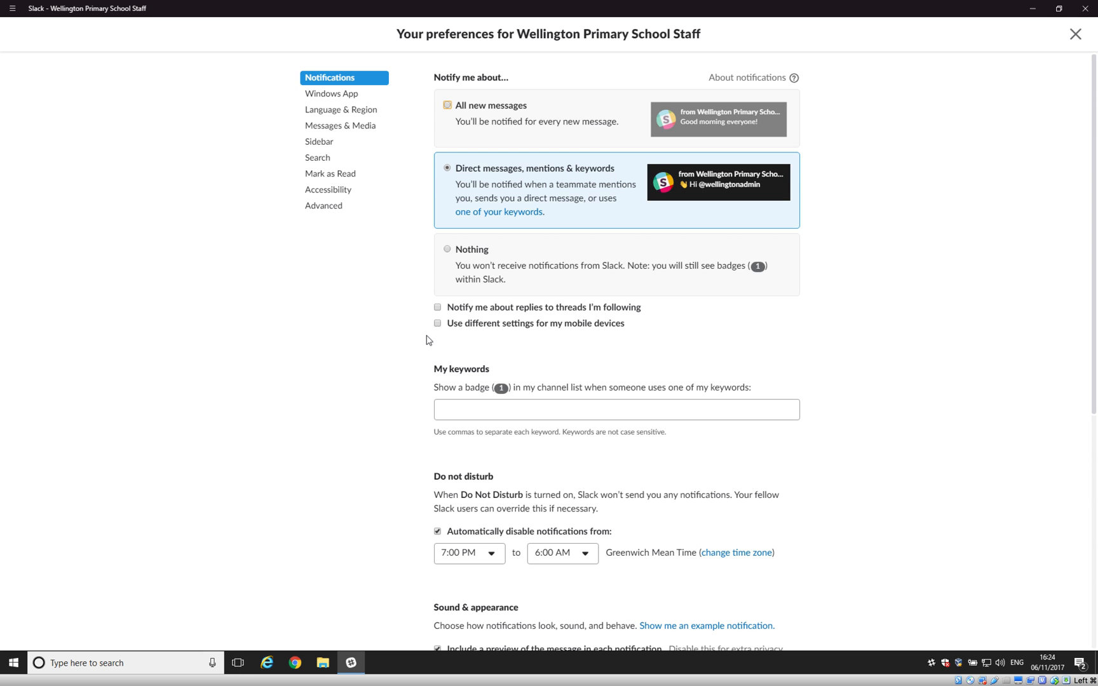
{"action": "mouse_move", "coordinate": [531, 378]}
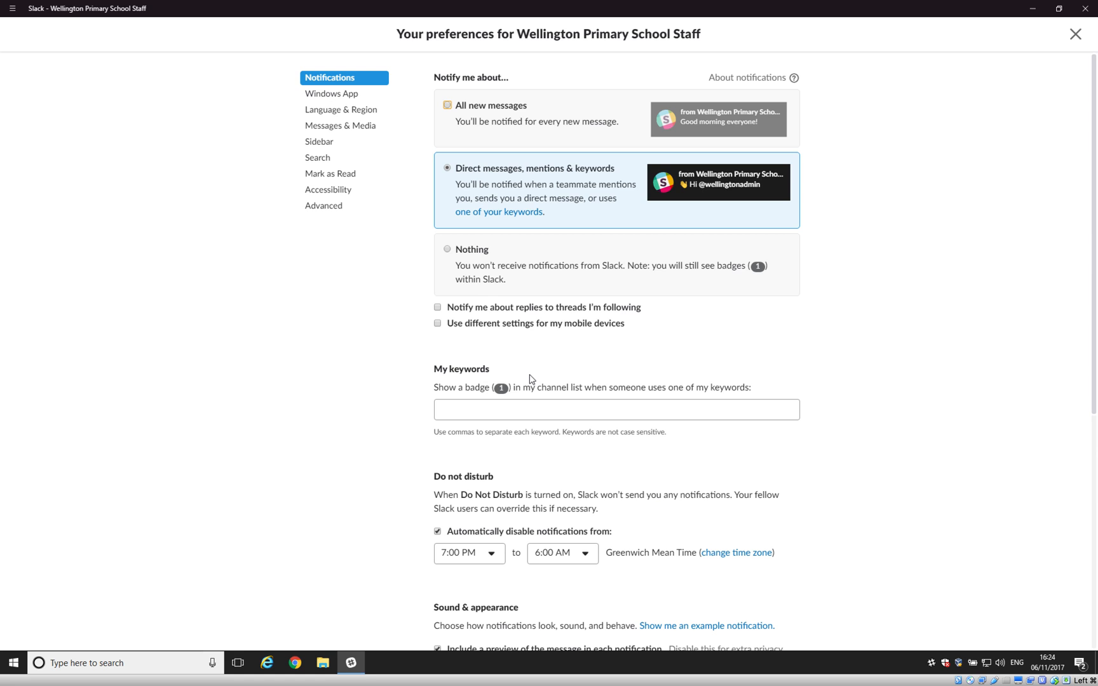
{"action": "mouse_move", "coordinate": [456, 382]}
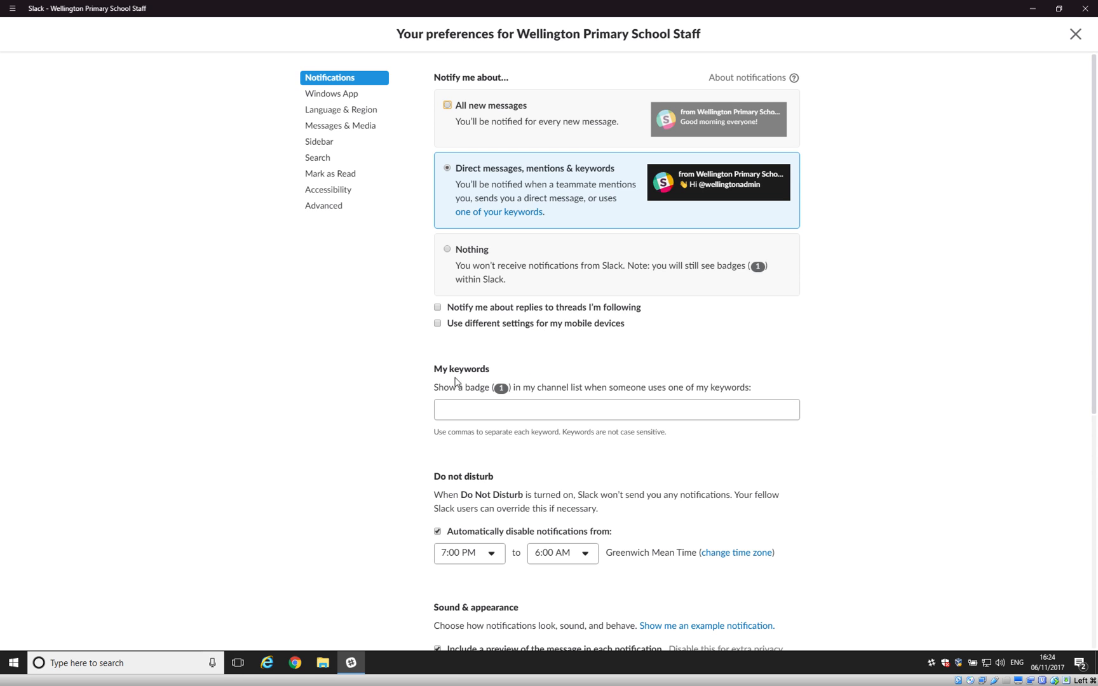
{"action": "mouse_move", "coordinate": [641, 273]}
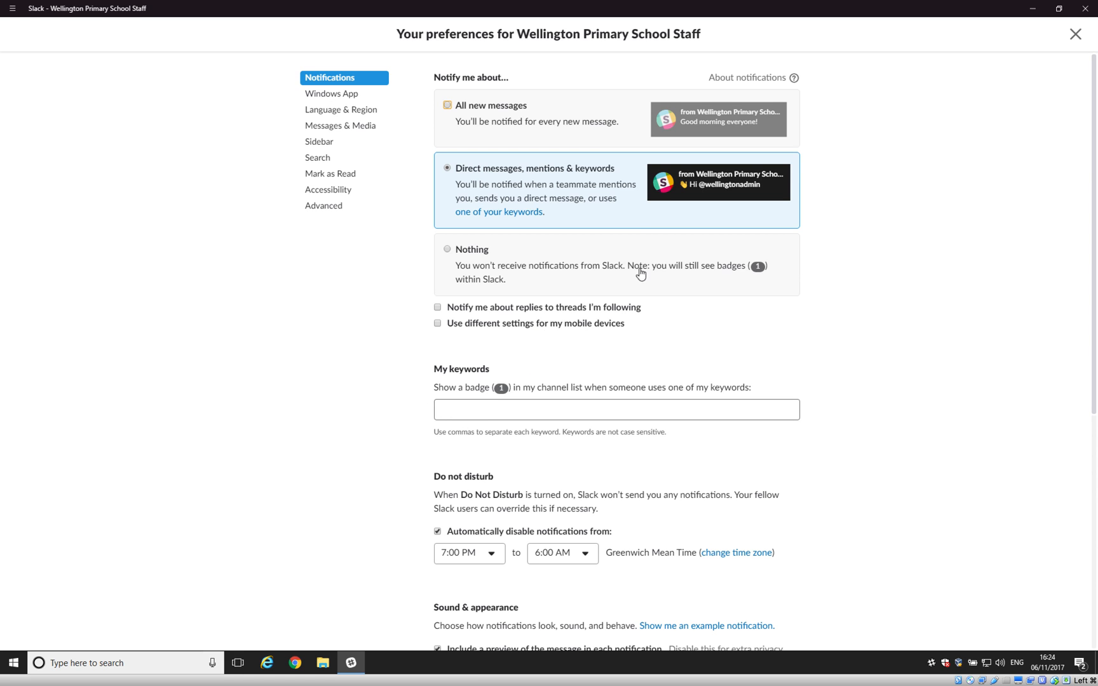
{"action": "mouse_move", "coordinate": [747, 341]}
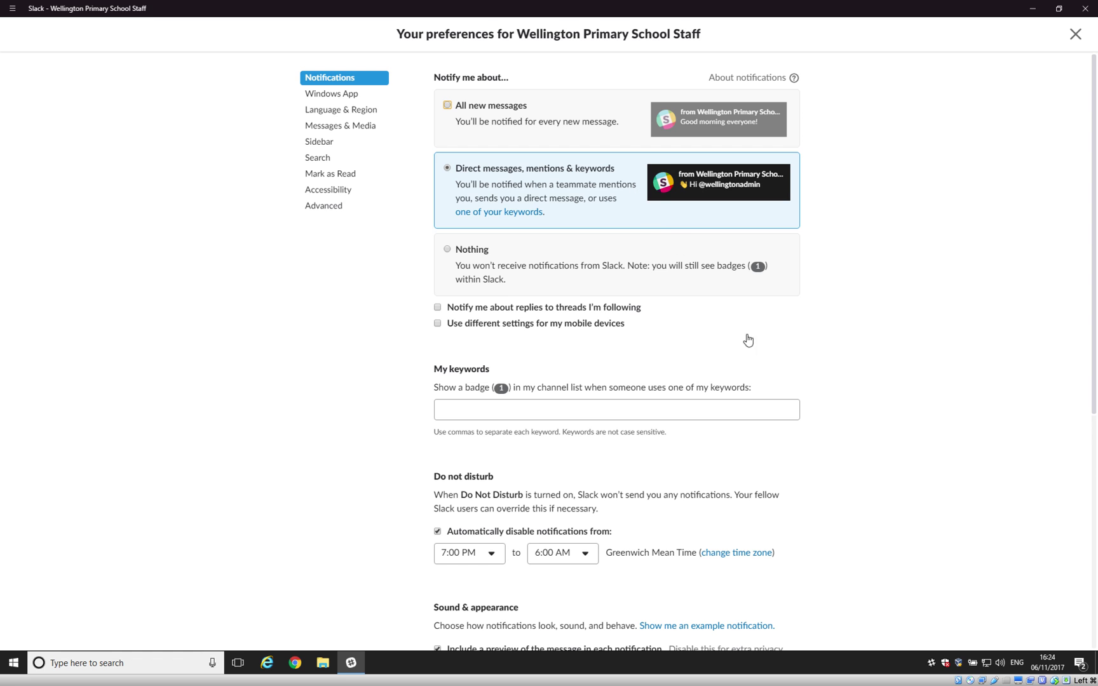
{"action": "mouse_move", "coordinate": [972, 367]}
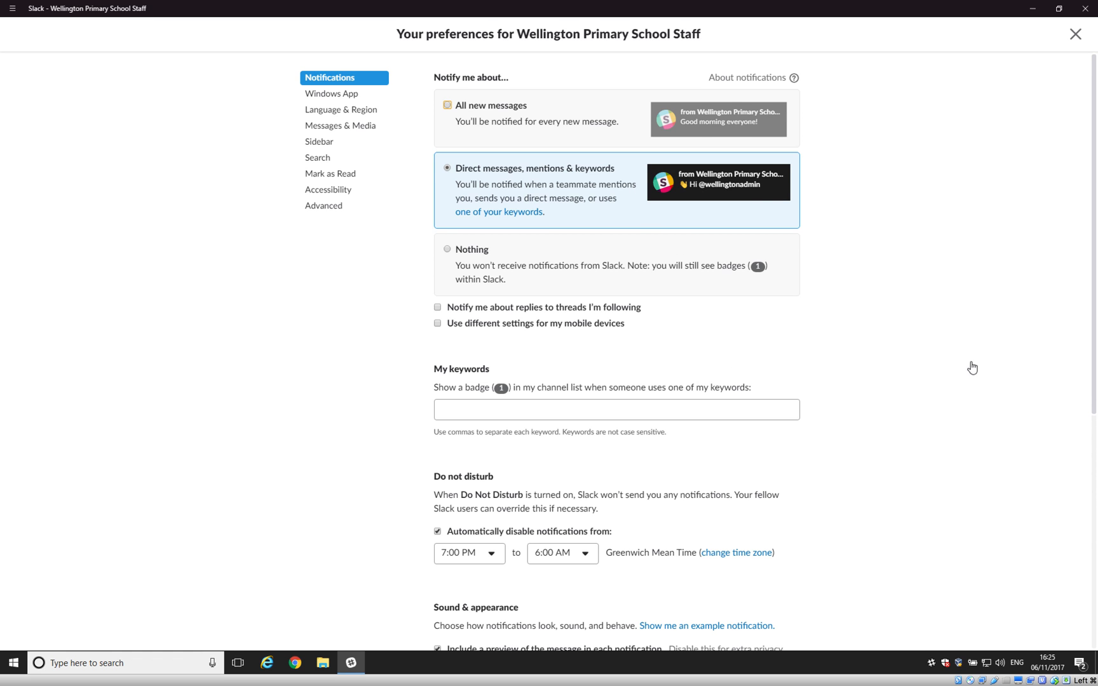
Scroll to the Do Not Disturb section showing notifications silenced from 7:00 PM to 6:00 AM.
{"action": "scroll", "scroll_direction": "down", "scroll_amount": 3}
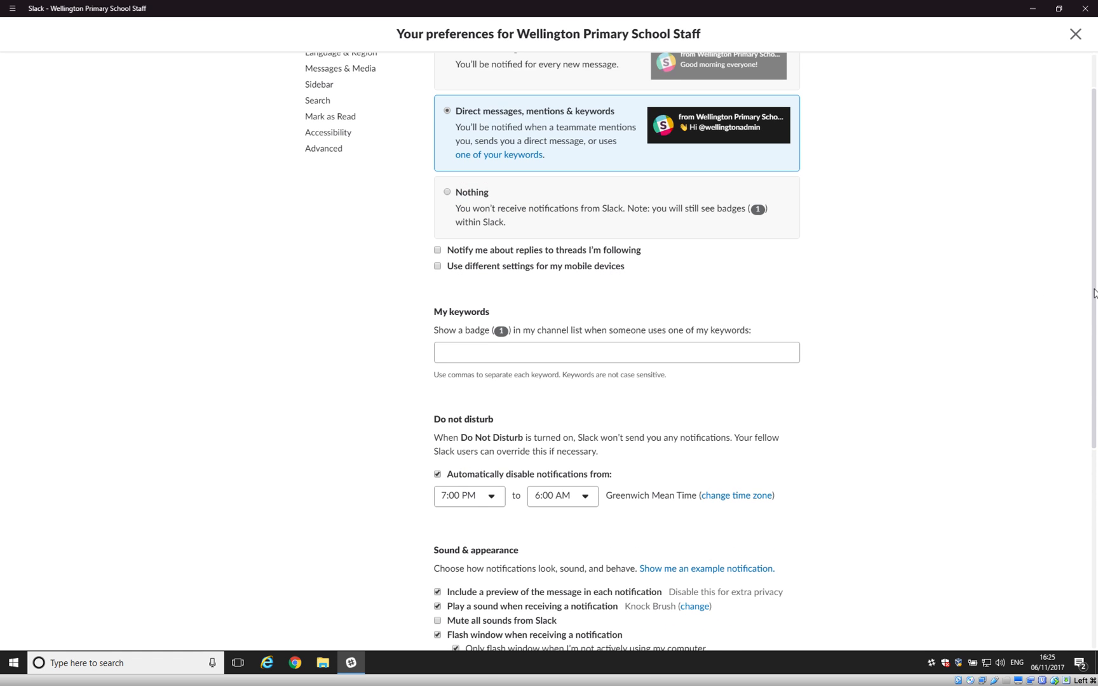
{"action": "scroll", "scroll_direction": "up", "scroll_amount": 3}
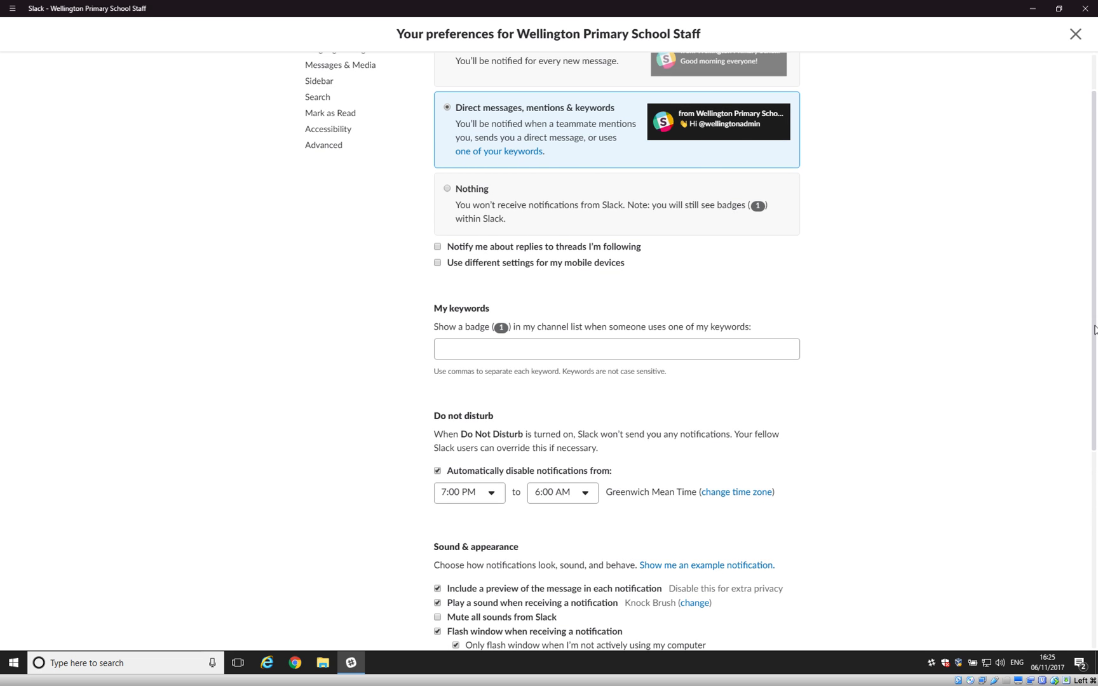
{"action": "scroll", "scroll_direction": "down", "scroll_amount": 3}
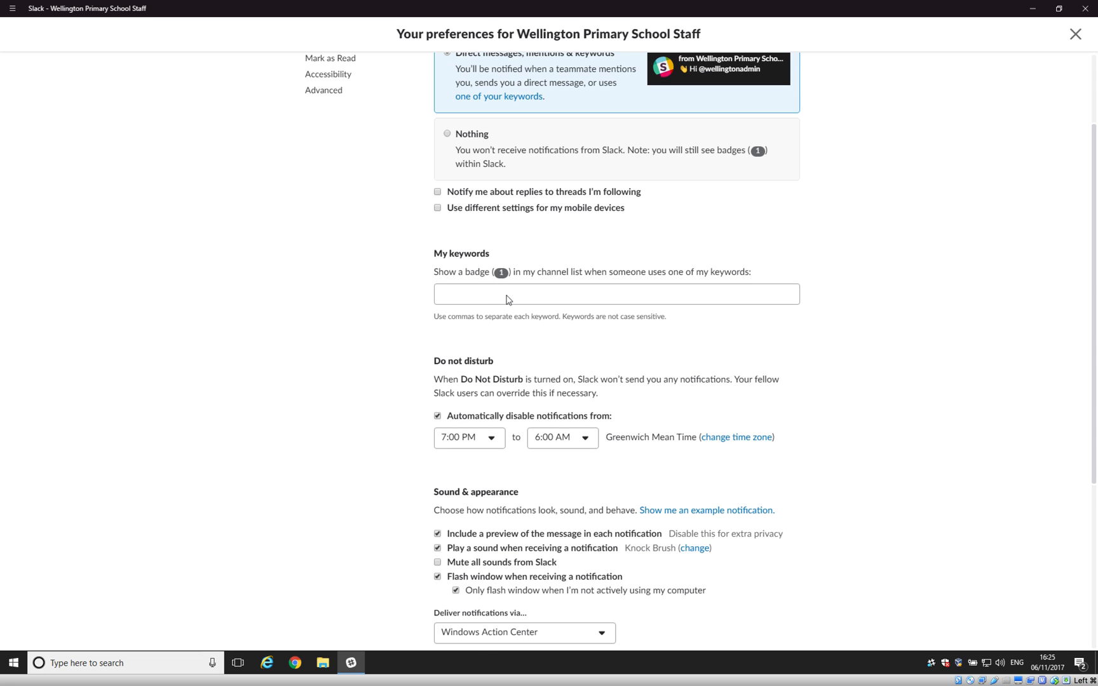
{"action": "scroll", "scroll_direction": "down", "scroll_amount": 3}
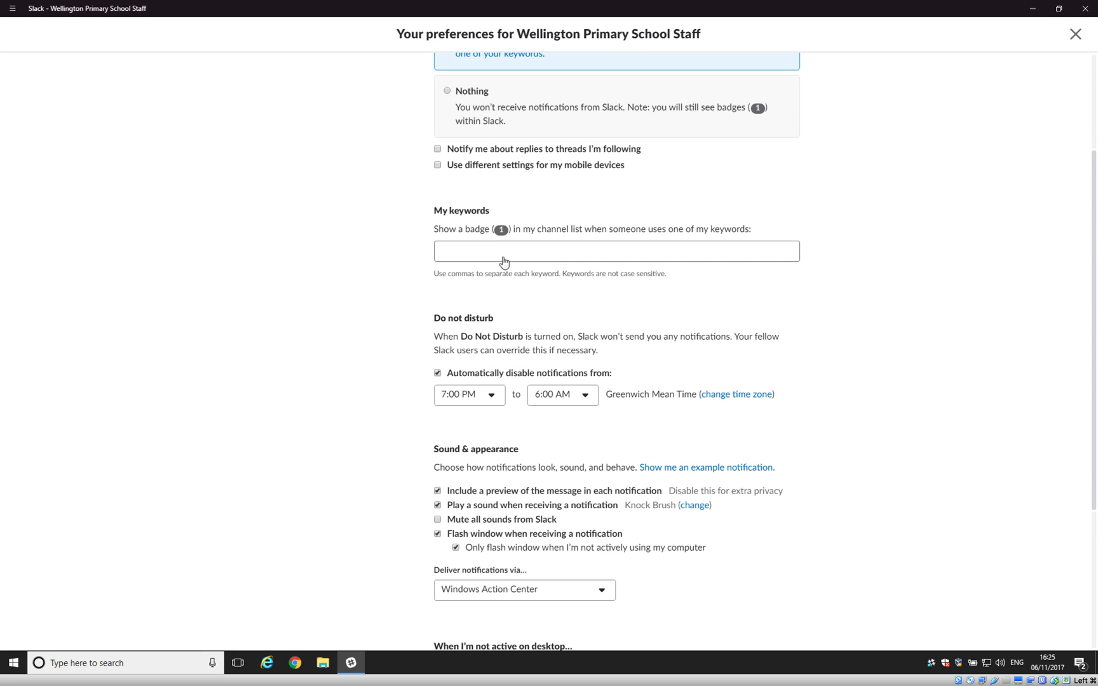
{"action": "mouse_move", "coordinate": [526, 239]}
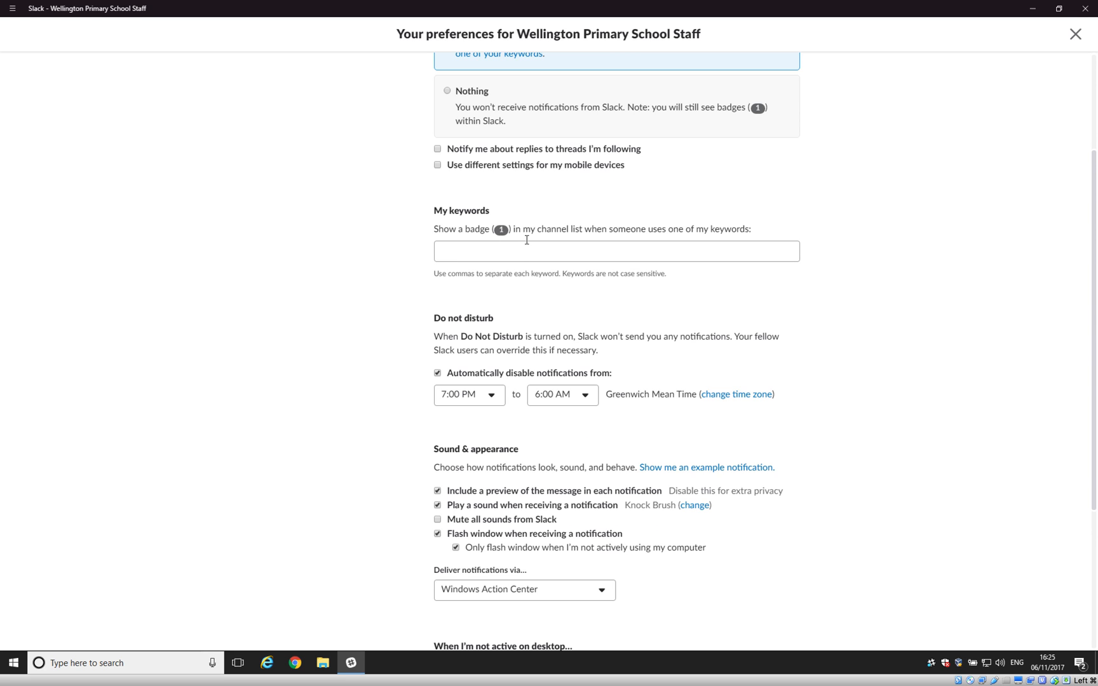
{"action": "mouse_move", "coordinate": [519, 330]}
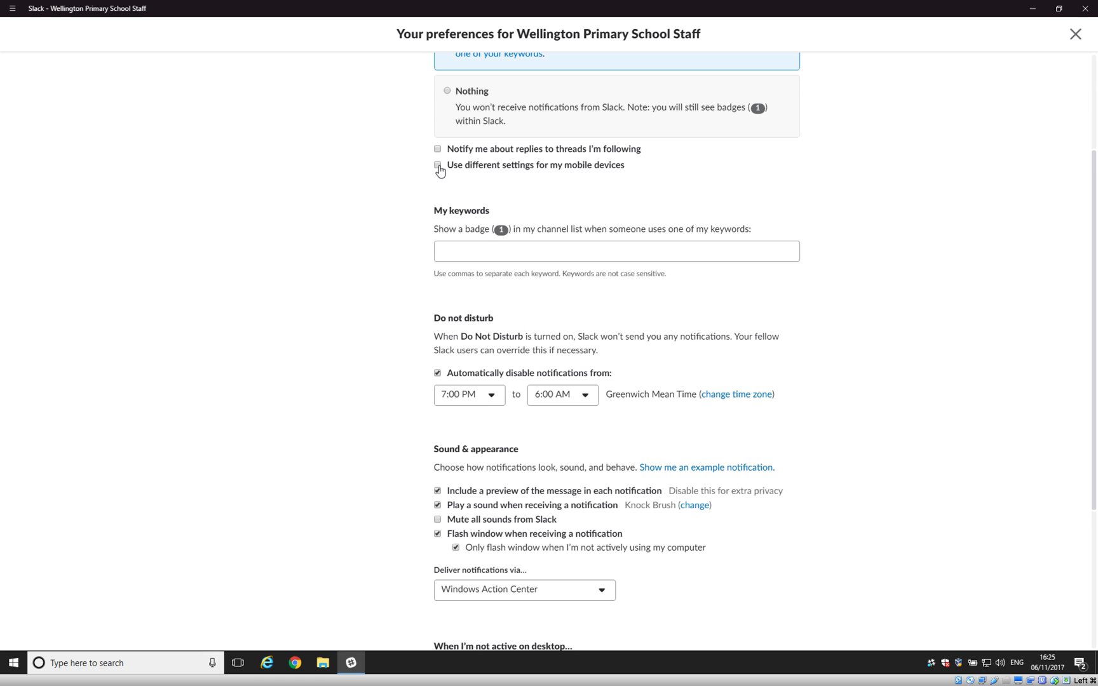
{"action": "mouse_move", "coordinate": [605, 174]}
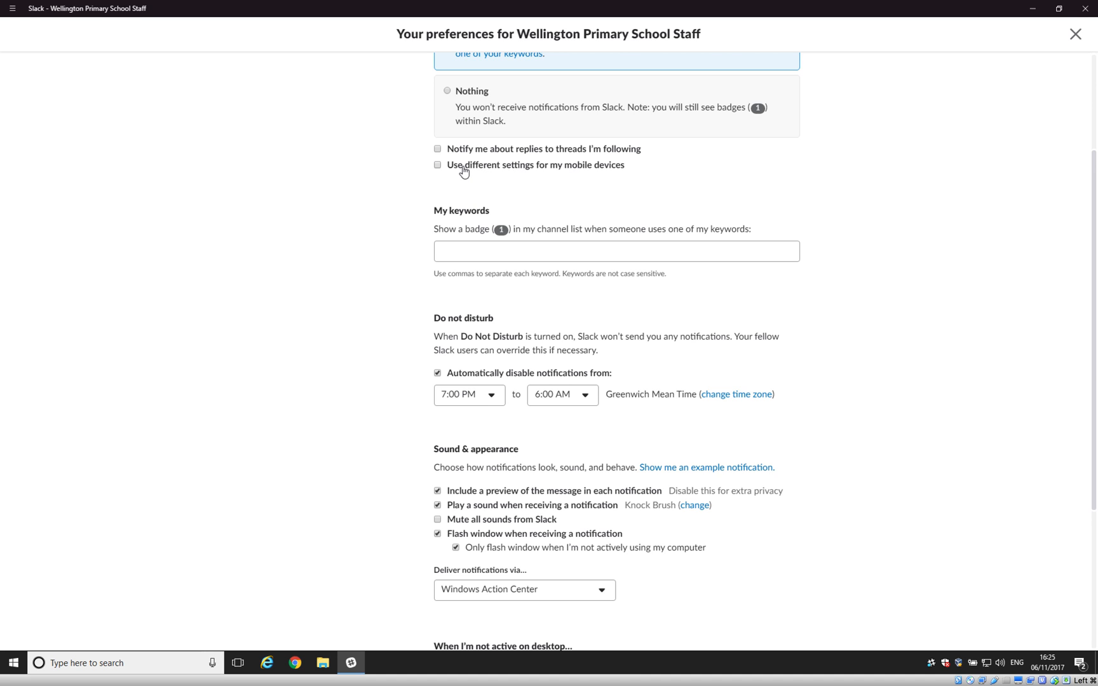
{"action": "mouse_move", "coordinate": [478, 174]}
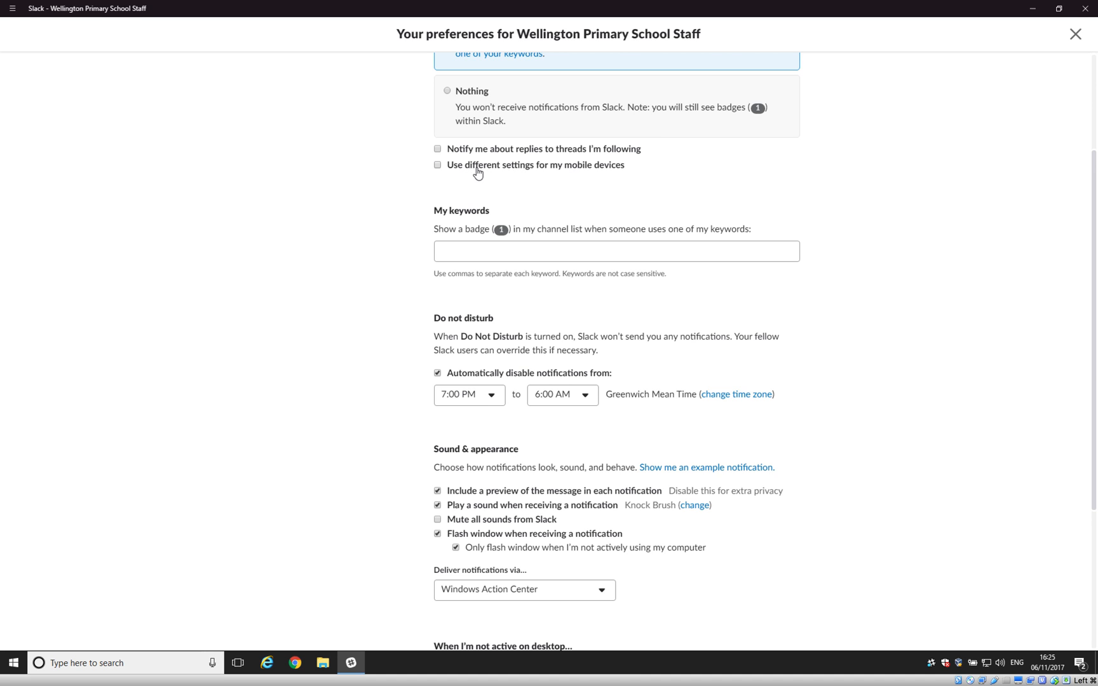
{"action": "mouse_move", "coordinate": [434, 173]}
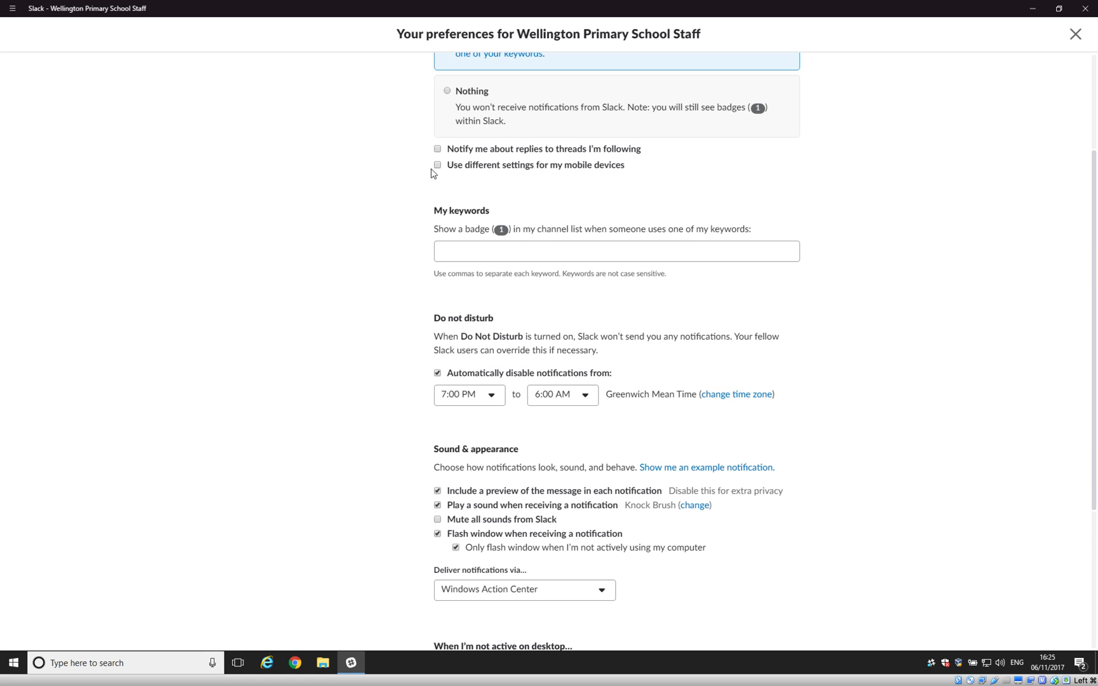
{"action": "mouse_move", "coordinate": [712, 179]}
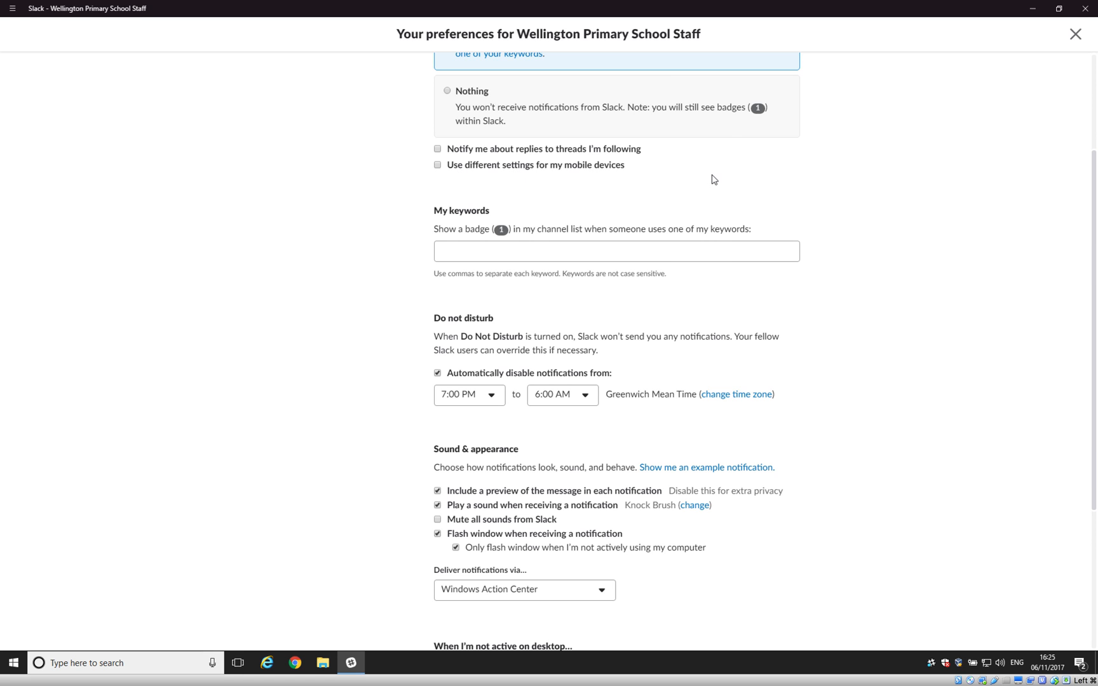
{"action": "mouse_move", "coordinate": [1028, 282]}
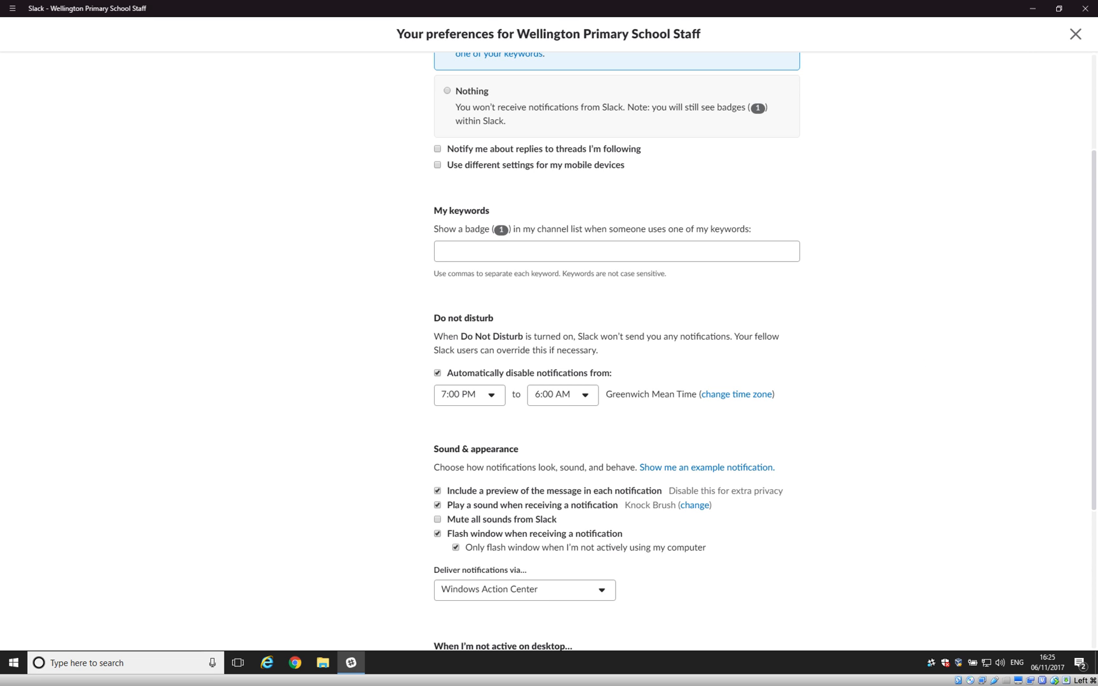
{"action": "mouse_move", "coordinate": [1093, 327]}
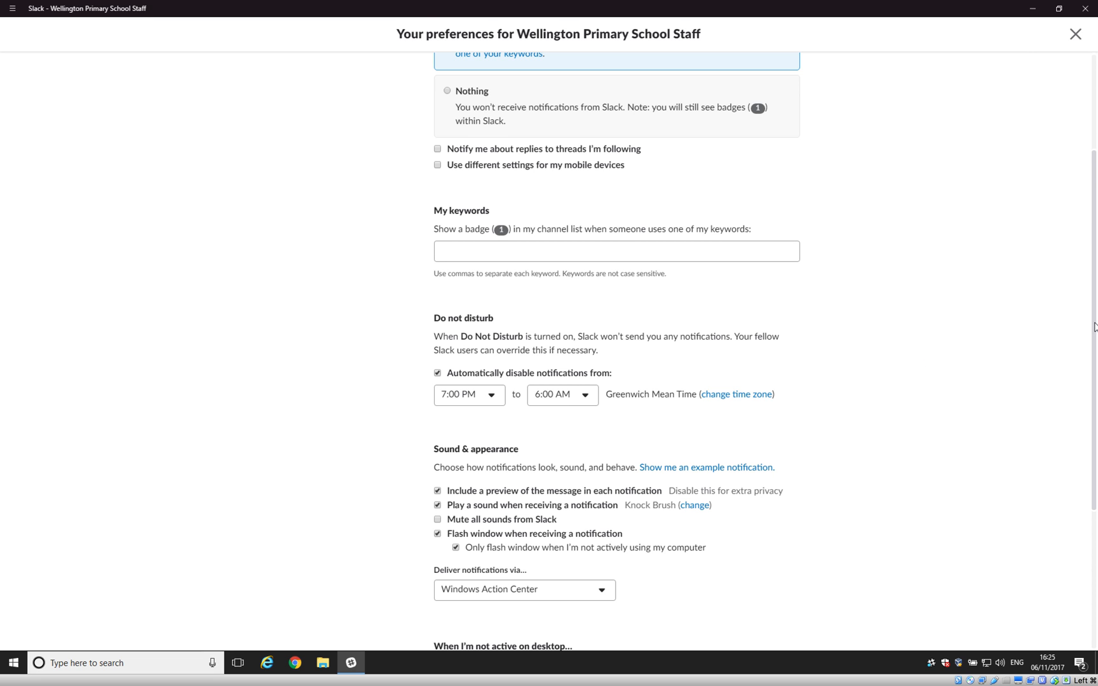
{"action": "scroll", "scroll_direction": "down", "scroll_amount": 3}
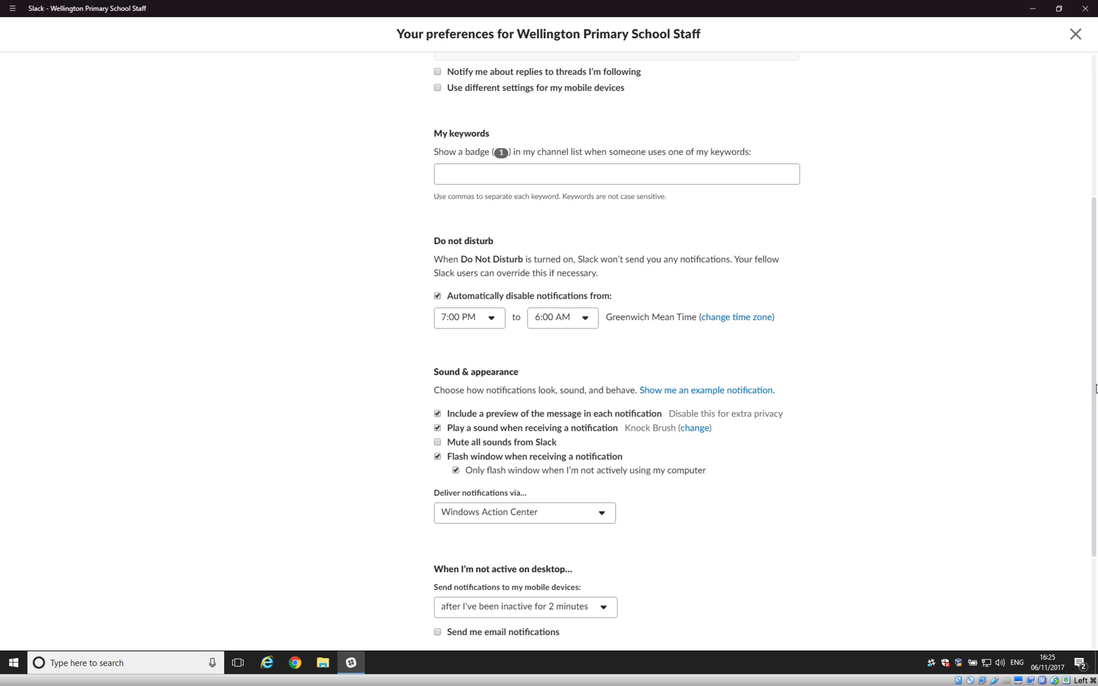
{"action": "scroll", "scroll_direction": "down", "scroll_amount": 3}
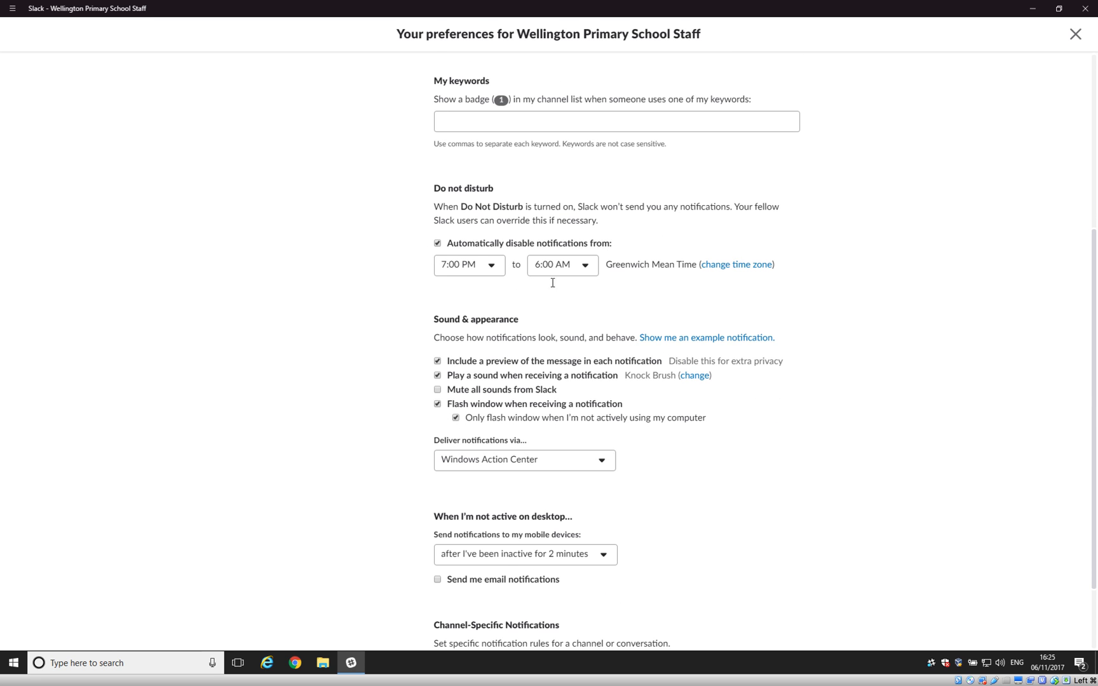
{"action": "scroll", "scroll_direction": "down", "scroll_amount": 3}
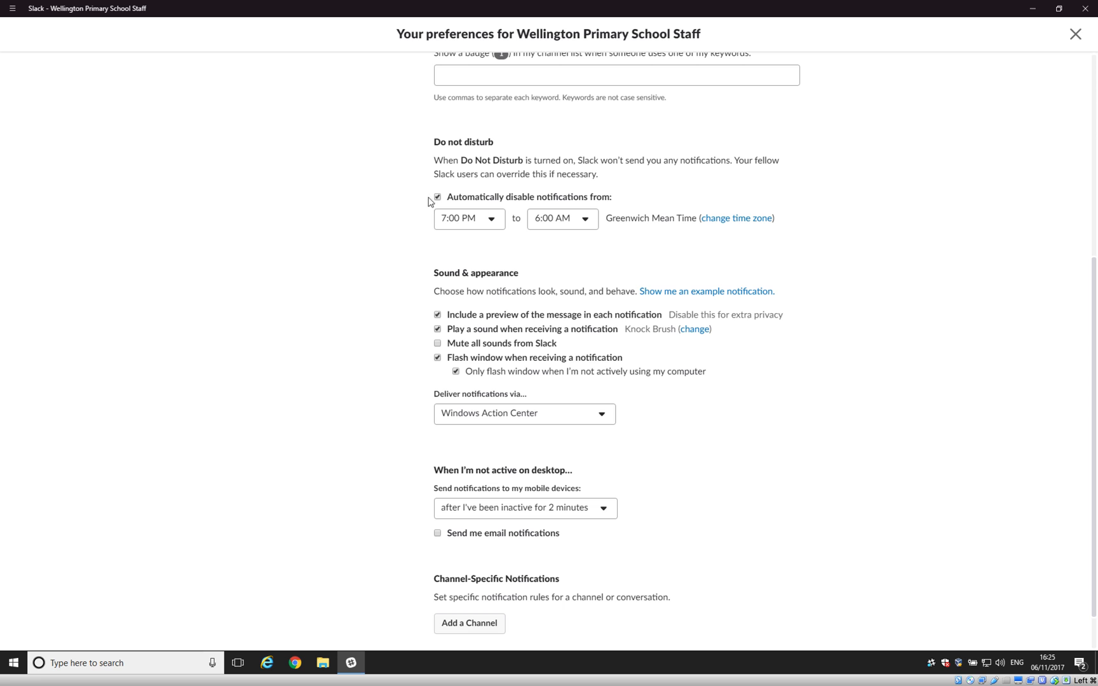
{"action": "mouse_move", "coordinate": [459, 225]}
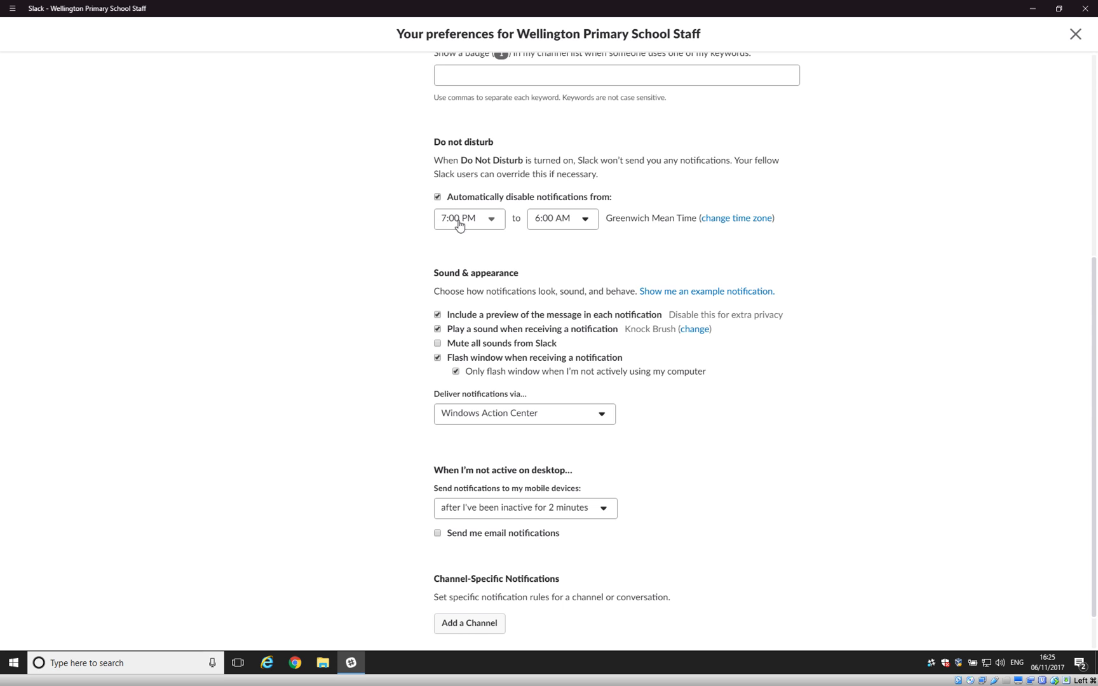
{"action": "mouse_move", "coordinate": [593, 245]}
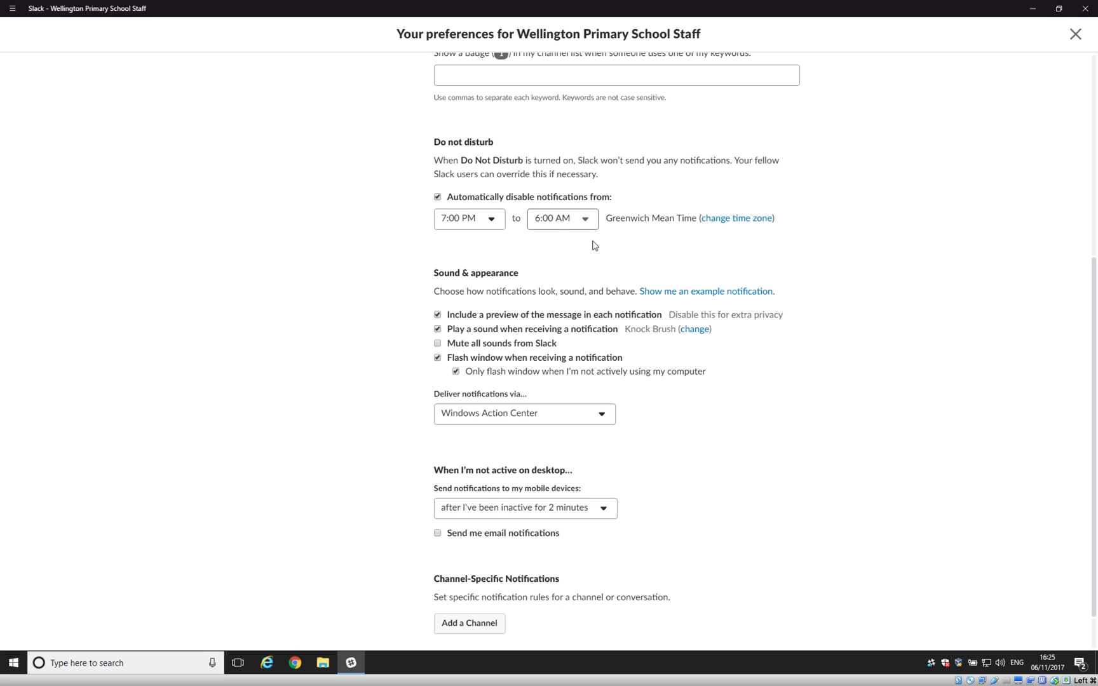
{"action": "mouse_move", "coordinate": [600, 254]}
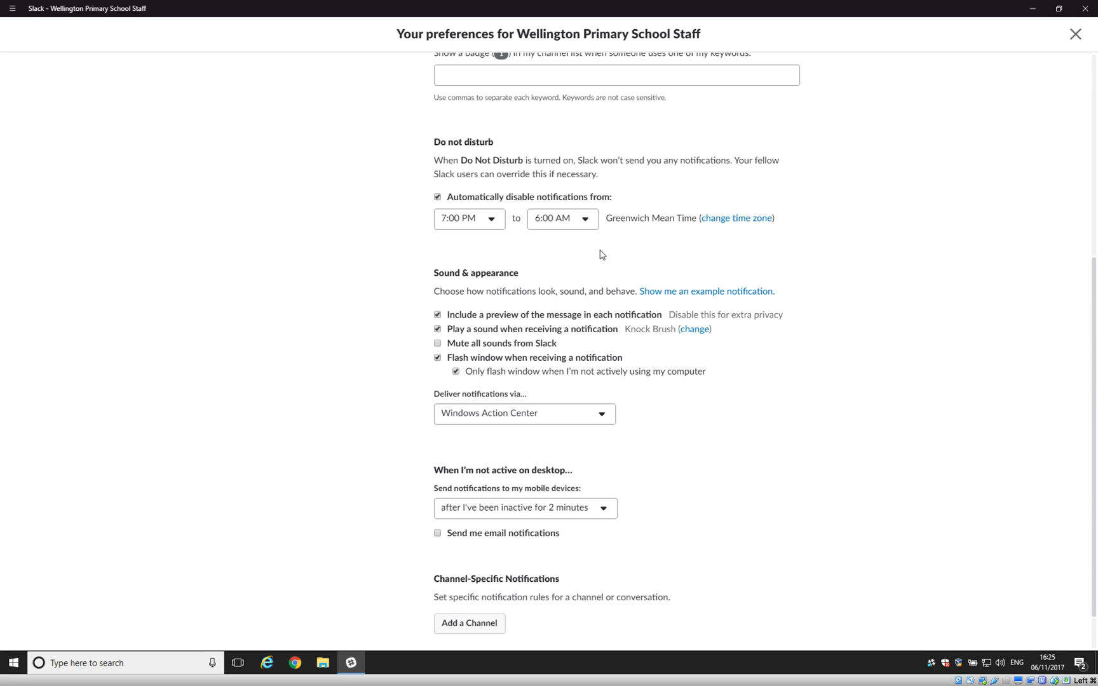
{"action": "mouse_move", "coordinate": [542, 266]}
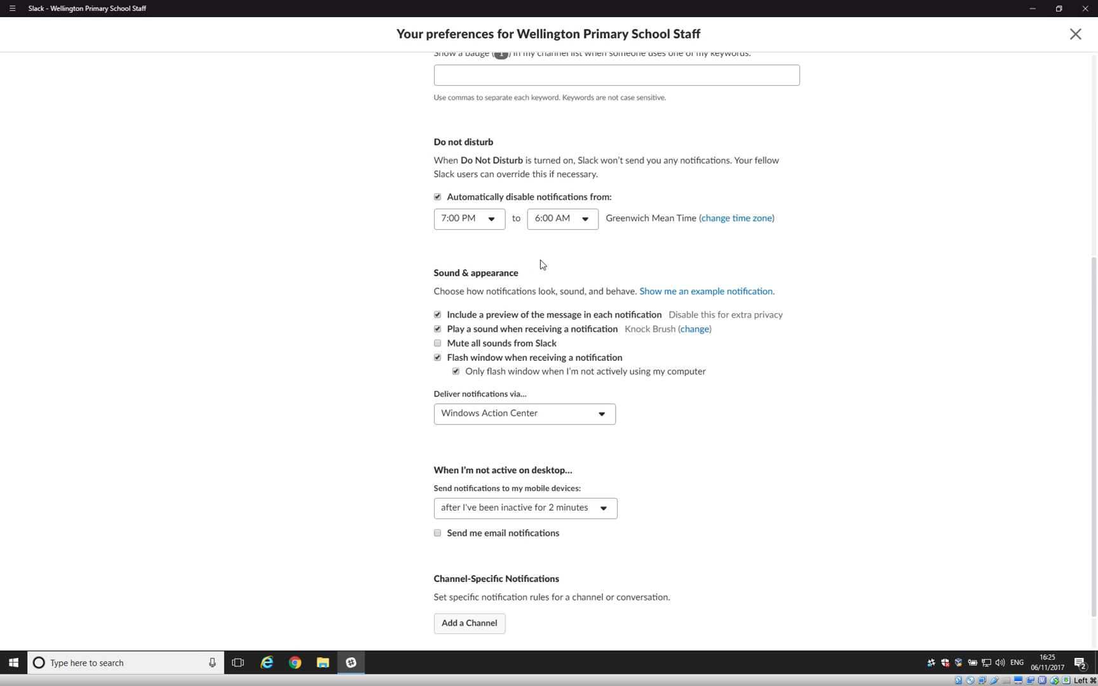
{"action": "mouse_move", "coordinate": [463, 271]}
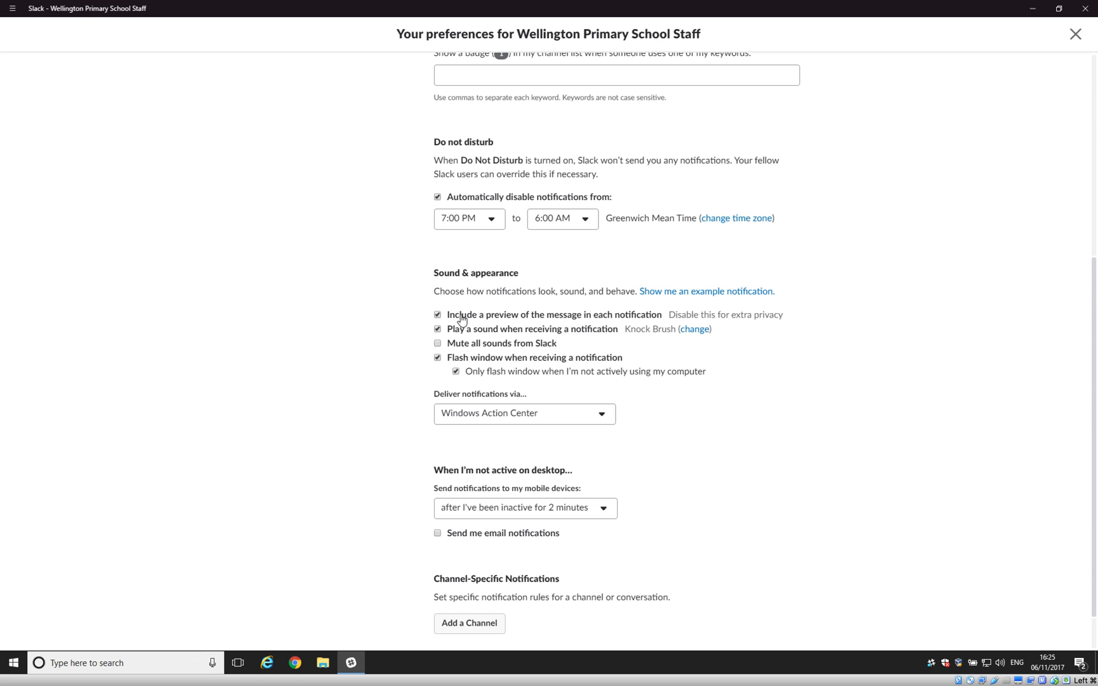
{"action": "mouse_move", "coordinate": [631, 322]}
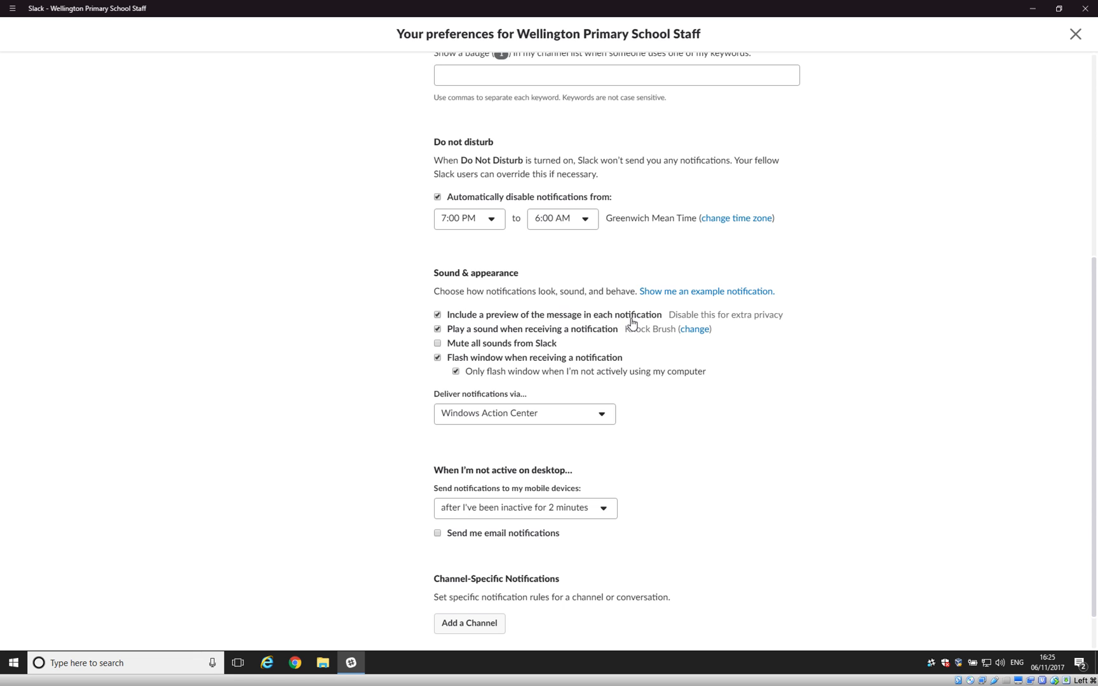
{"action": "mouse_move", "coordinate": [530, 326]}
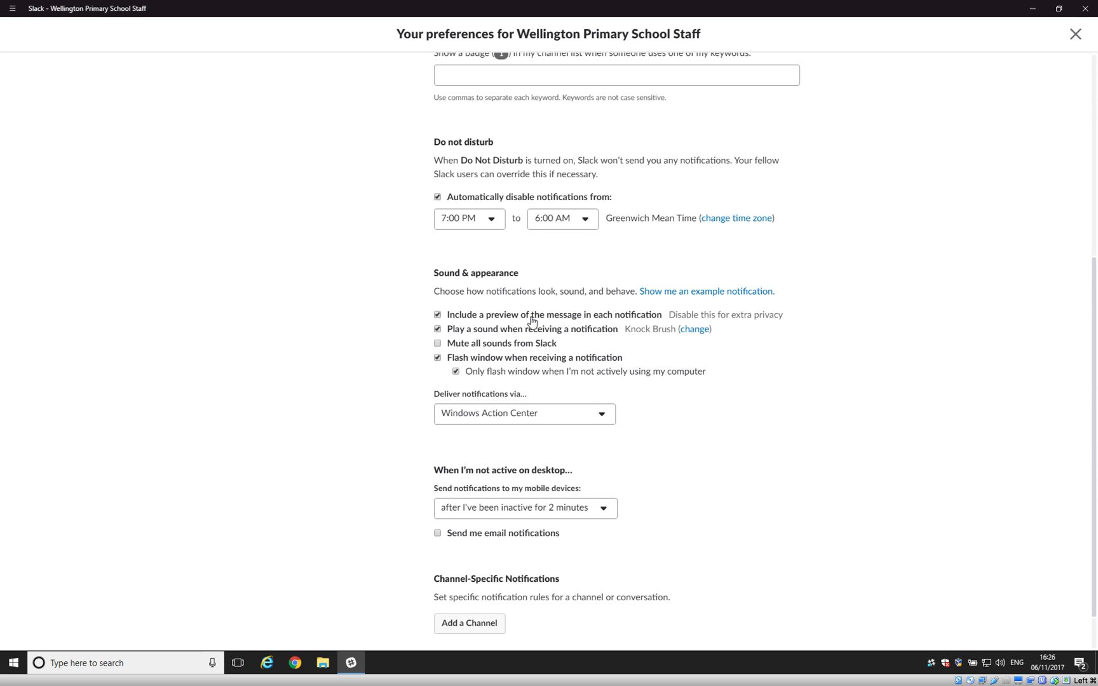
{"action": "mouse_move", "coordinate": [541, 323]}
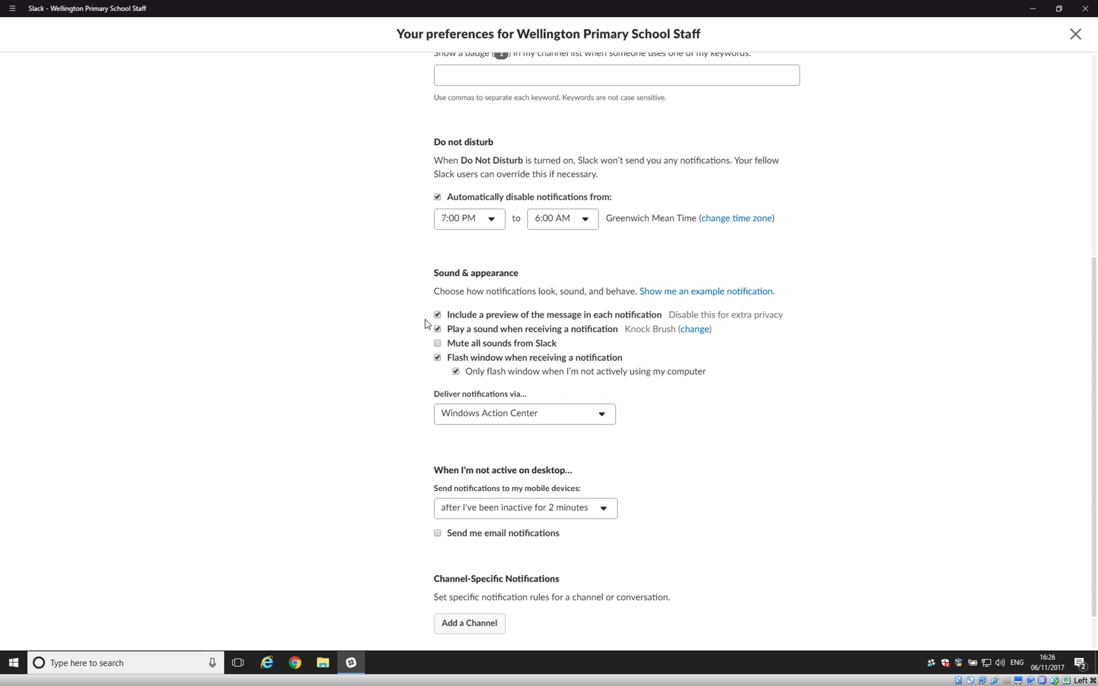
{"action": "mouse_move", "coordinate": [336, 338]}
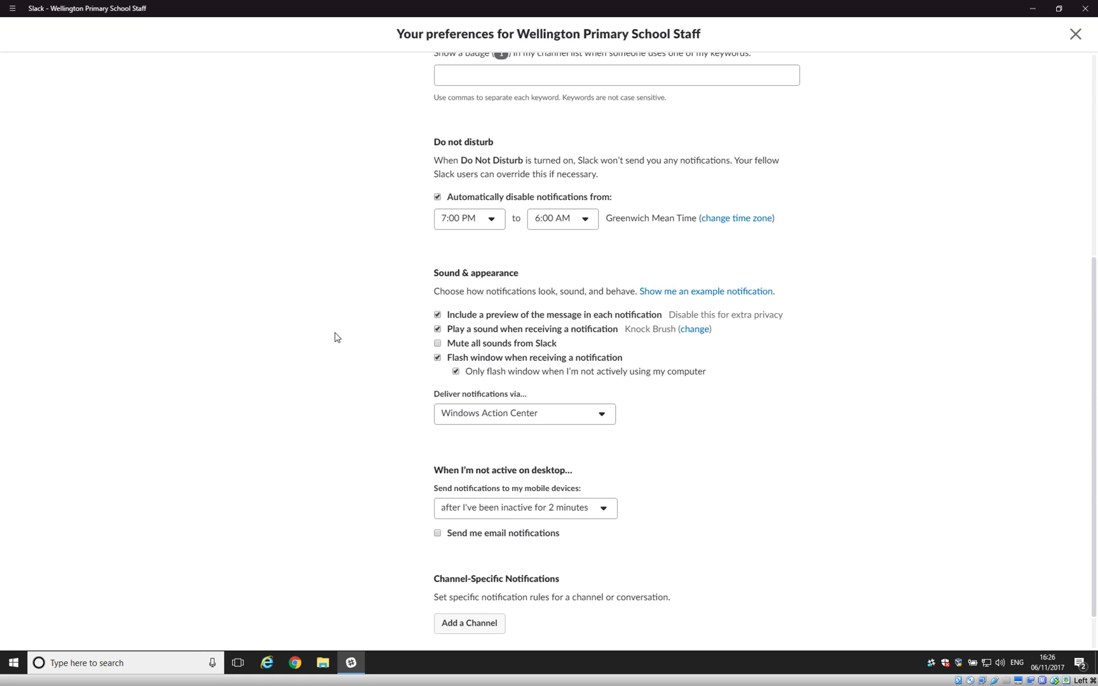
{"action": "mouse_move", "coordinate": [367, 333]}
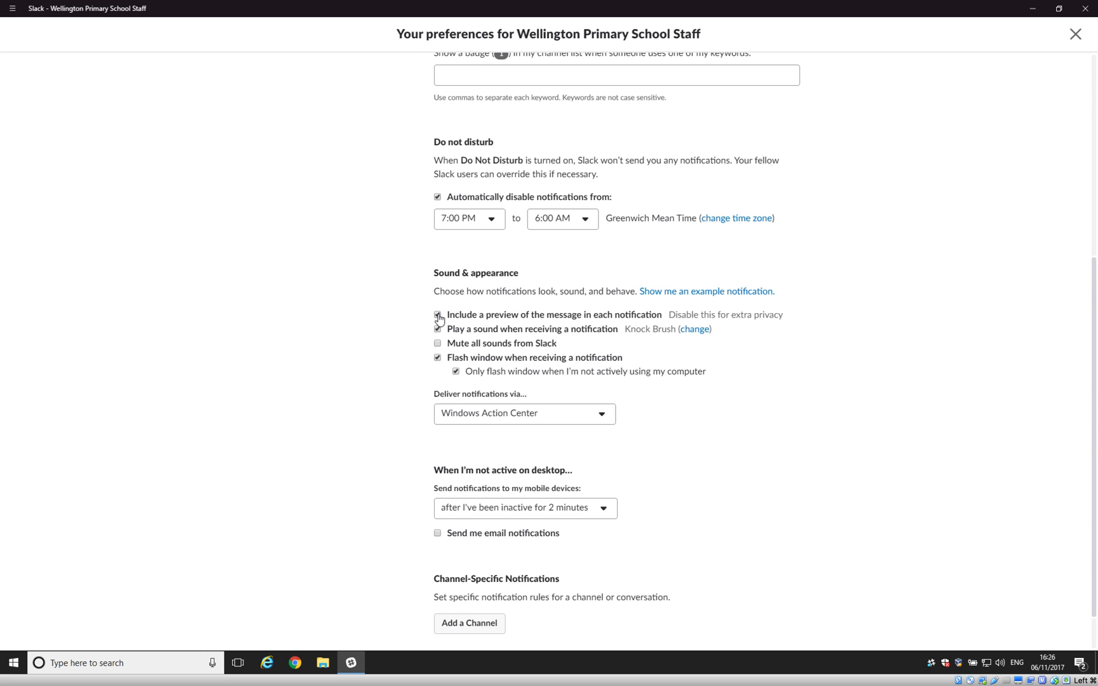
Turn off message previews in notifications and browse the sound list, keeping Knock Brush.
{"action": "left_click", "coordinate": [437, 314]}
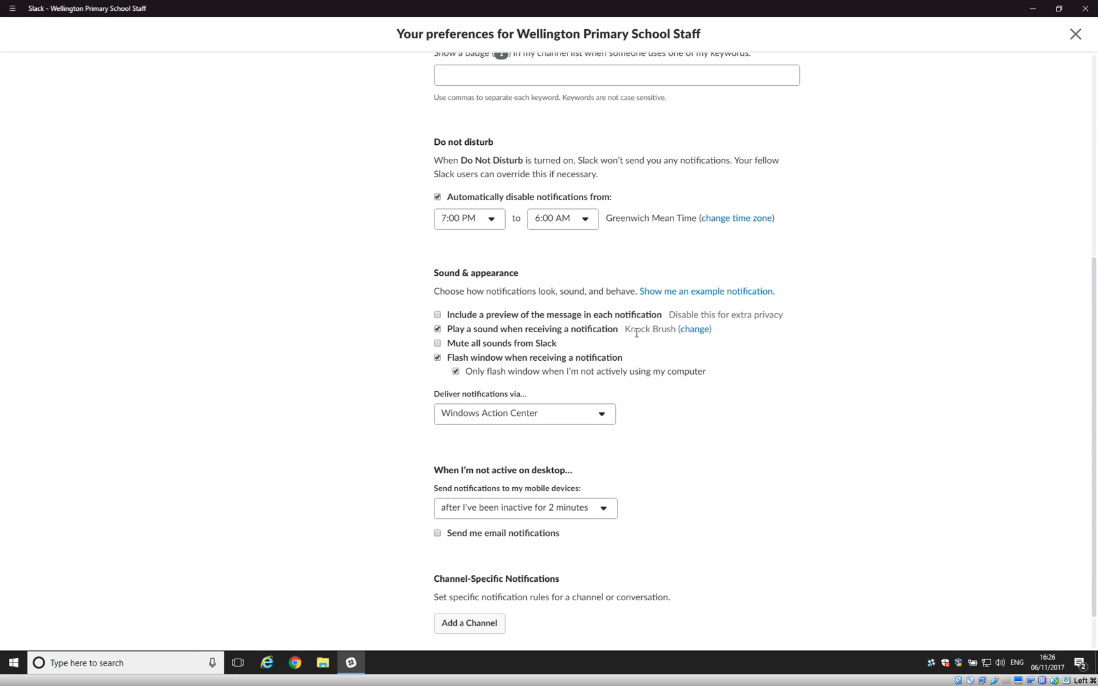
{"action": "mouse_move", "coordinate": [694, 329]}
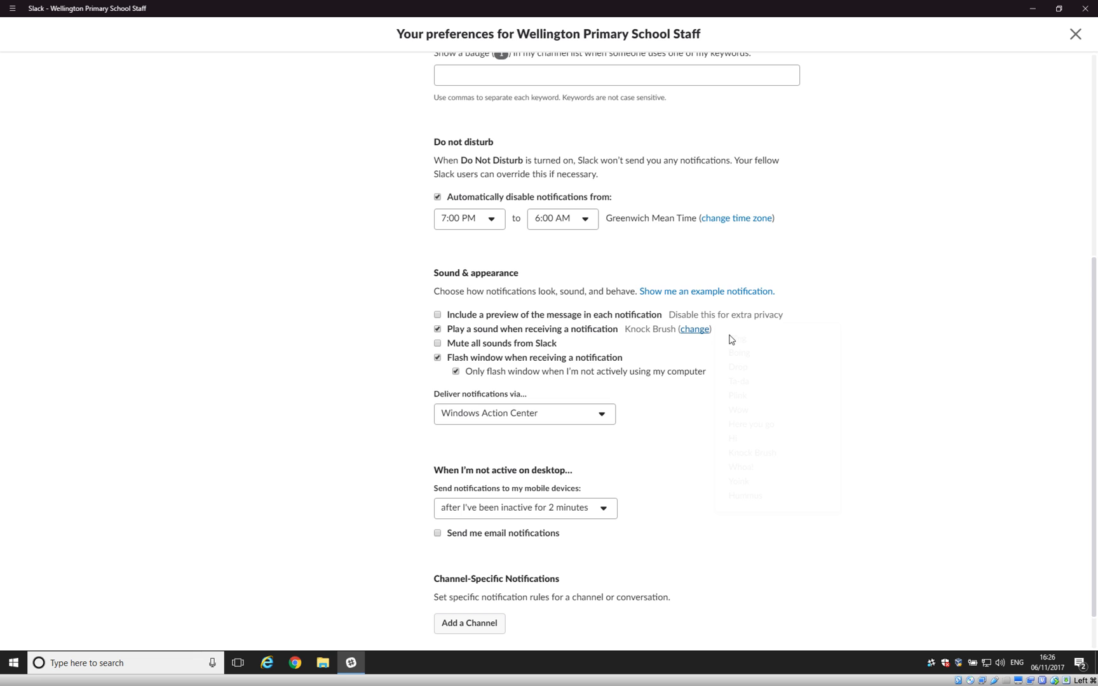
{"action": "left_click", "coordinate": [694, 329]}
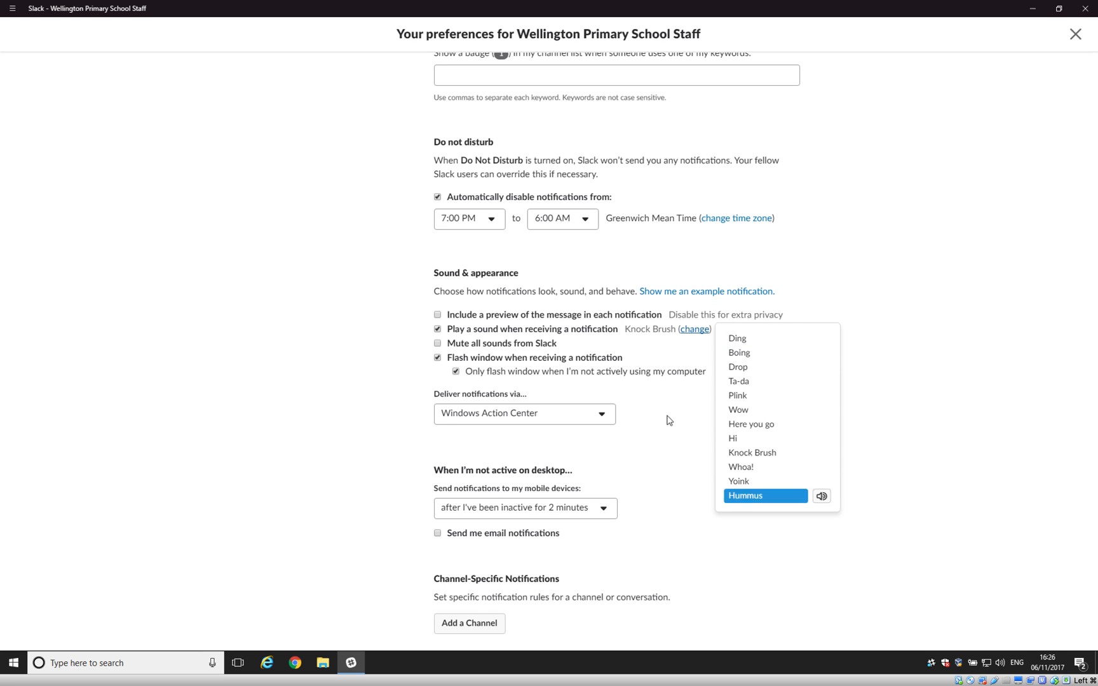
{"action": "mouse_move", "coordinate": [659, 356]}
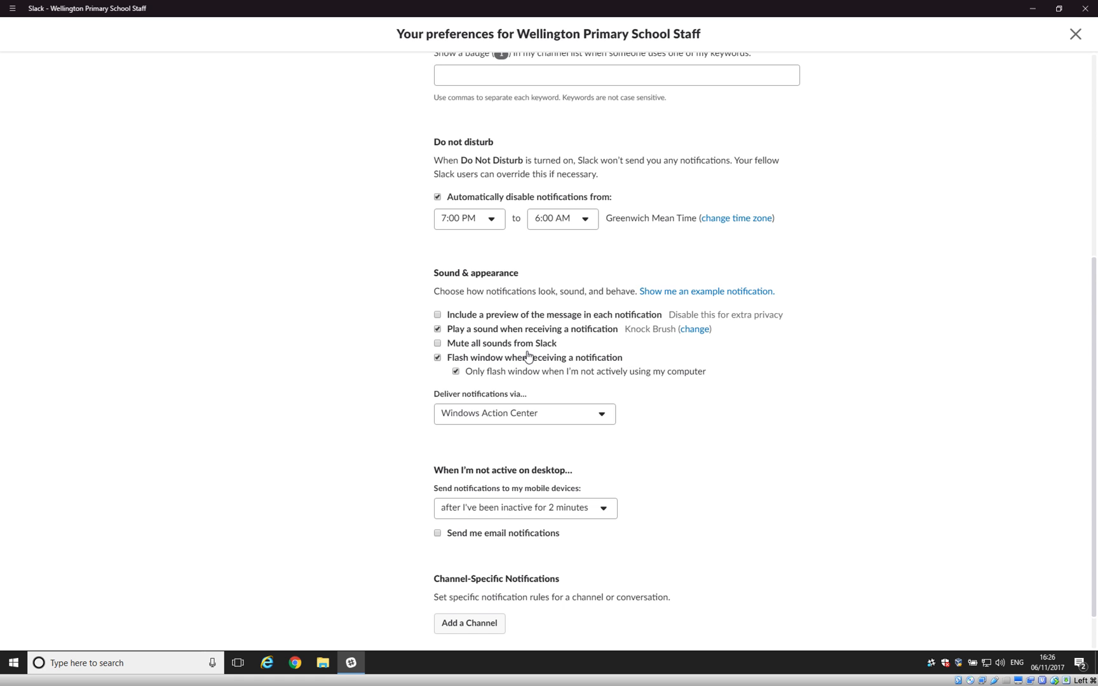
{"action": "mouse_move", "coordinate": [479, 376]}
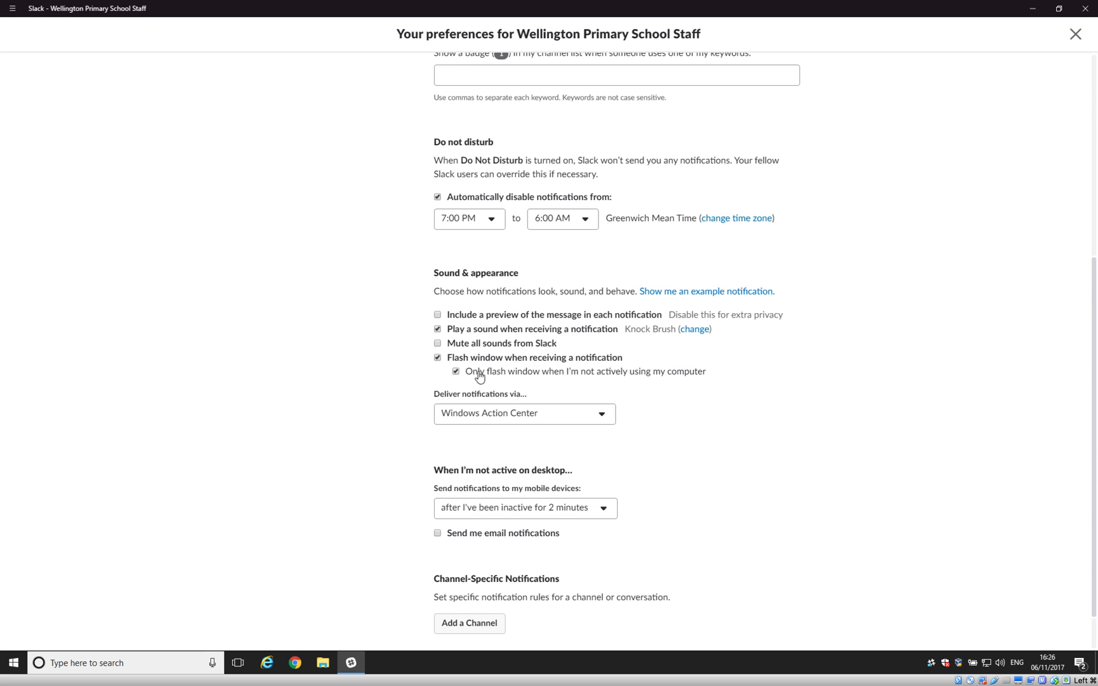
{"action": "mouse_move", "coordinate": [468, 365]}
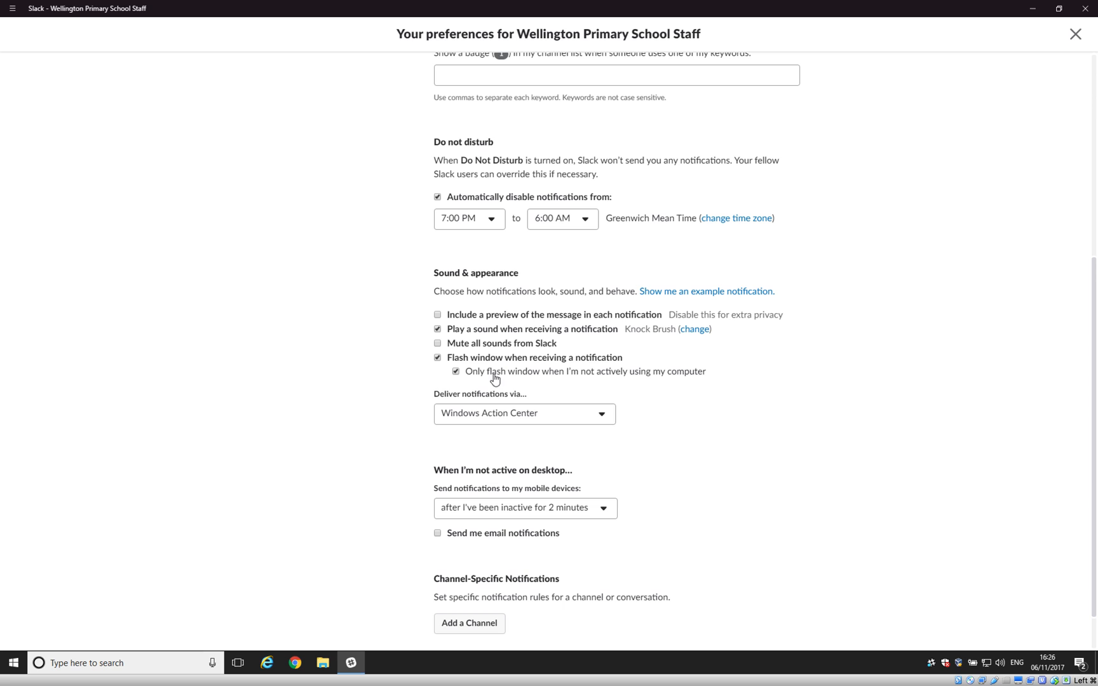
{"action": "mouse_move", "coordinate": [665, 390]}
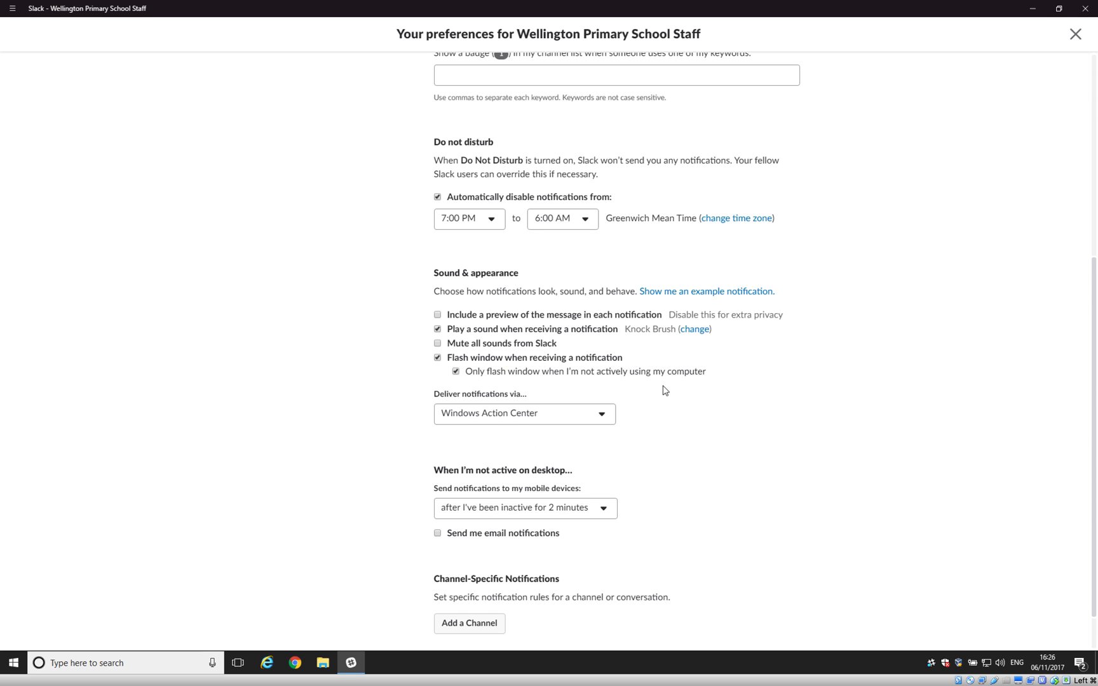
{"action": "mouse_move", "coordinate": [725, 392]}
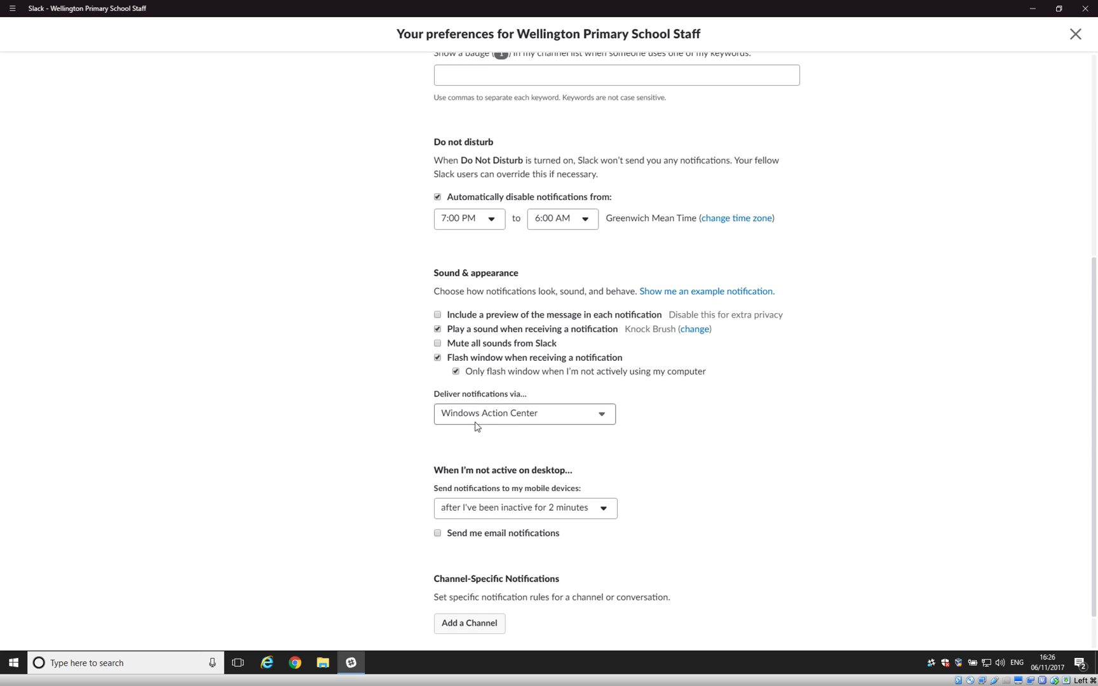
{"action": "mouse_move", "coordinate": [662, 447]}
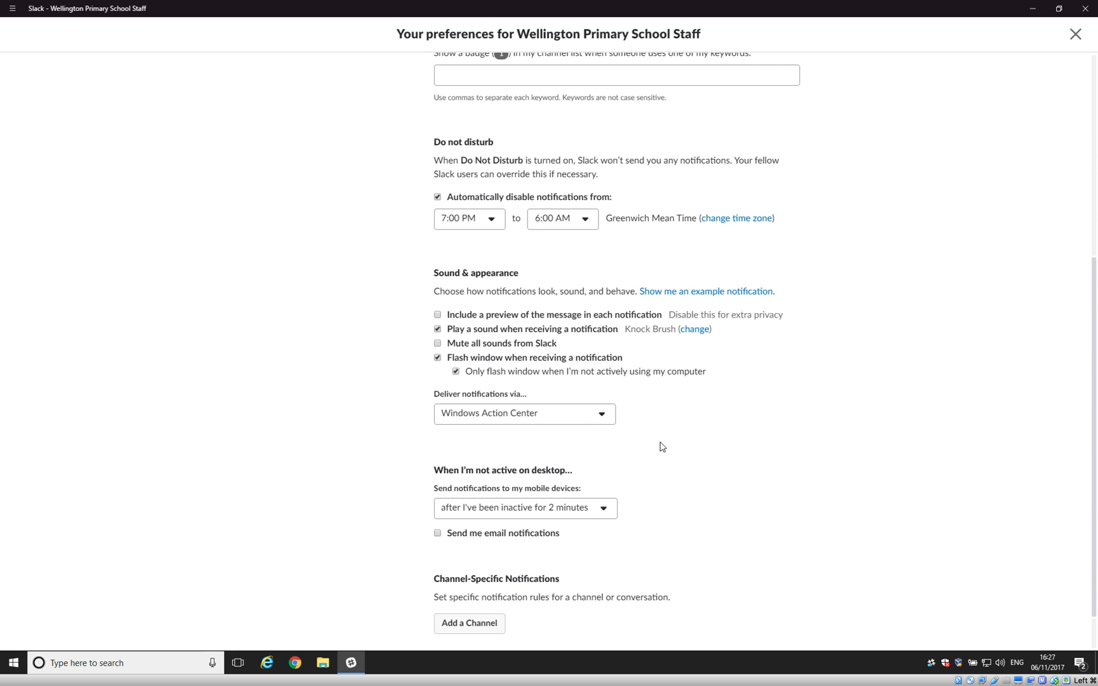
{"action": "scroll", "scroll_direction": "down", "scroll_amount": 3}
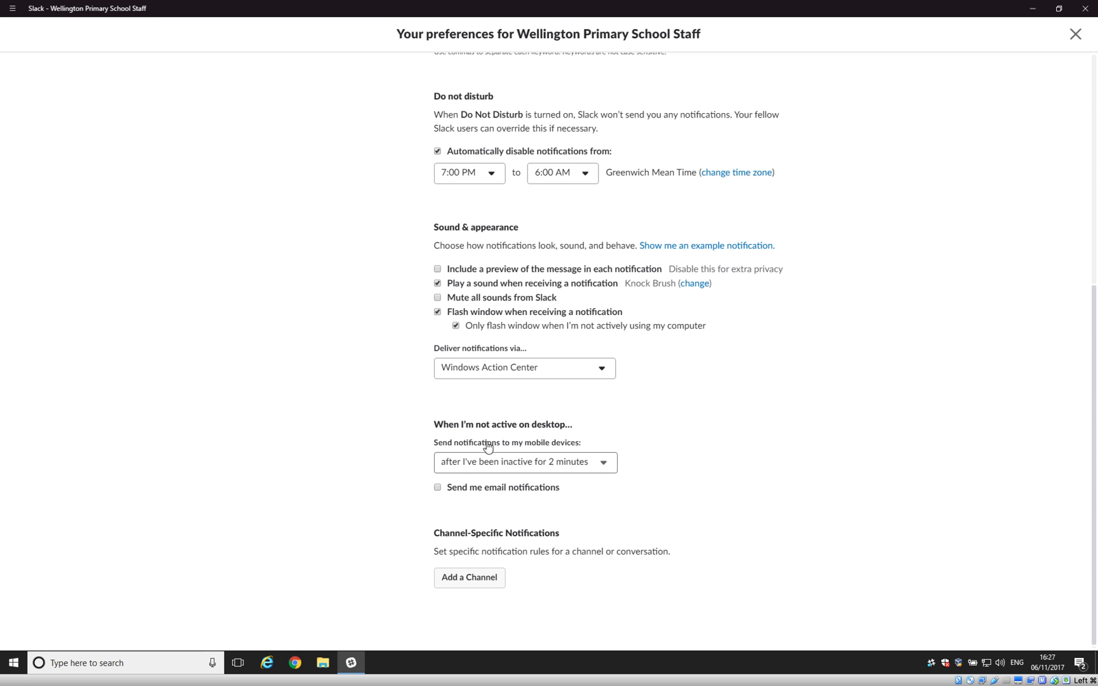
{"action": "mouse_move", "coordinate": [458, 479]}
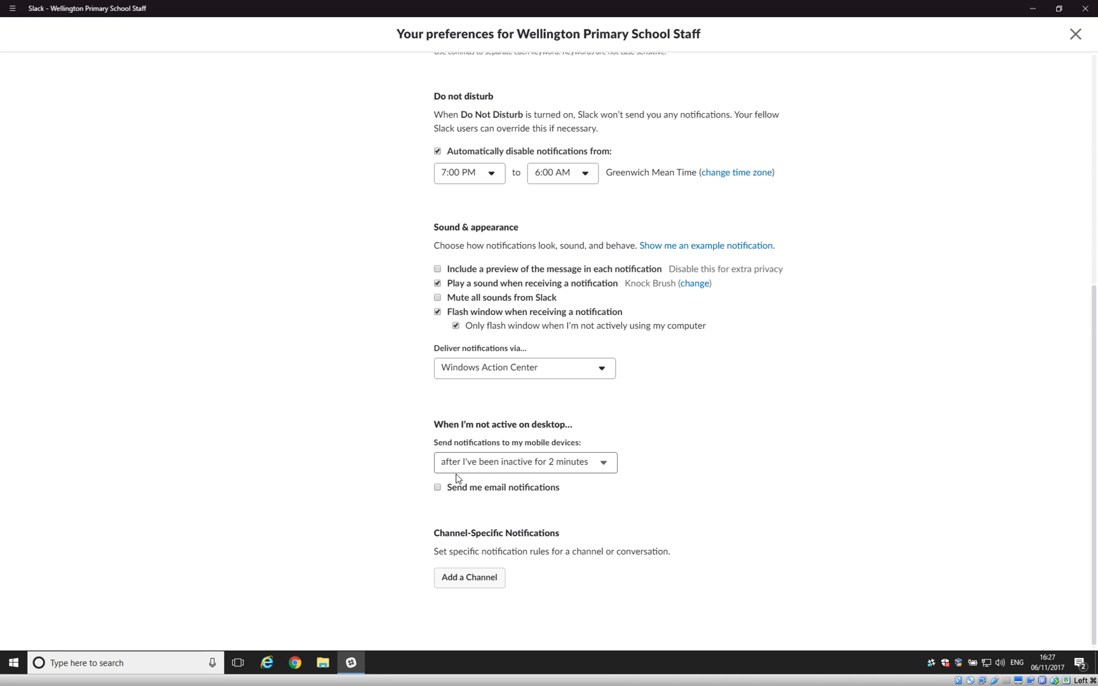
{"action": "mouse_move", "coordinate": [543, 477]}
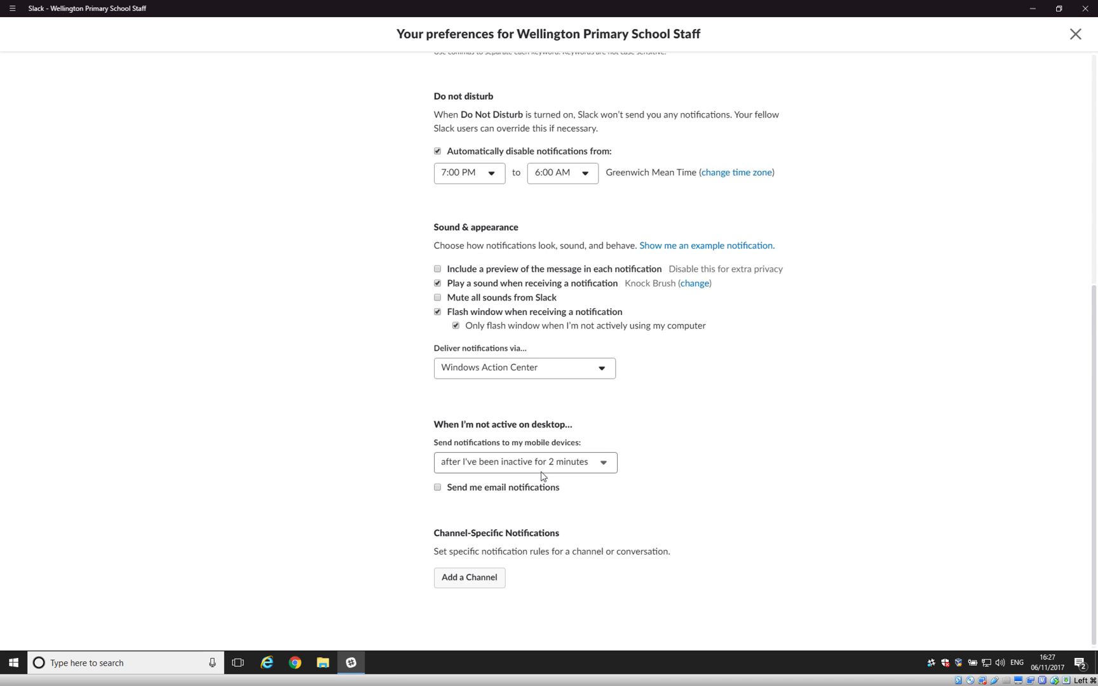
{"action": "mouse_move", "coordinate": [483, 484]}
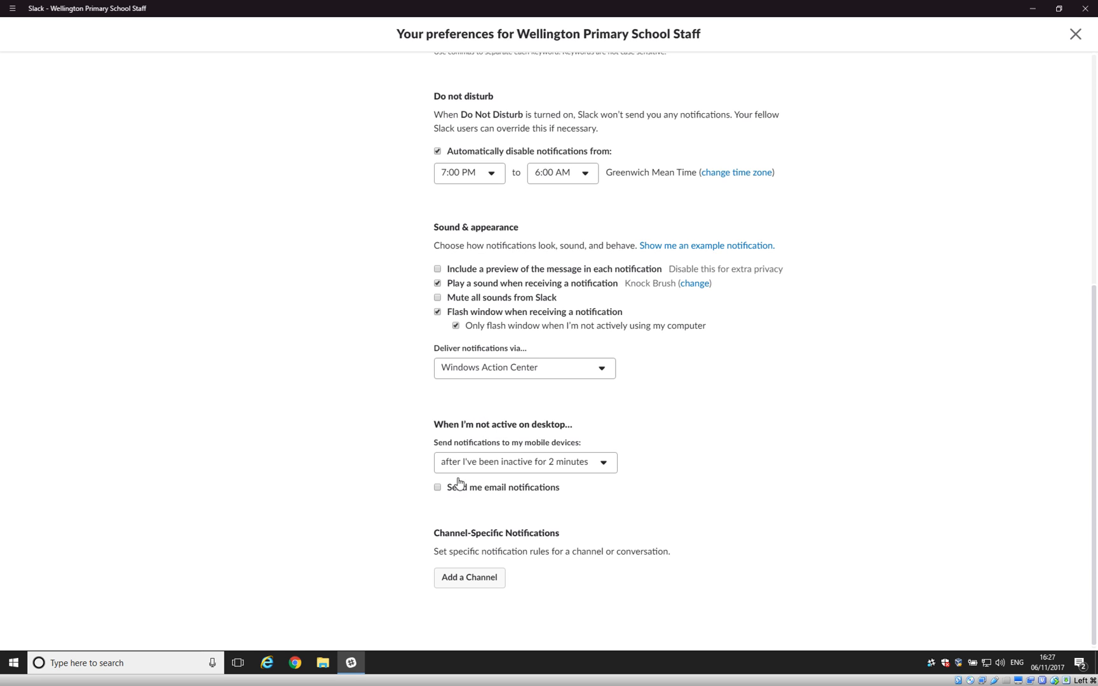
{"action": "mouse_move", "coordinate": [493, 484]}
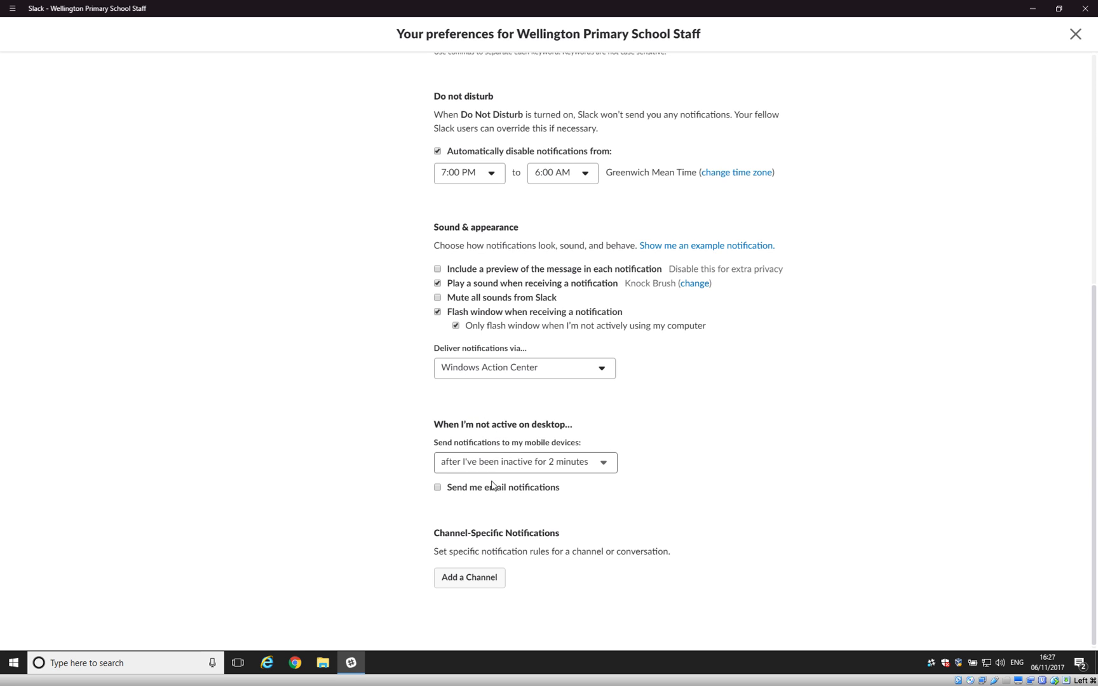
{"action": "mouse_move", "coordinate": [626, 465]}
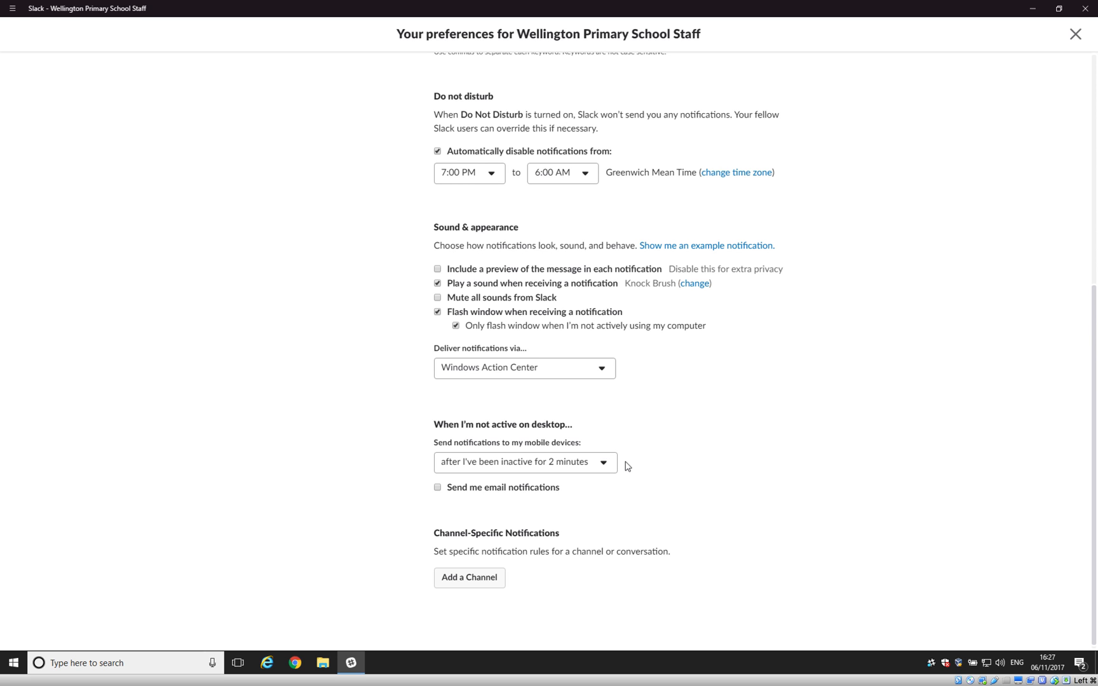
{"action": "mouse_move", "coordinate": [498, 500]}
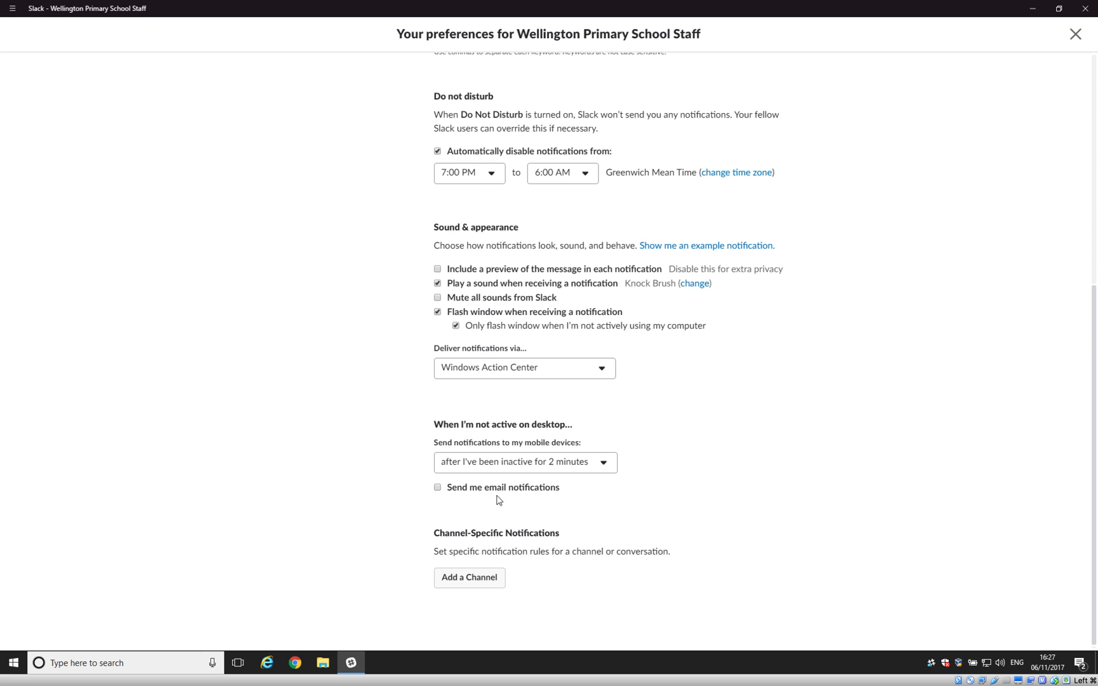
{"action": "mouse_move", "coordinate": [556, 500]}
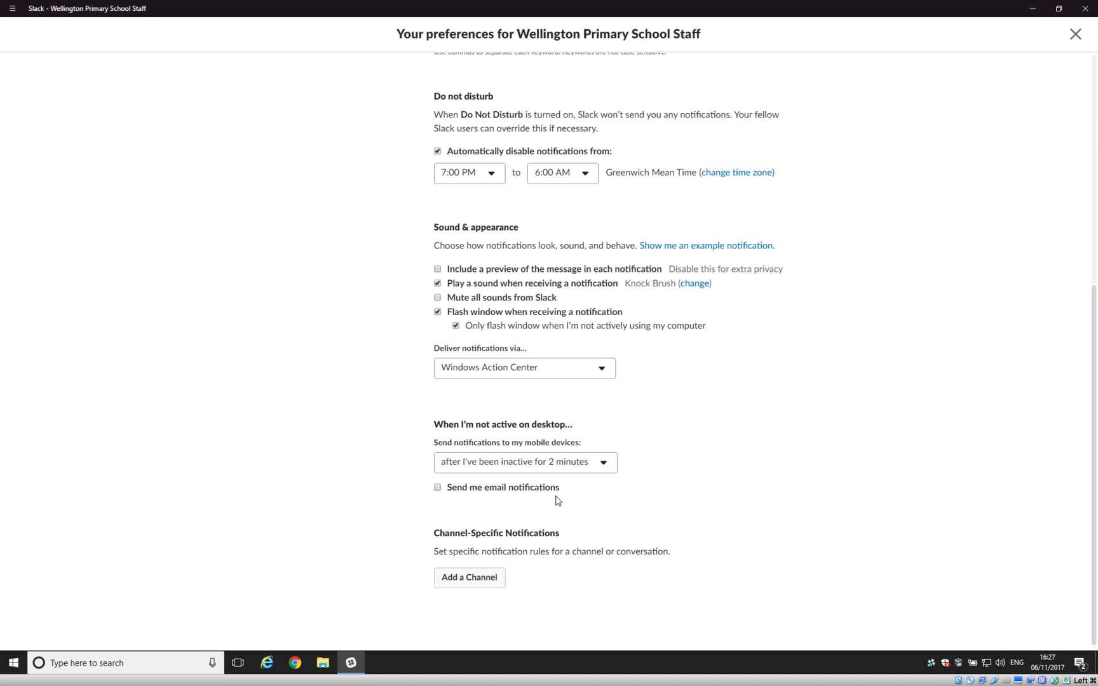
{"action": "mouse_move", "coordinate": [627, 496]}
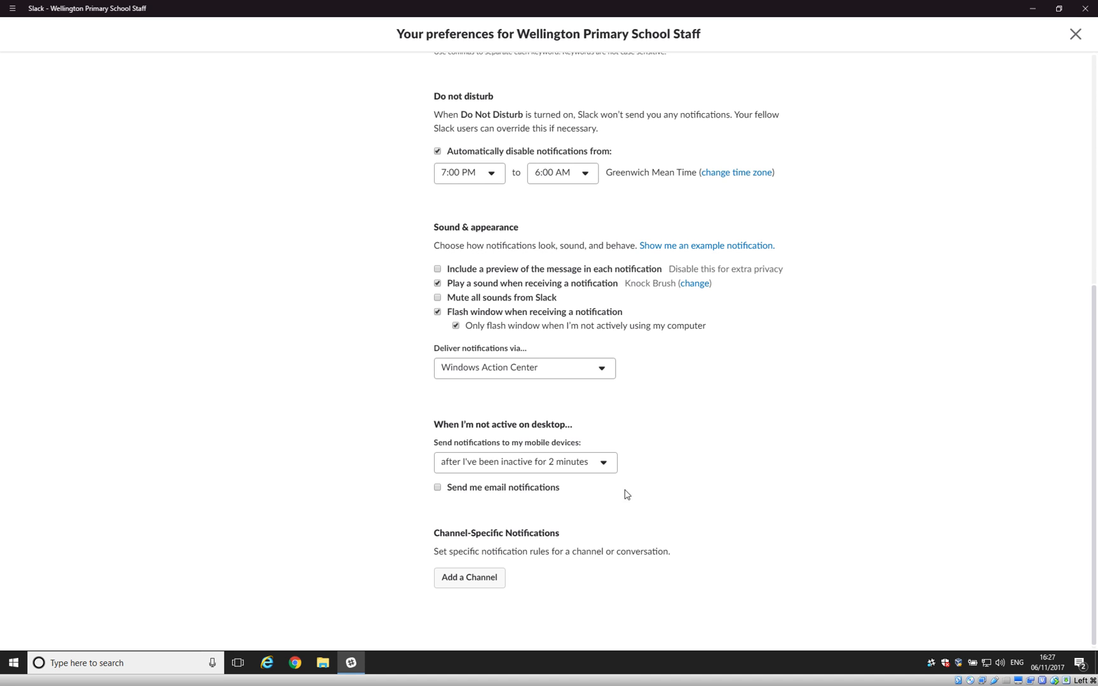
{"action": "mouse_move", "coordinate": [670, 499]}
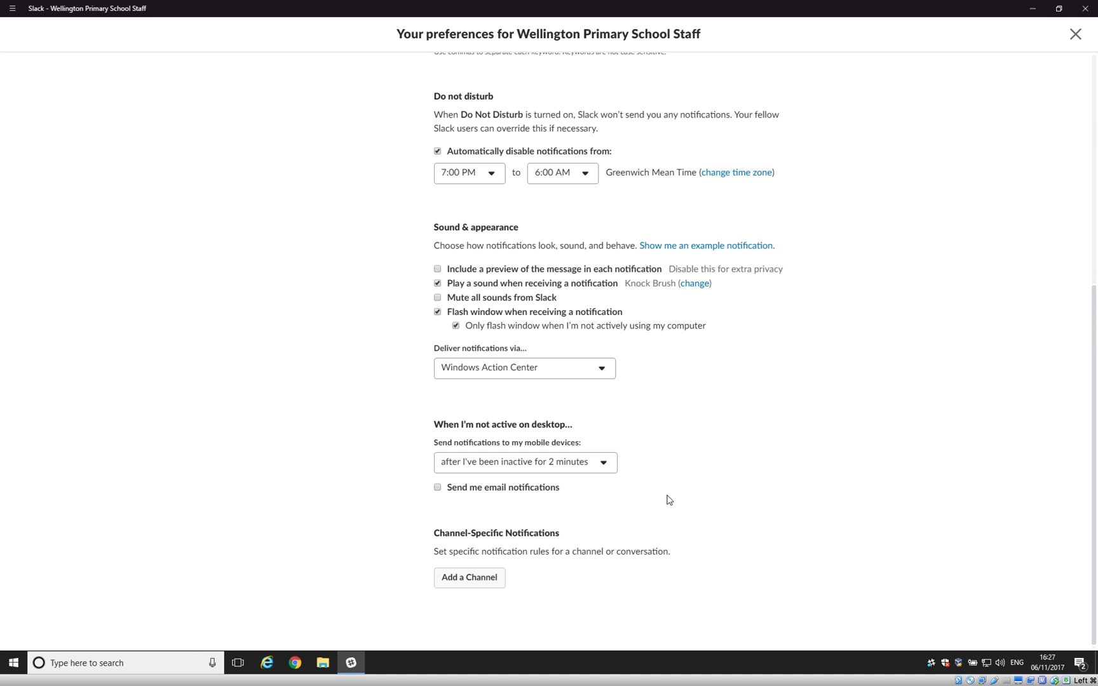
{"action": "mouse_move", "coordinate": [547, 509]}
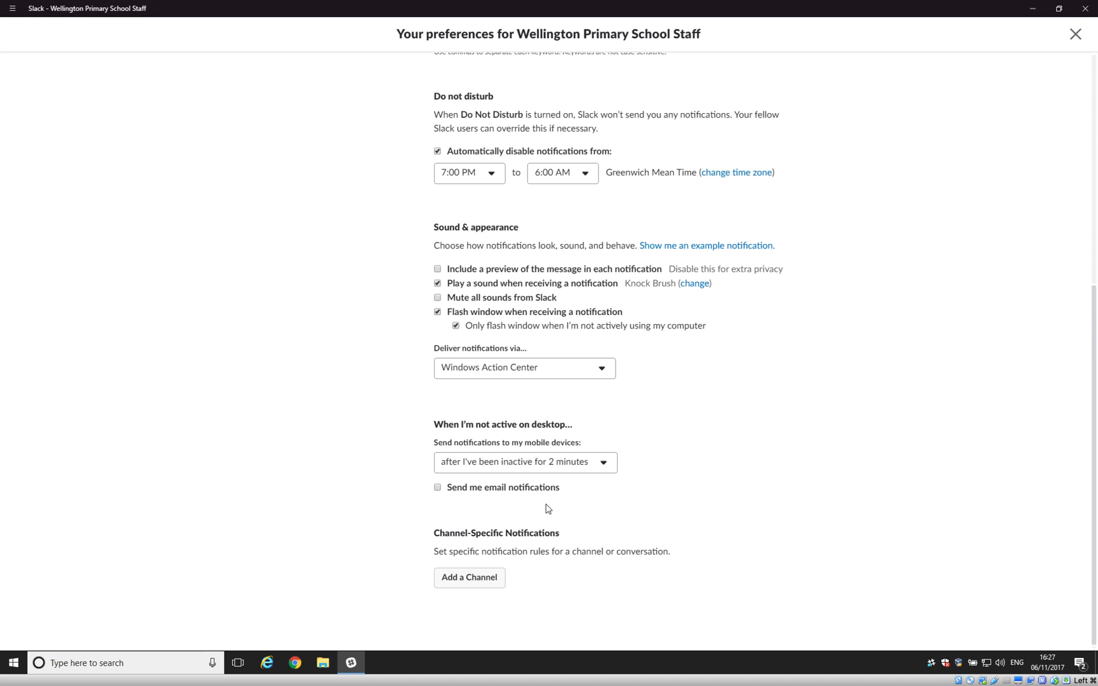
{"action": "mouse_move", "coordinate": [668, 416]}
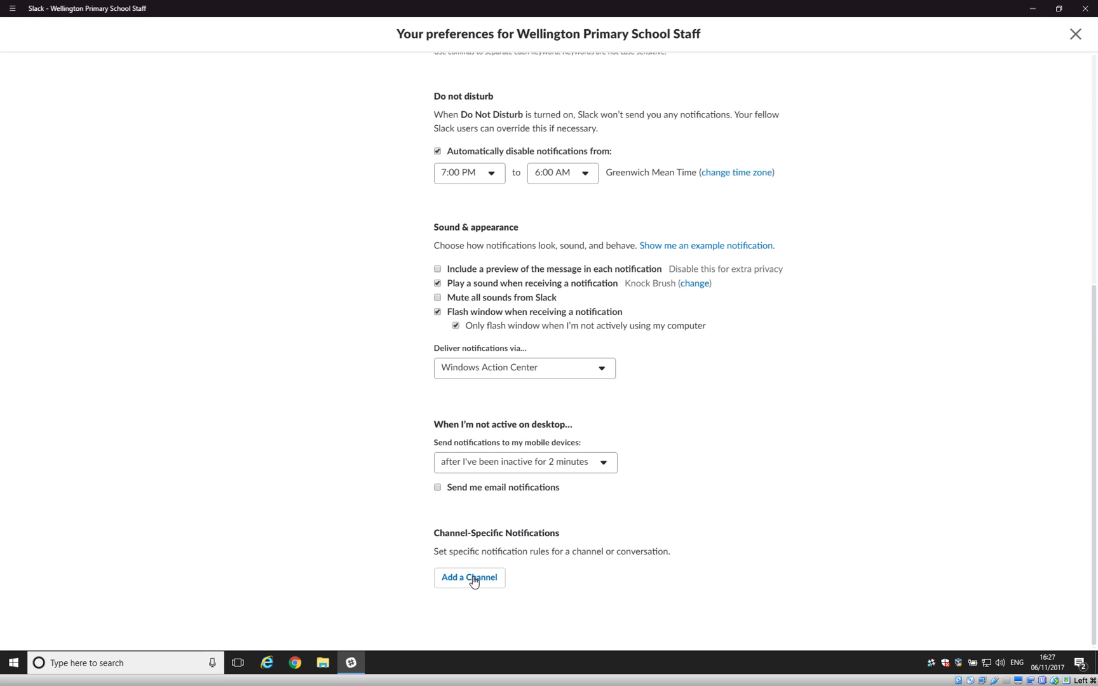
{"action": "mouse_move", "coordinate": [1088, 484]}
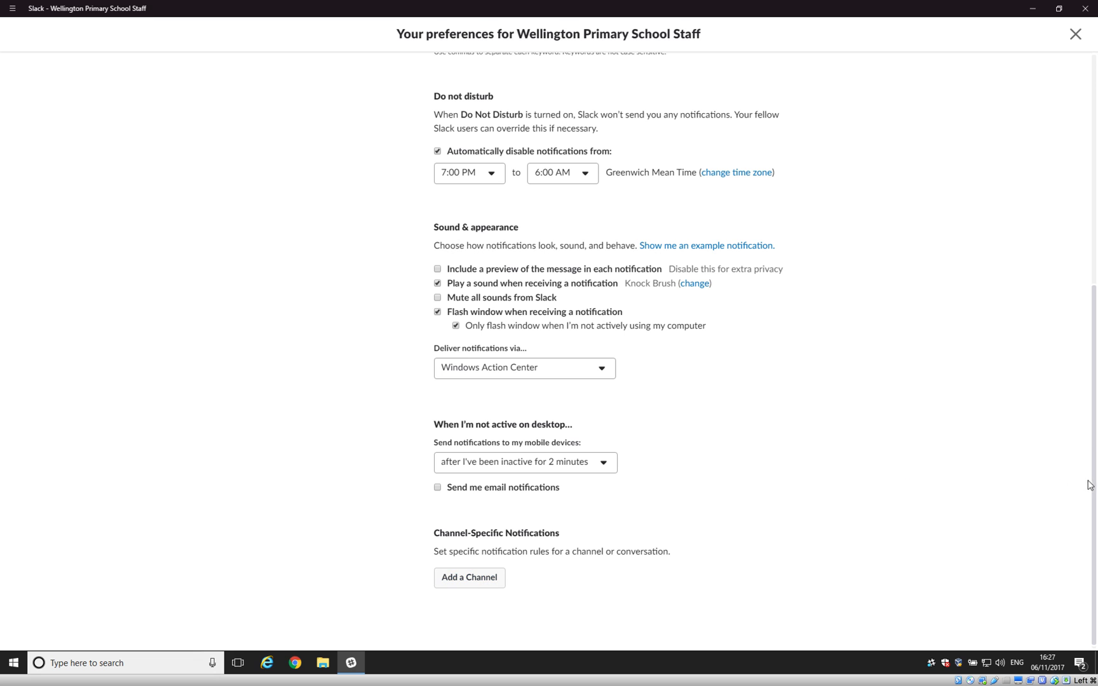
{"action": "mouse_move", "coordinate": [1094, 225]}
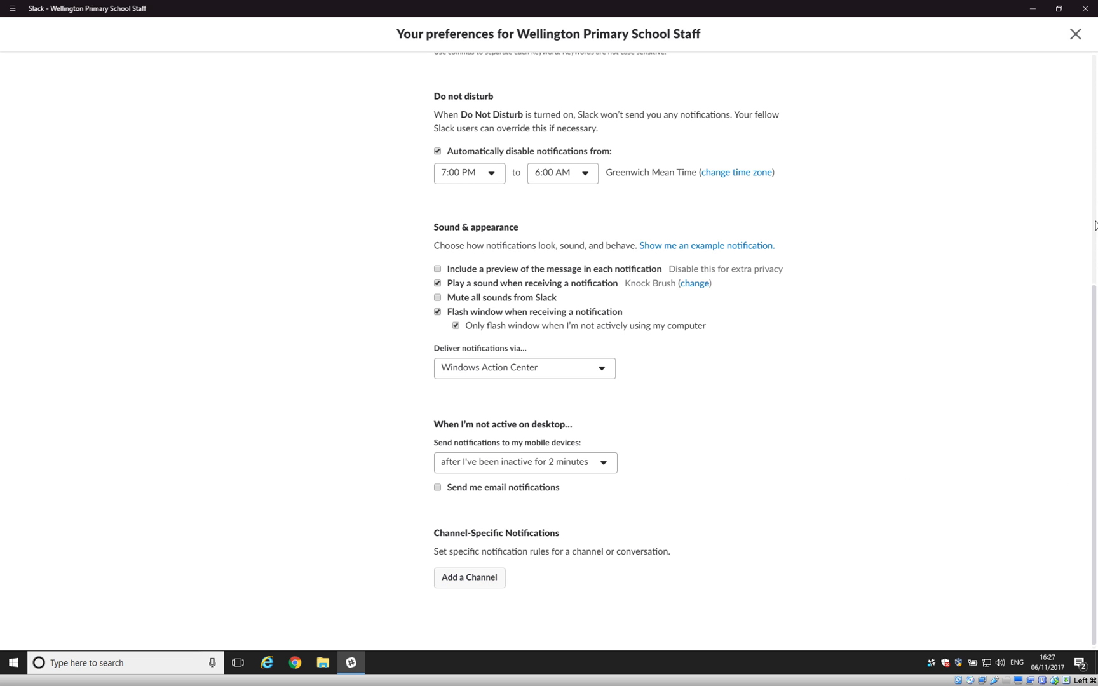
{"action": "scroll", "scroll_direction": "up", "scroll_amount": 3}
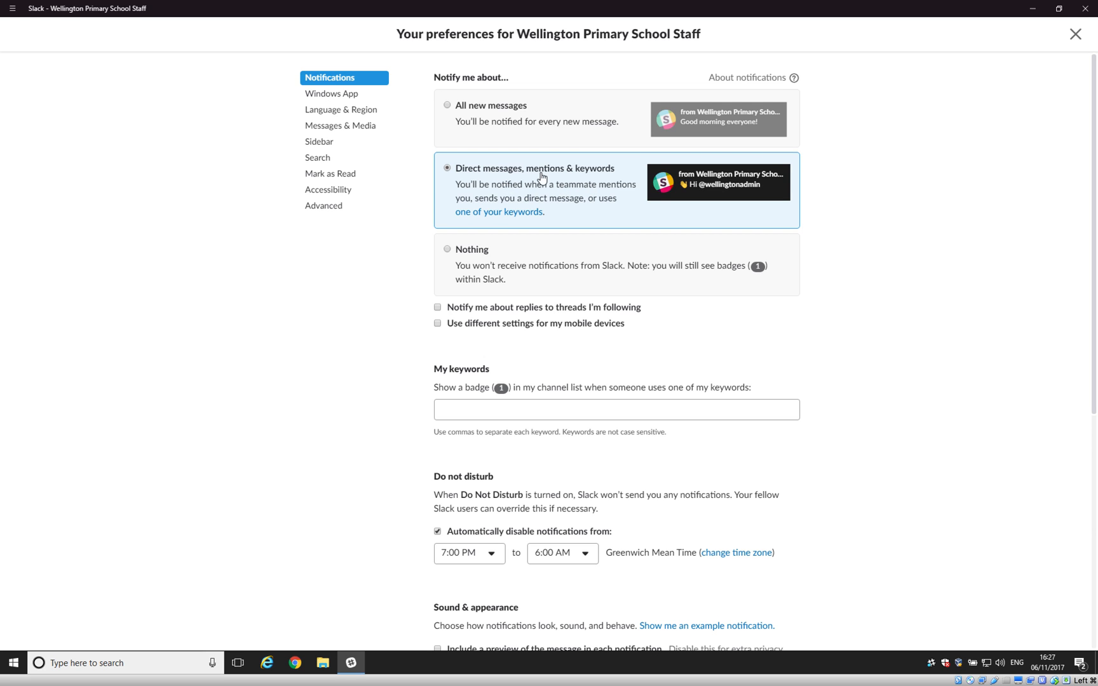
{"action": "mouse_move", "coordinate": [734, 200]}
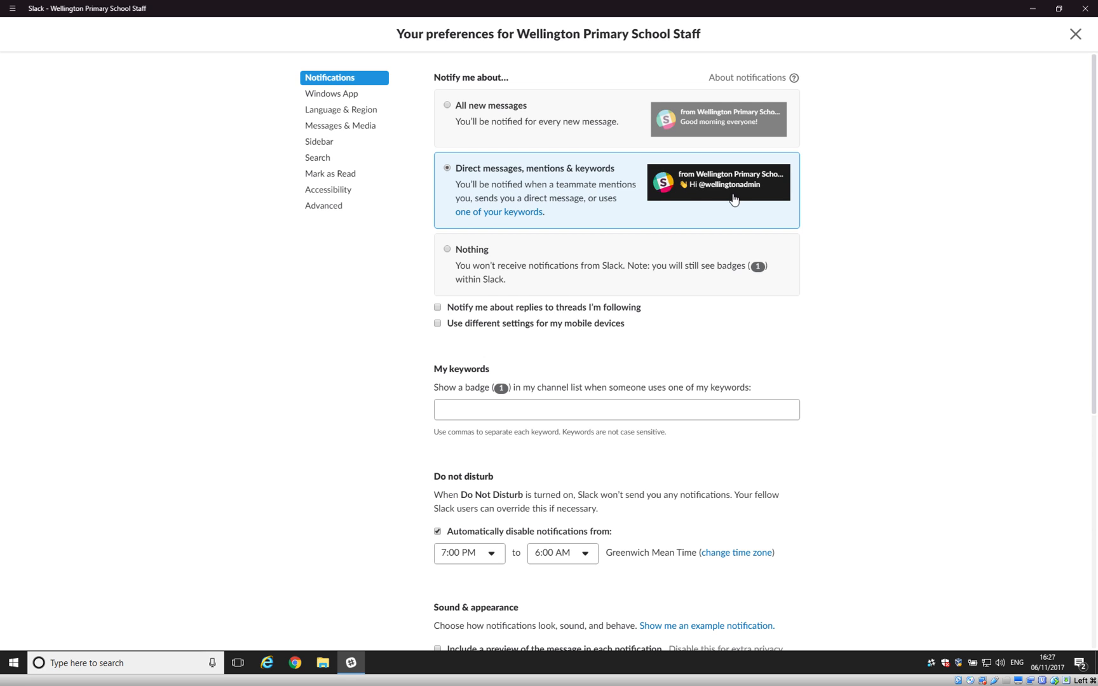
{"action": "mouse_move", "coordinate": [818, 200]}
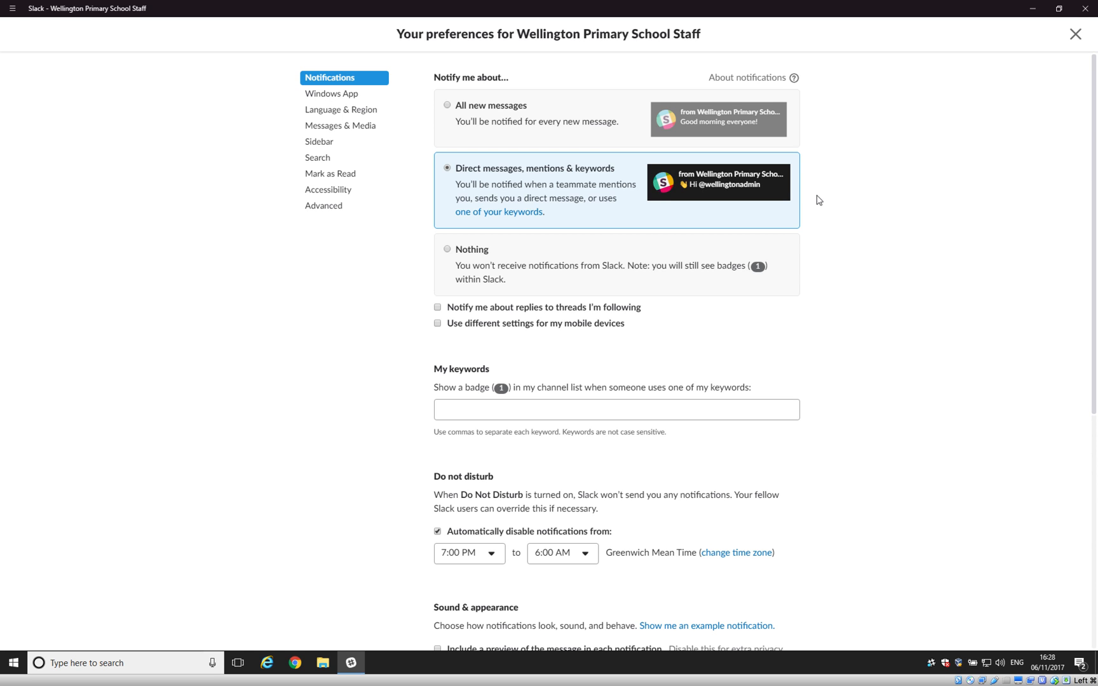
{"action": "mouse_move", "coordinate": [1094, 284]}
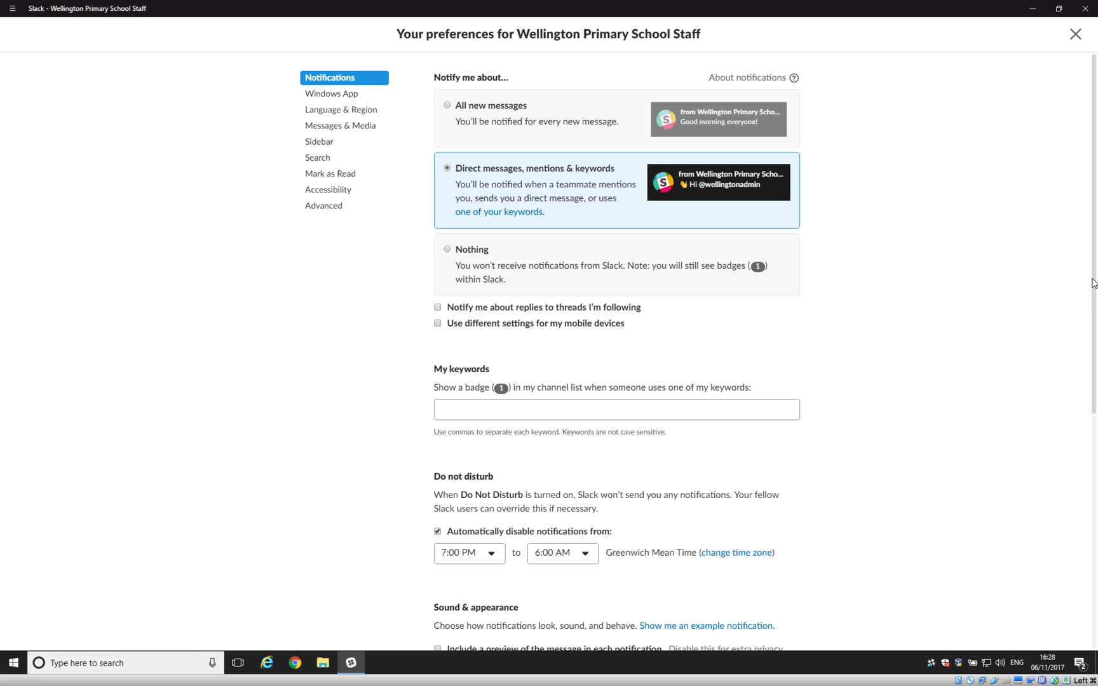
{"action": "scroll", "scroll_direction": "down", "scroll_amount": 3}
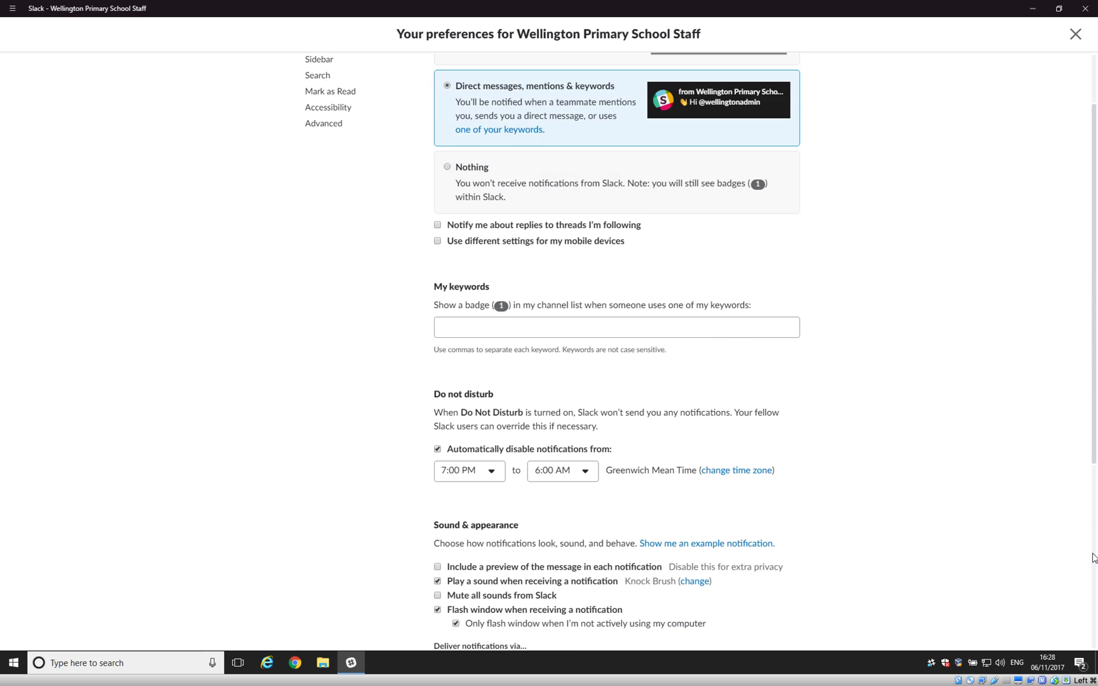
{"action": "scroll", "scroll_direction": "down", "scroll_amount": 3}
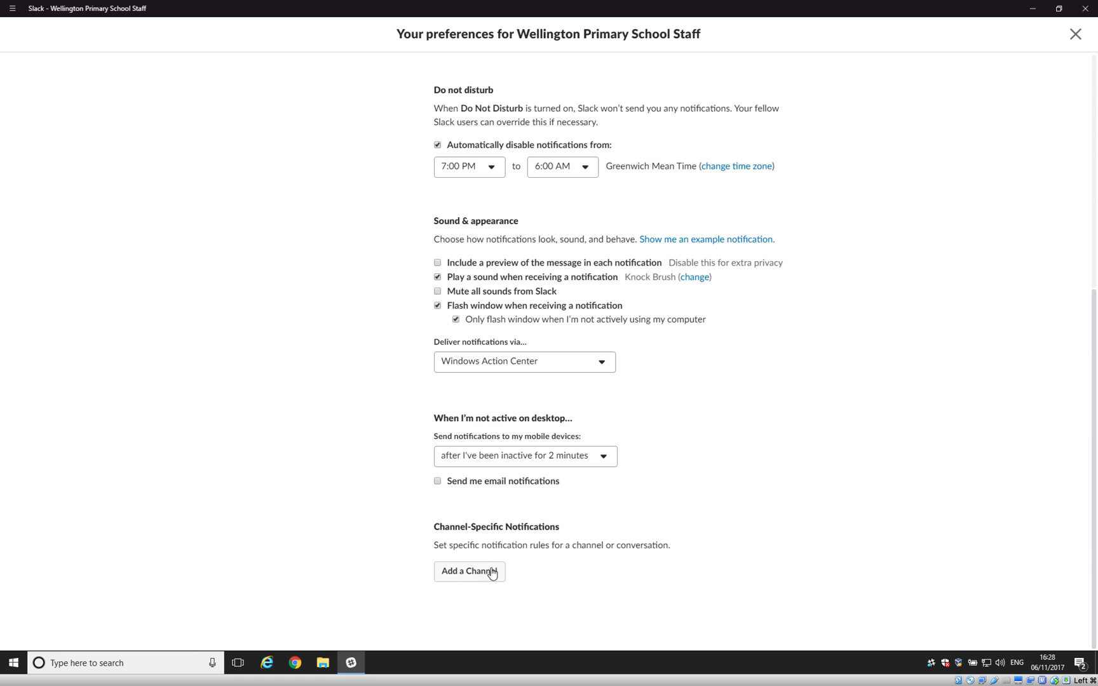
Add a channel-specific rule, searching 'rub' and choosing #class-ruby as its channel.
{"action": "left_click", "coordinate": [469, 572]}
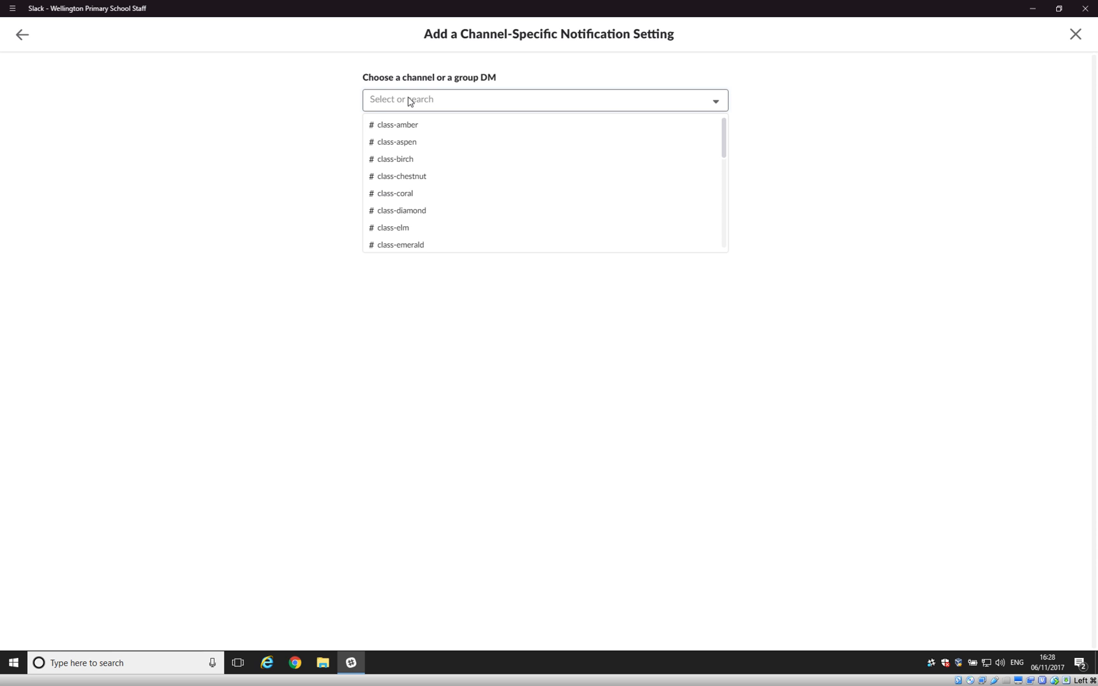
{"action": "mouse_move", "coordinate": [461, 161]}
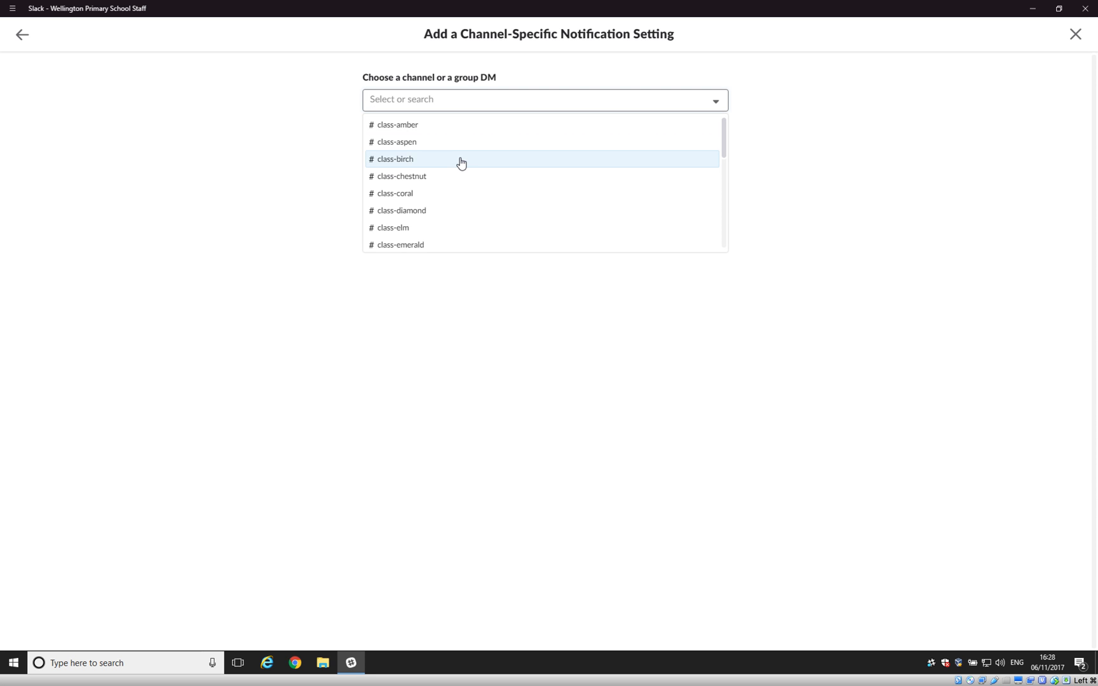
{"action": "scroll", "scroll_direction": "down", "scroll_amount": 3}
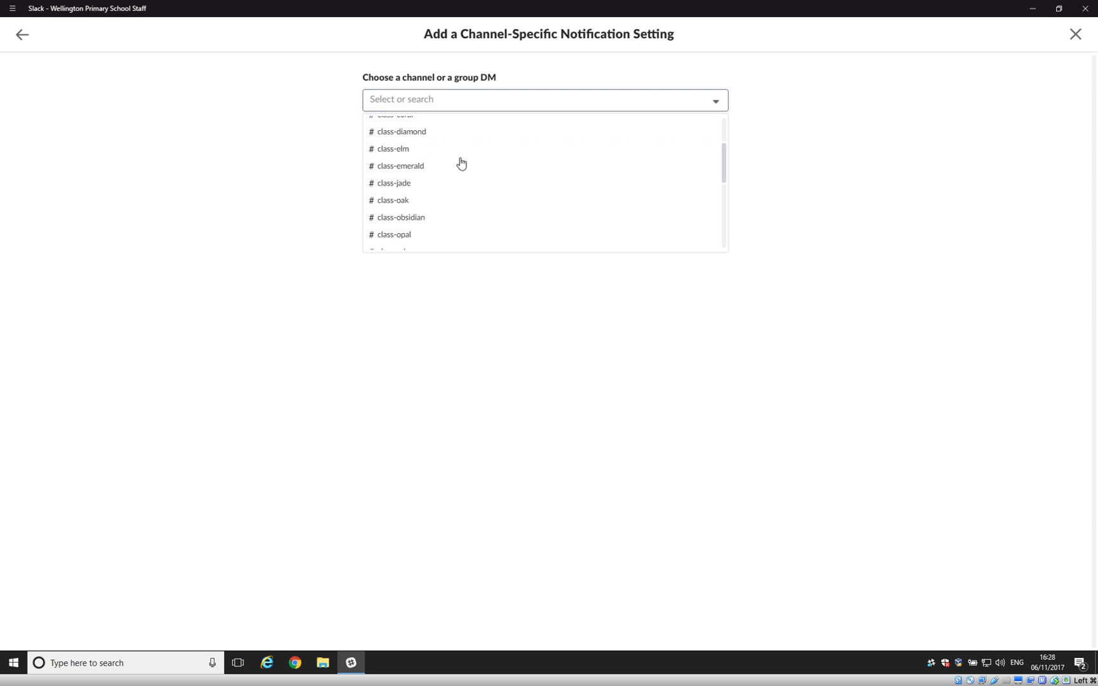
{"action": "scroll", "scroll_direction": "down", "scroll_amount": 3}
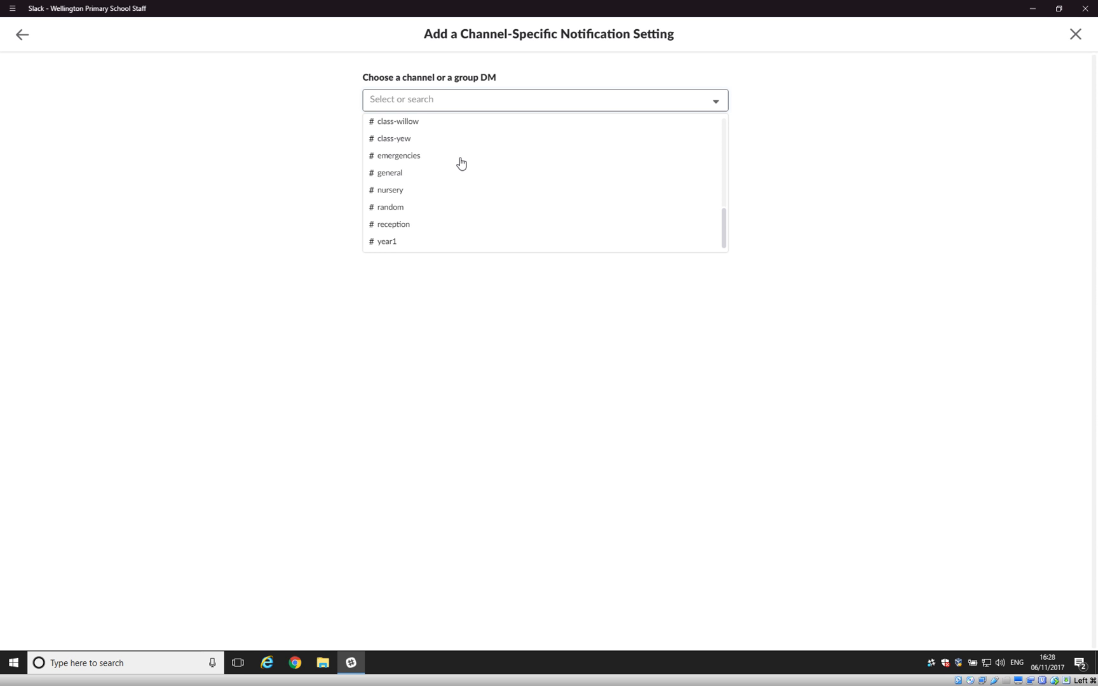
{"action": "type", "text": "rub"}
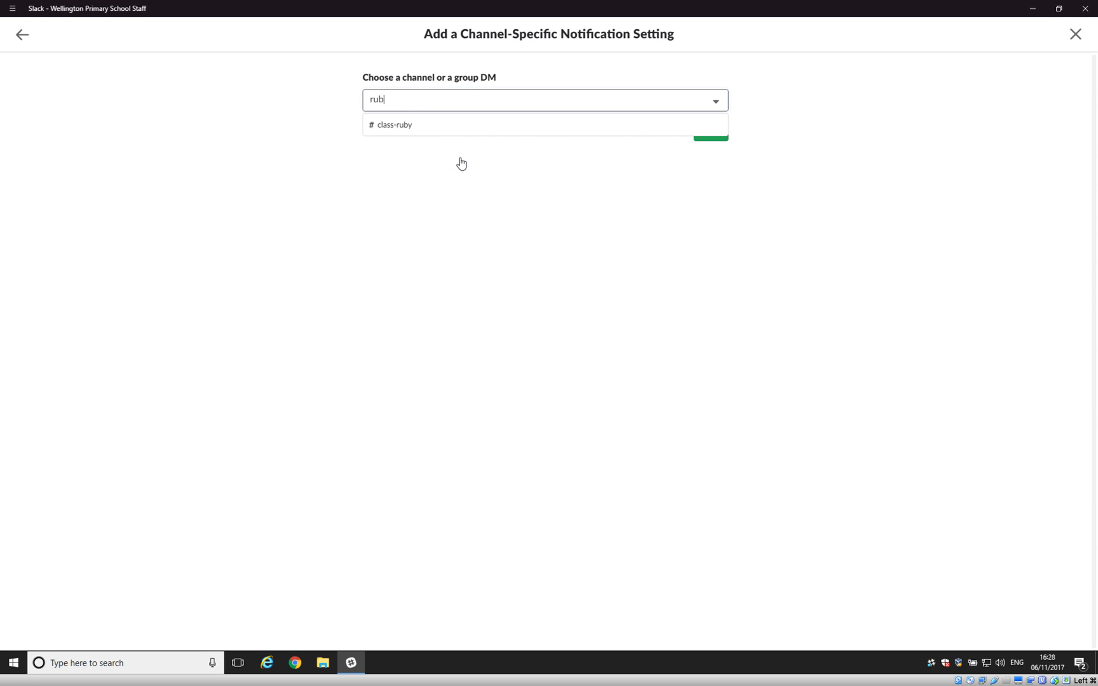
{"action": "left_click", "coordinate": [396, 126]}
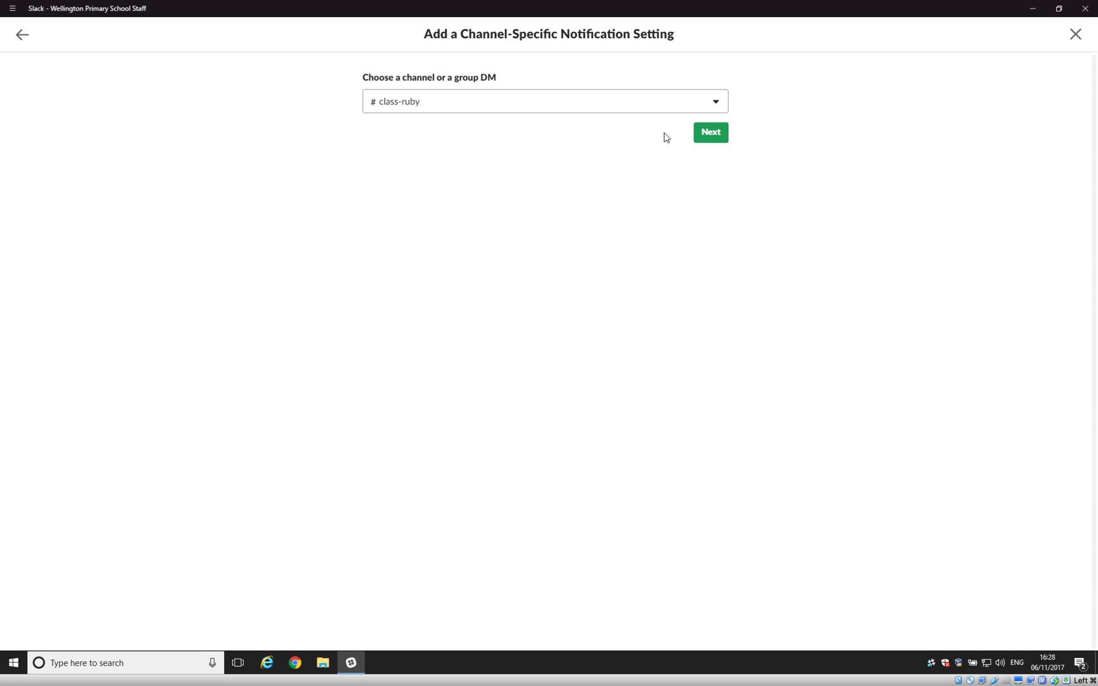
Continue to #class-ruby's desktop and mobile notification options.
{"action": "left_click", "coordinate": [710, 132]}
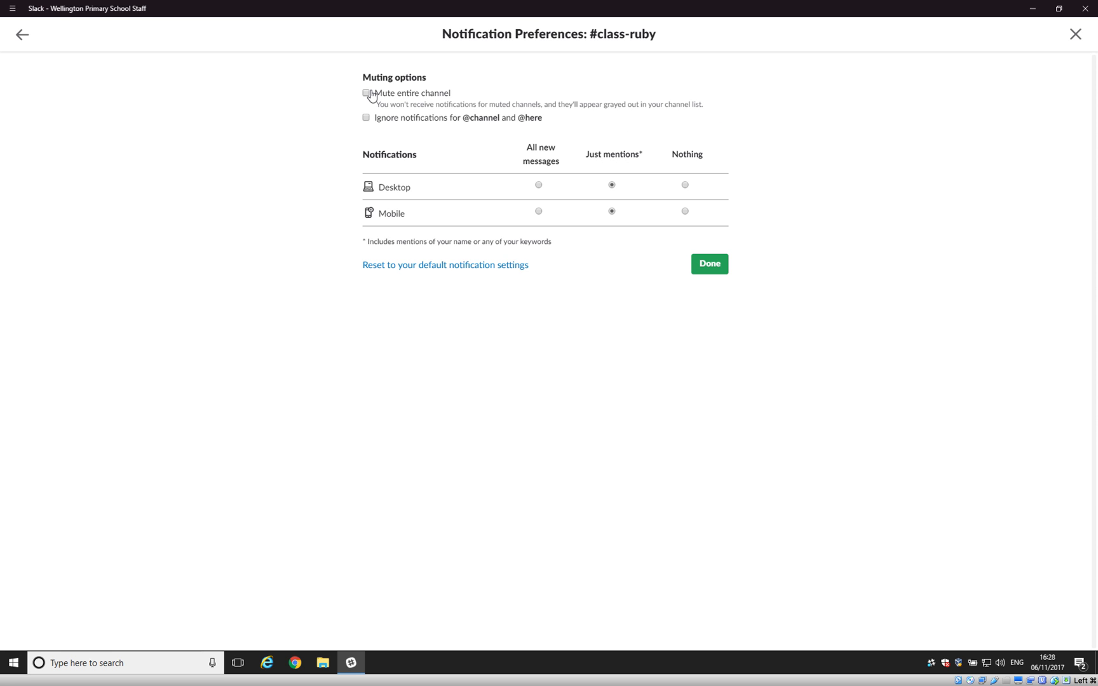
{"action": "mouse_move", "coordinate": [534, 159]}
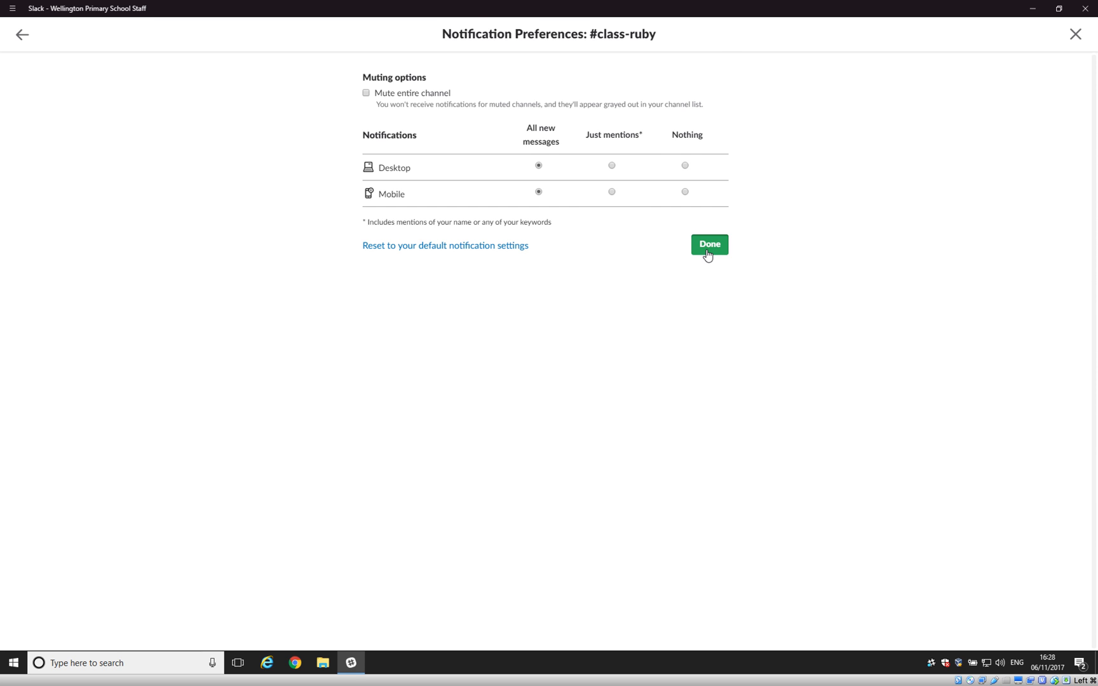
Save the #class-ruby rule and check it listed under Channel-Specific Notifications.
{"action": "left_click", "coordinate": [708, 243]}
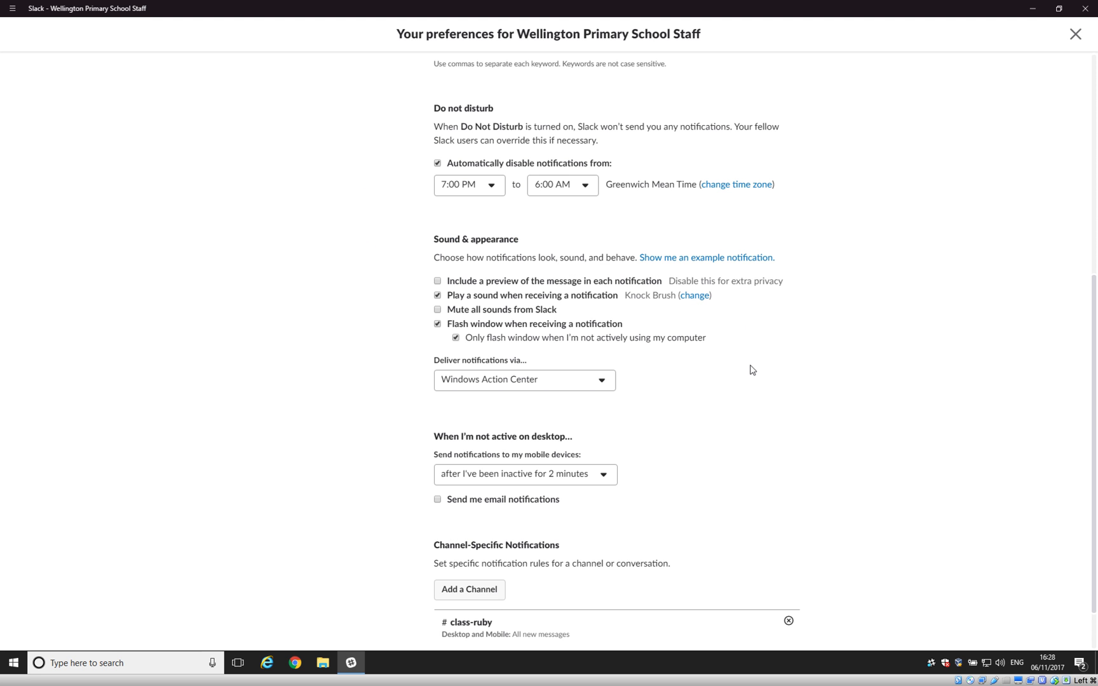
{"action": "mouse_move", "coordinate": [619, 579]}
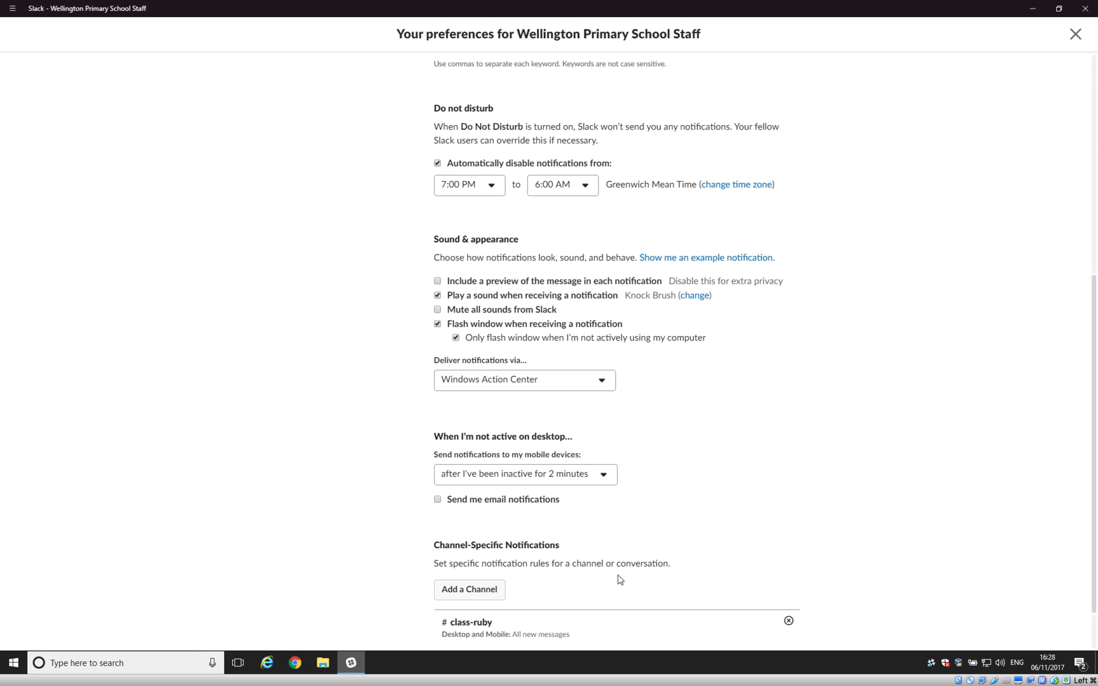
{"action": "scroll", "scroll_direction": "down", "scroll_amount": 3}
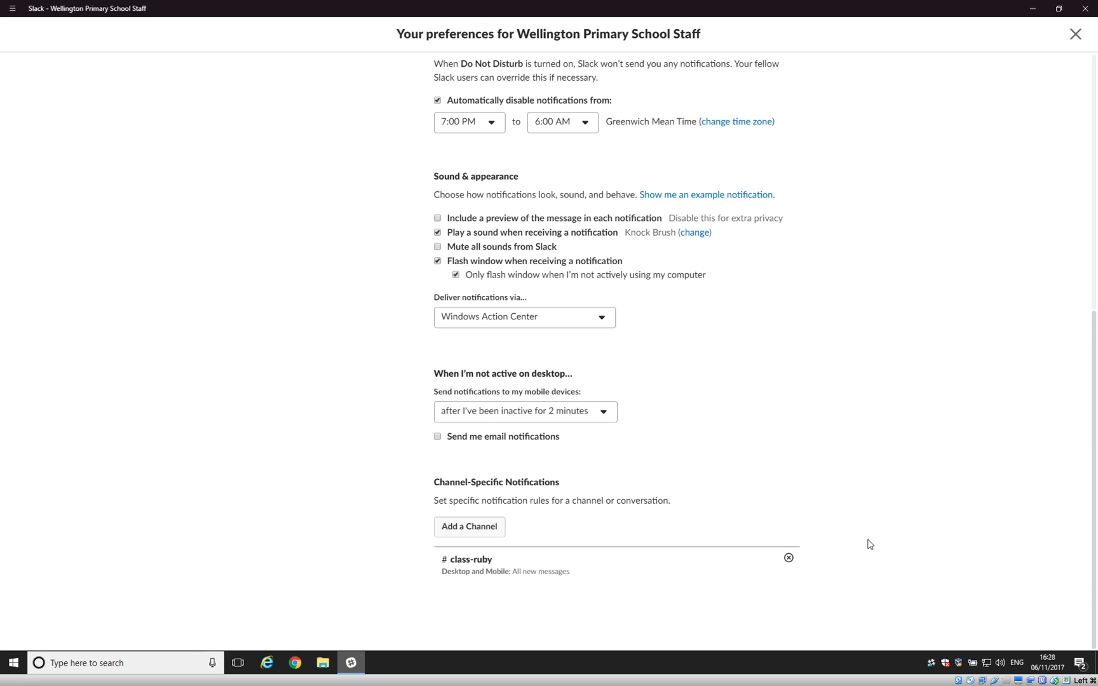
{"action": "scroll", "scroll_direction": "up", "scroll_amount": 3}
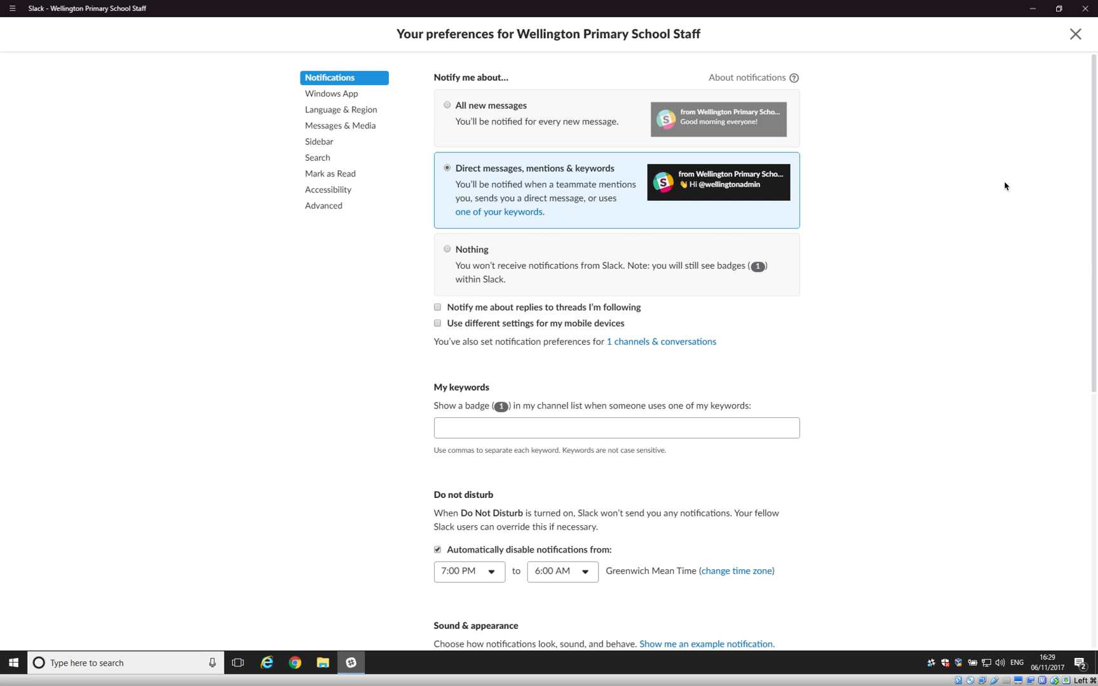
{"action": "mouse_move", "coordinate": [1027, 150]}
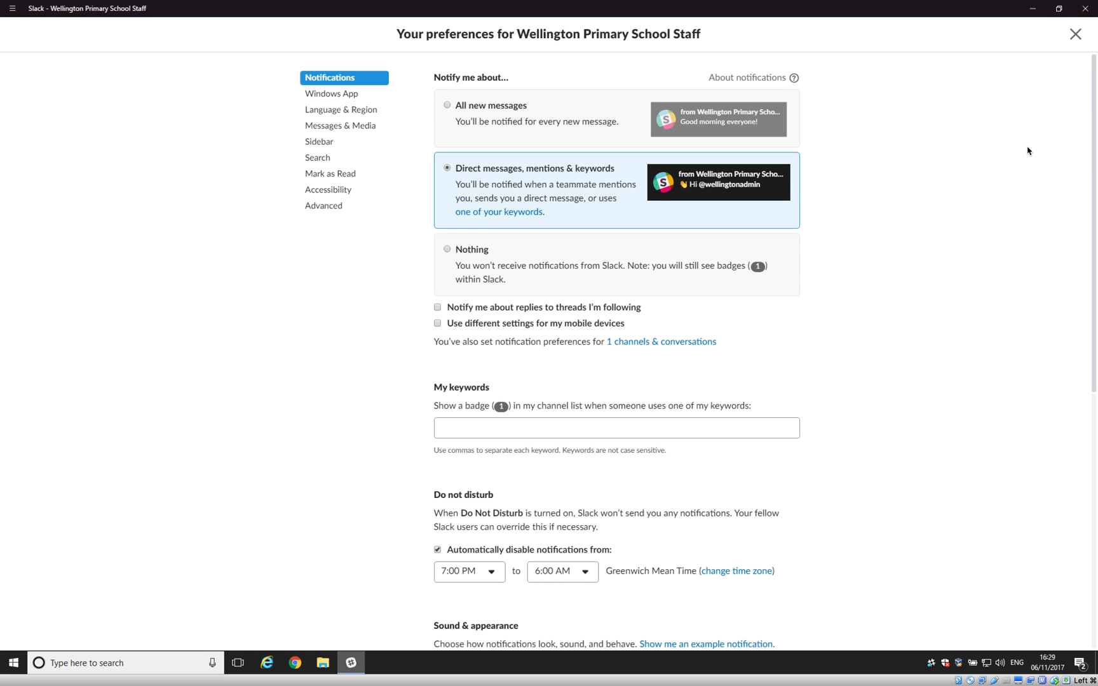